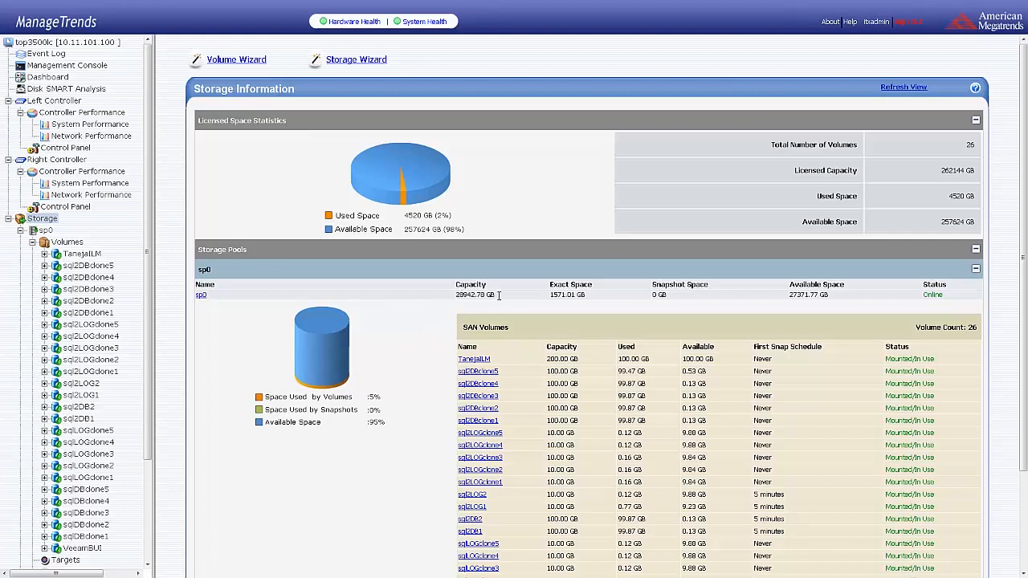
{"action": "mouse_move", "coordinate": [538, 309]}
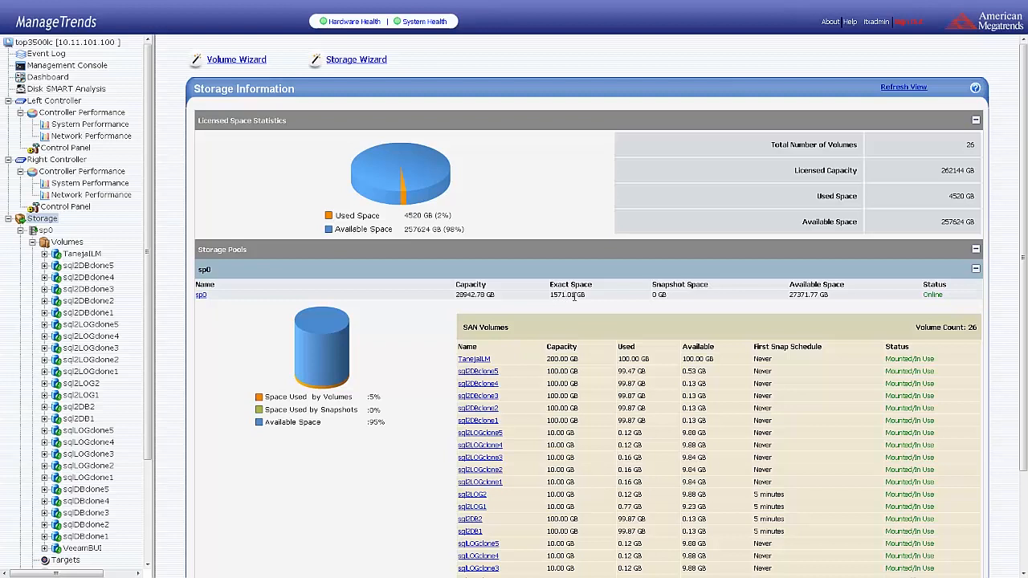
{"action": "mouse_move", "coordinate": [666, 306]}
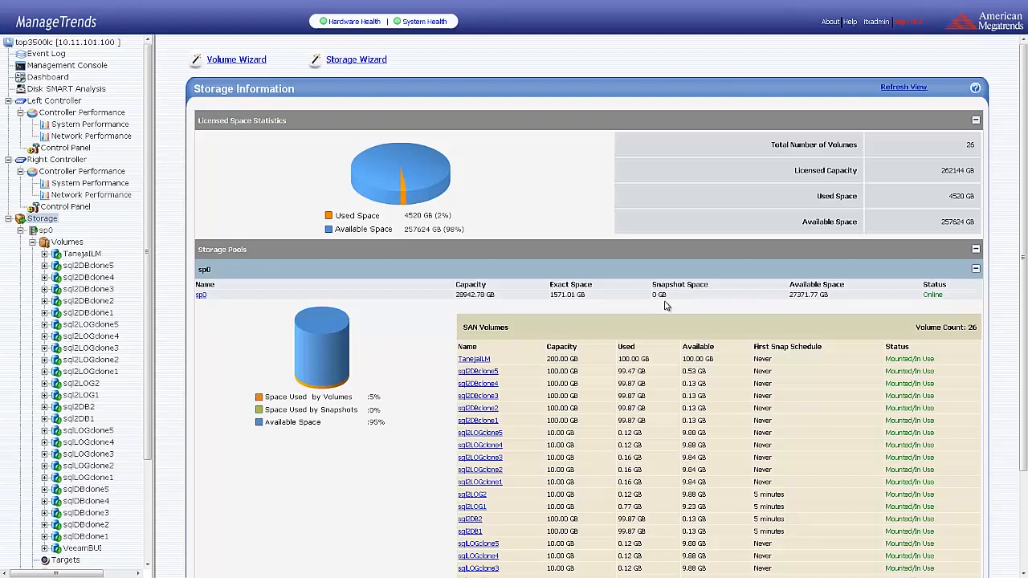
{"action": "mouse_move", "coordinate": [661, 297]}
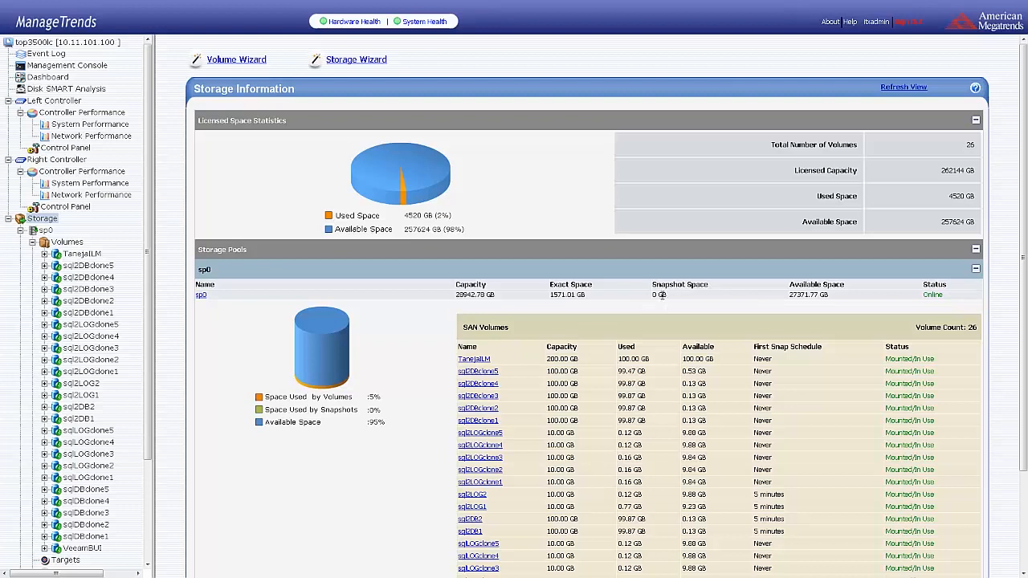
{"action": "mouse_move", "coordinate": [793, 306]}
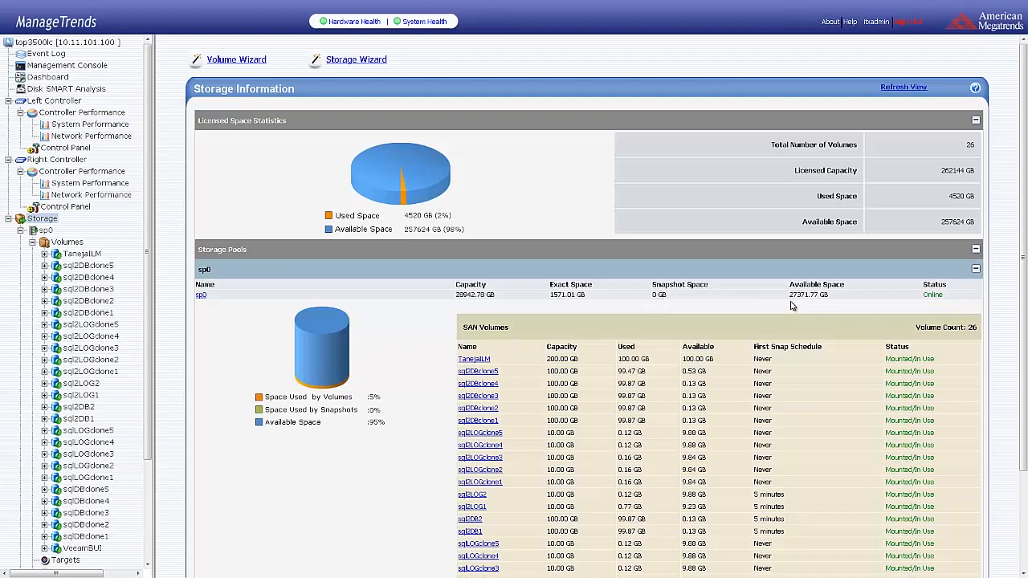
{"action": "mouse_move", "coordinate": [801, 296]}
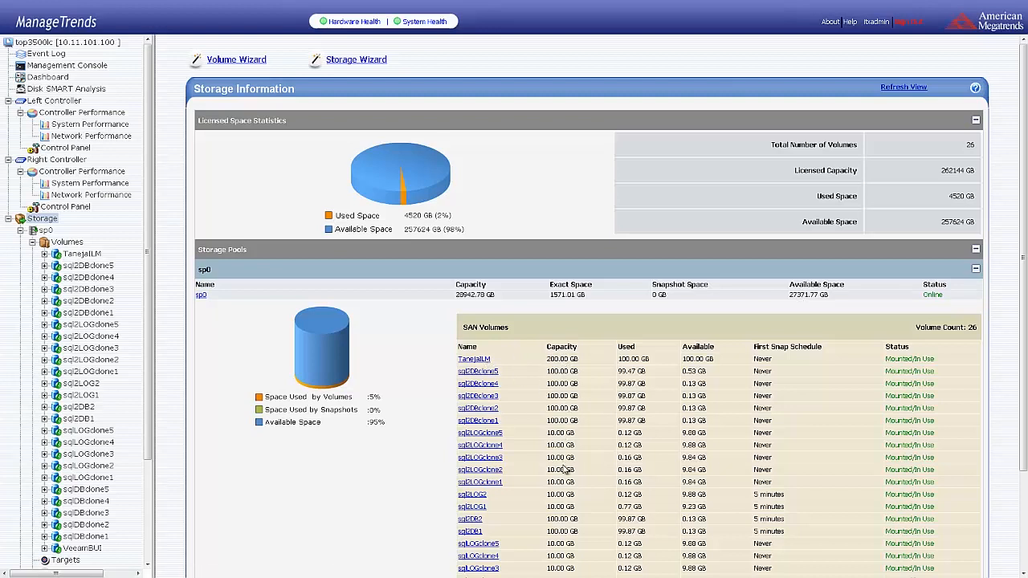
{"action": "mouse_move", "coordinate": [648, 465]}
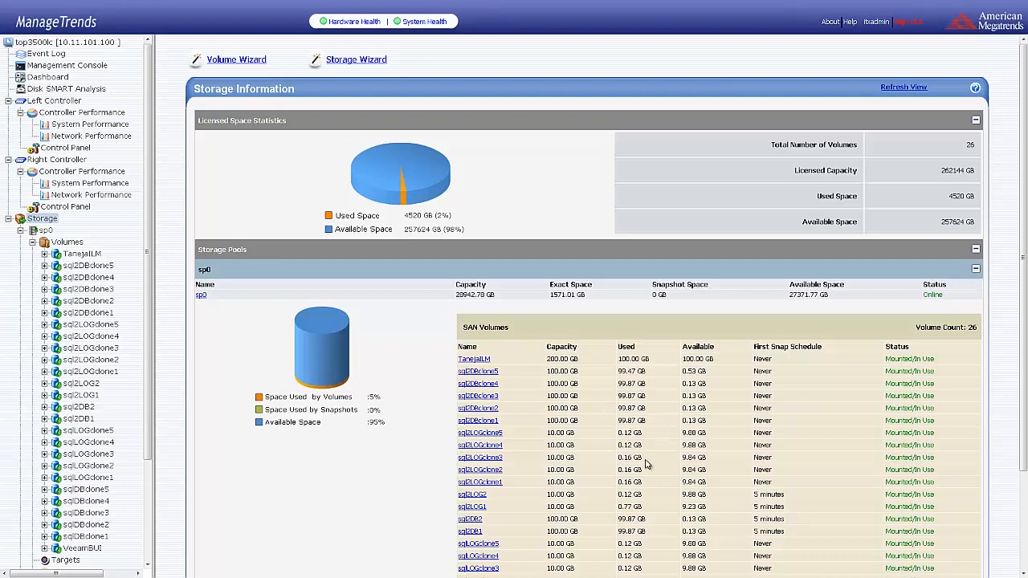
{"action": "mouse_move", "coordinate": [757, 432]}
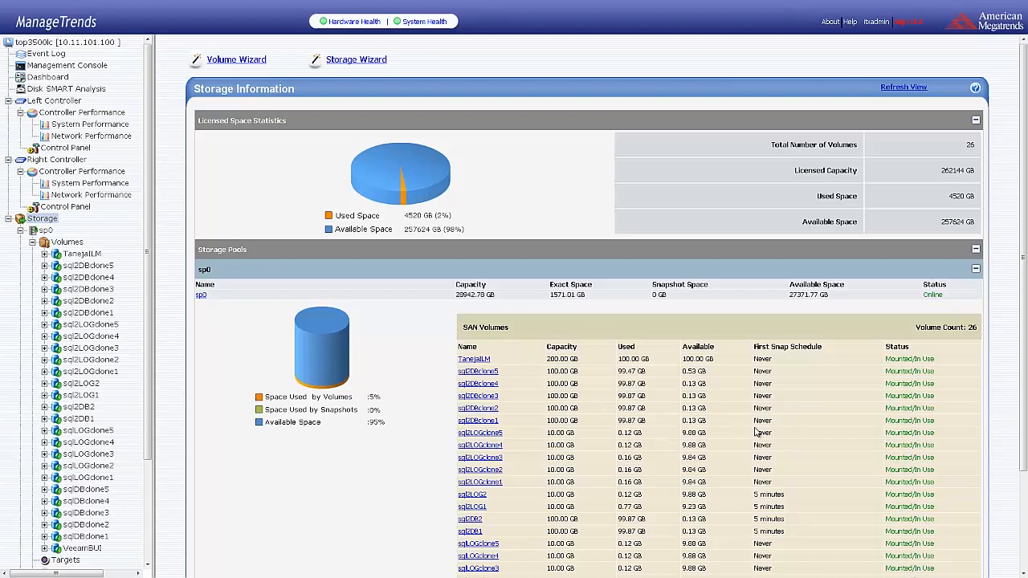
{"action": "mouse_move", "coordinate": [799, 511]}
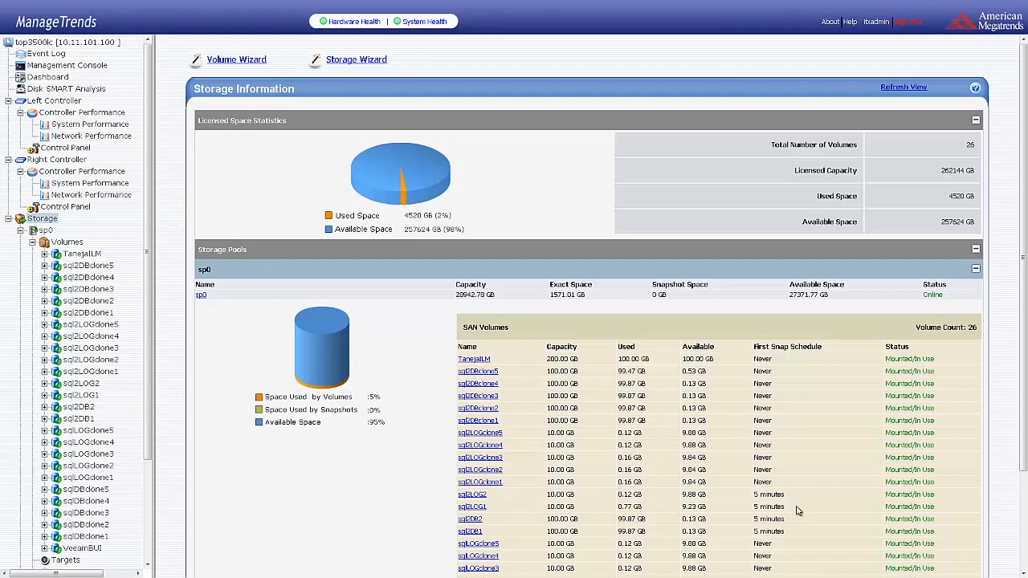
{"action": "mouse_move", "coordinate": [547, 324]}
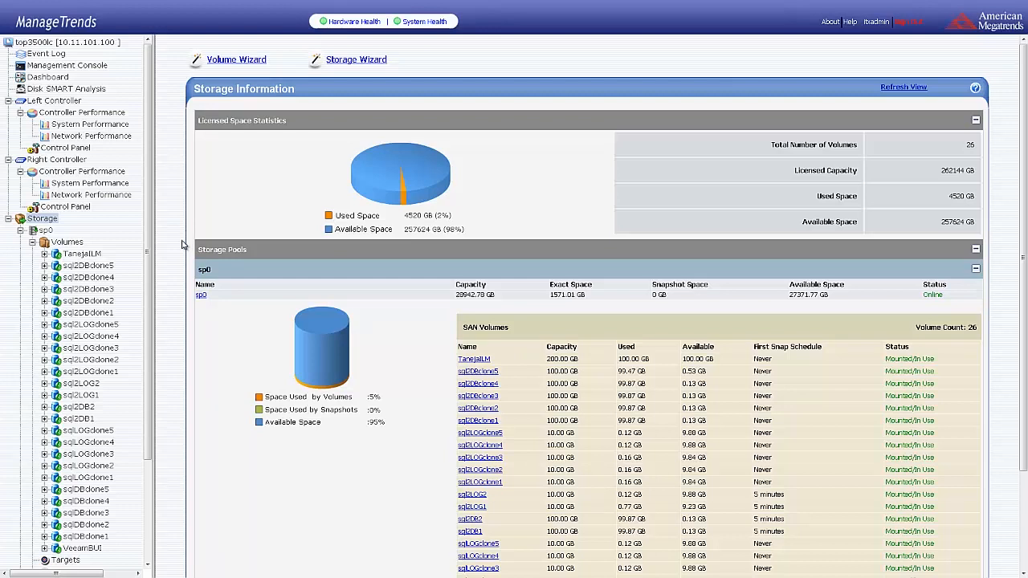
{"action": "mouse_move", "coordinate": [297, 156]}
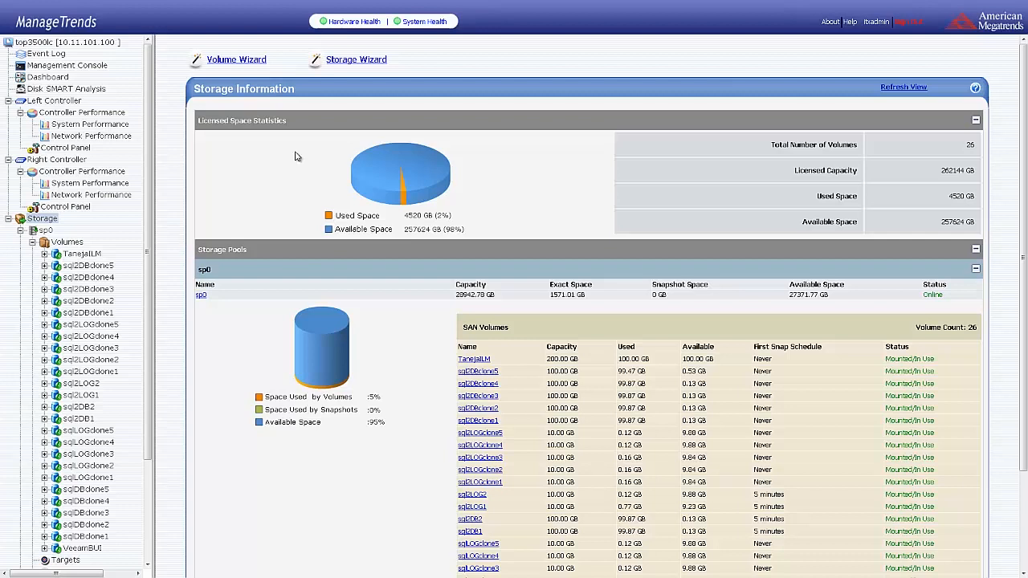
{"action": "mouse_move", "coordinate": [349, 21]}
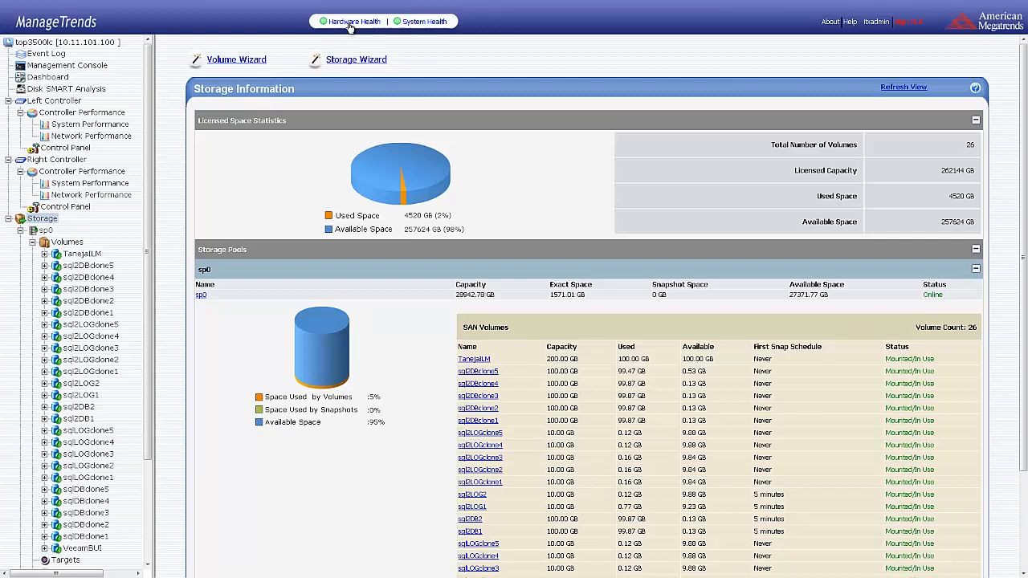
Open Hardware Health and inspect the iTX front drive slots, including slots 7 and 9.
{"action": "left_click", "coordinate": [352, 21]}
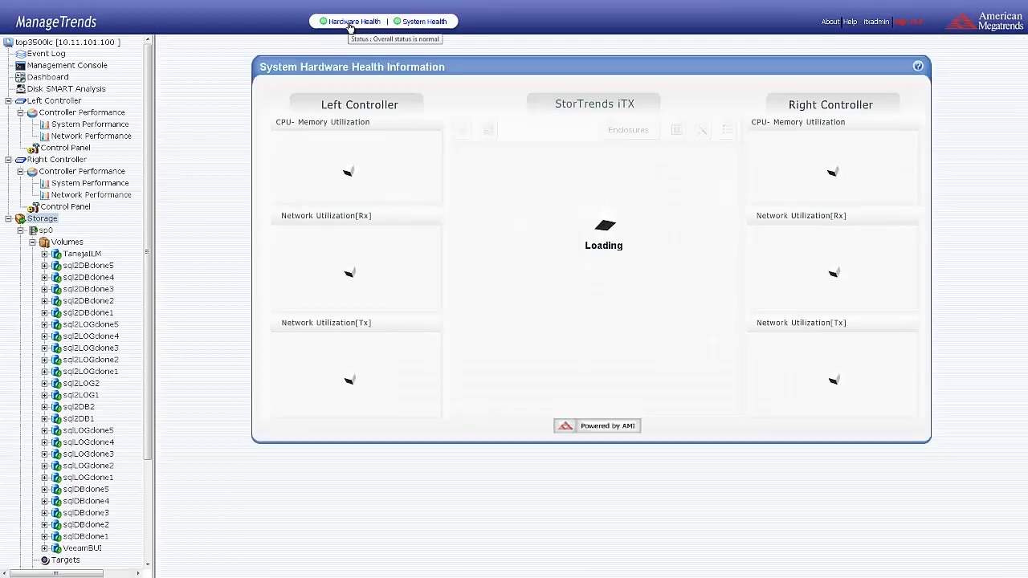
{"action": "mouse_move", "coordinate": [235, 112]}
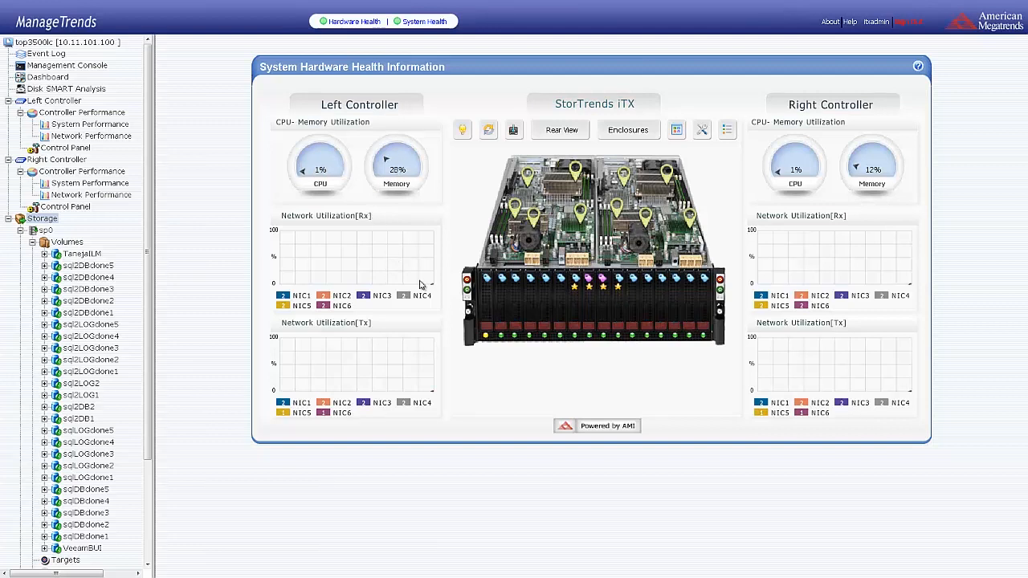
{"action": "mouse_move", "coordinate": [373, 306]}
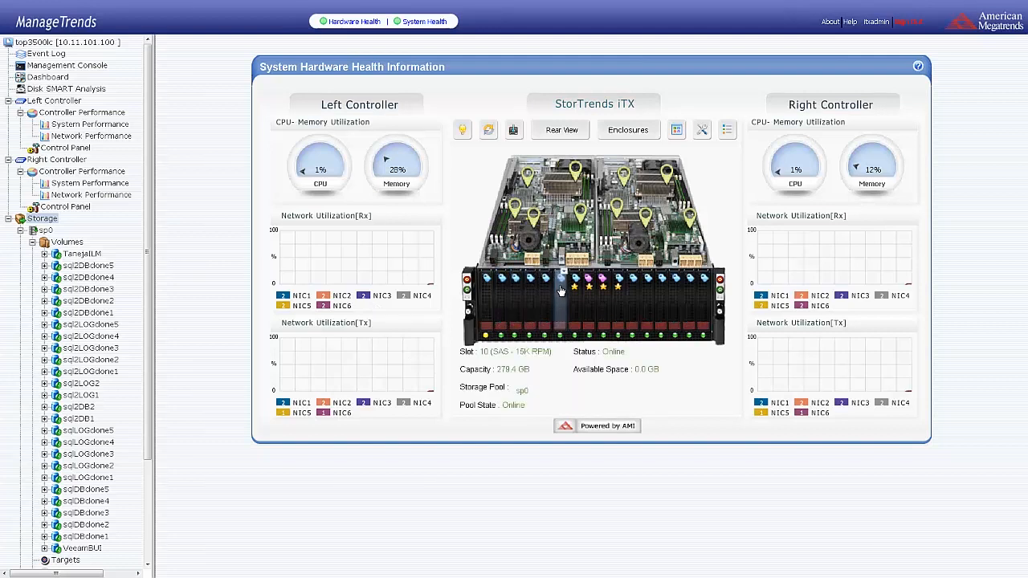
{"action": "mouse_move", "coordinate": [560, 306]}
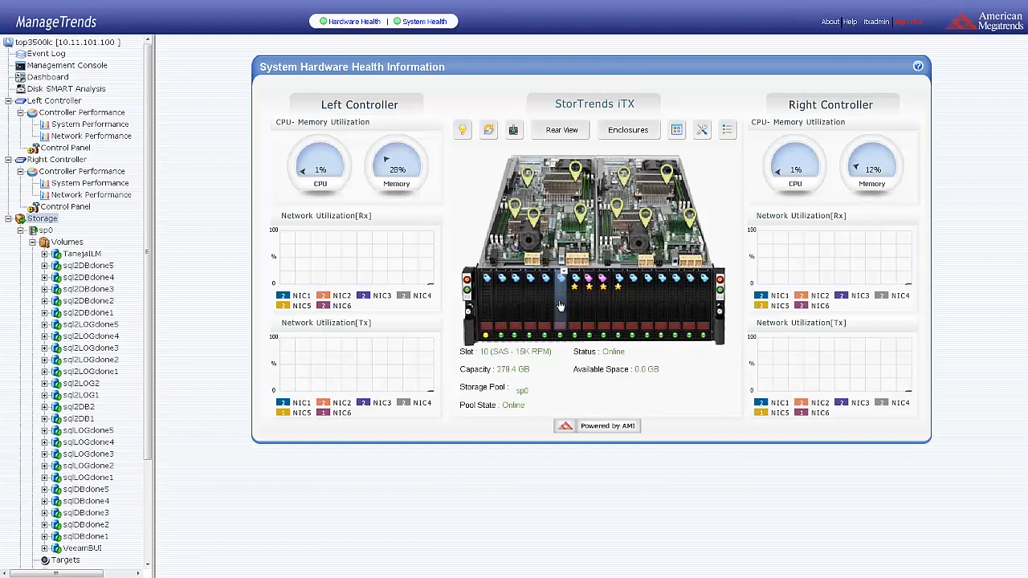
{"action": "mouse_move", "coordinate": [543, 286]}
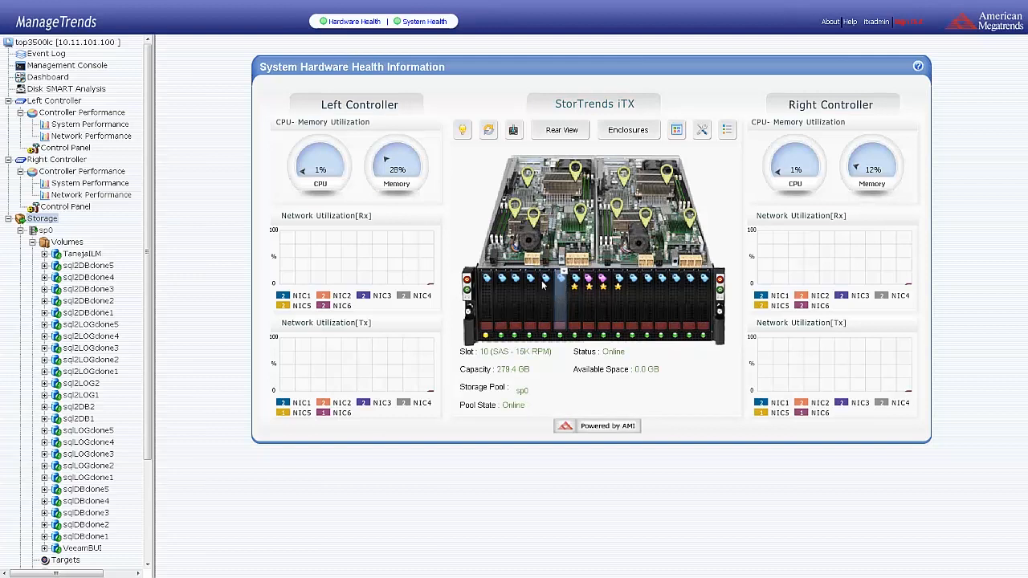
{"action": "left_click", "coordinate": [574, 279]}
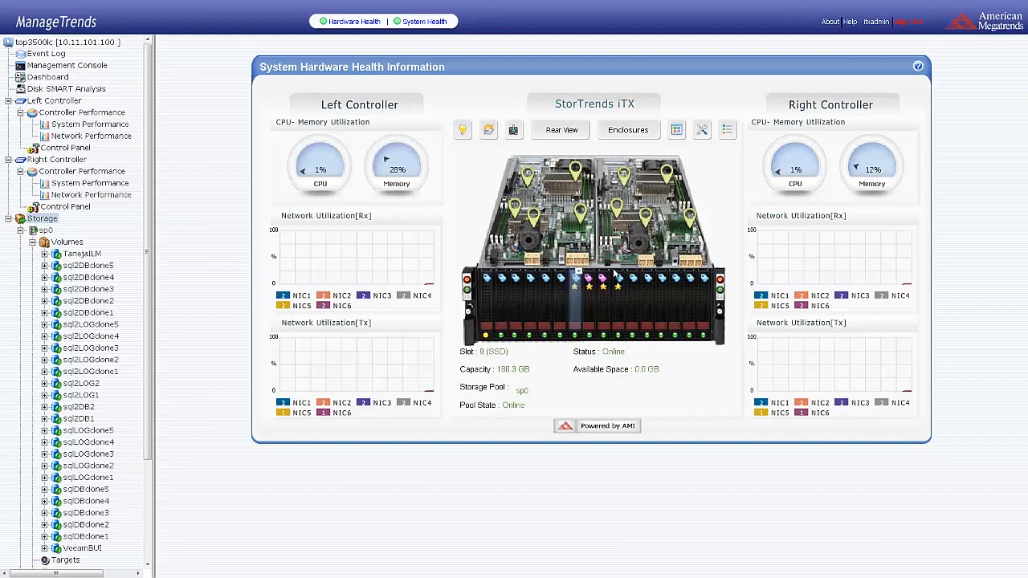
{"action": "left_click", "coordinate": [618, 290]}
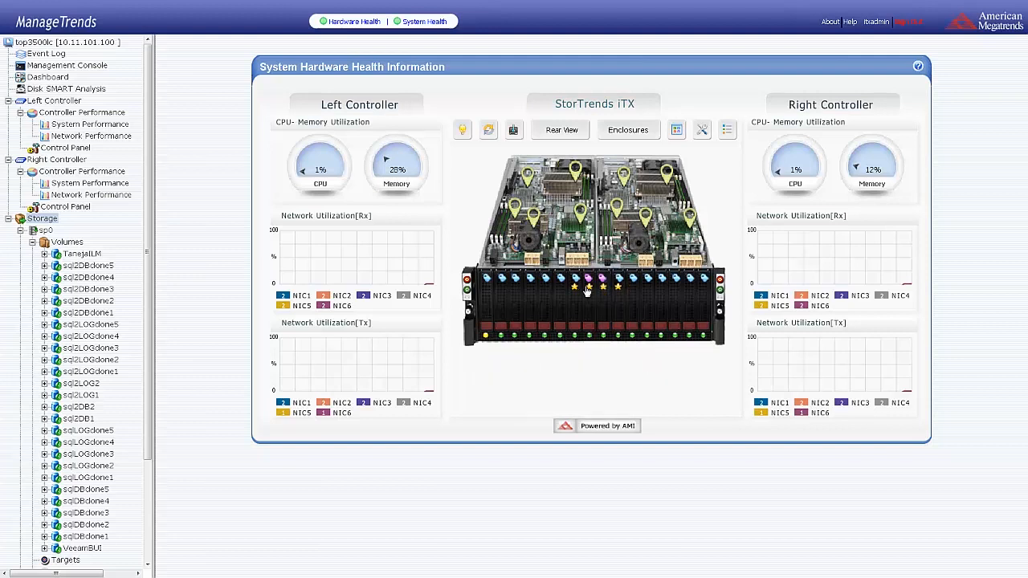
{"action": "left_click", "coordinate": [597, 297]}
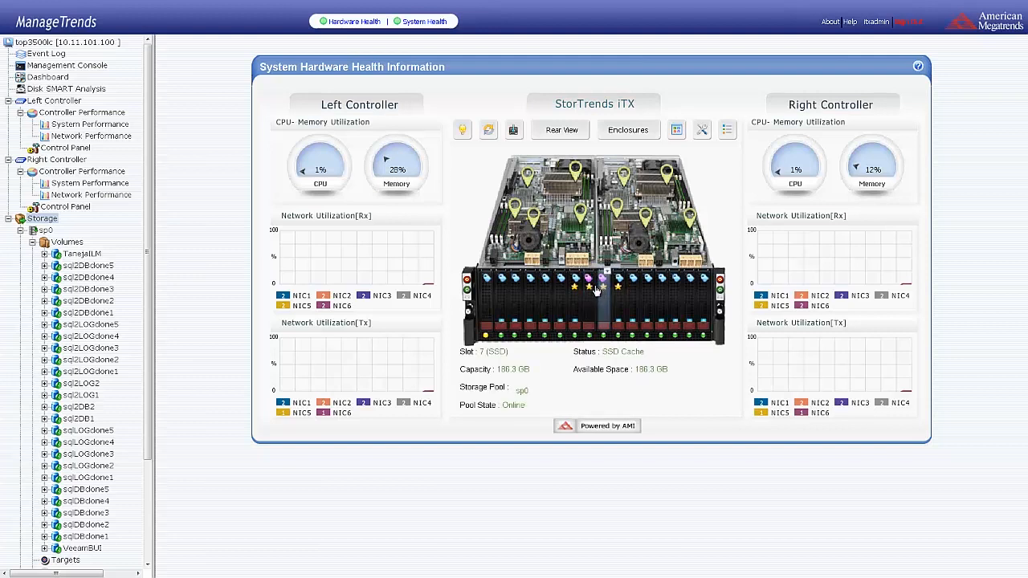
{"action": "left_click", "coordinate": [598, 289]}
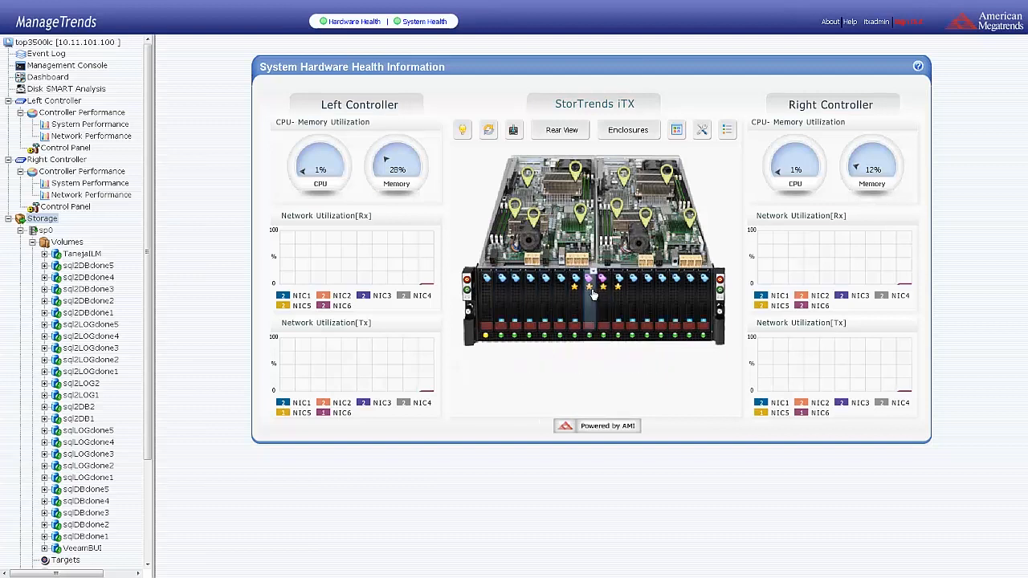
{"action": "mouse_move", "coordinate": [582, 265]}
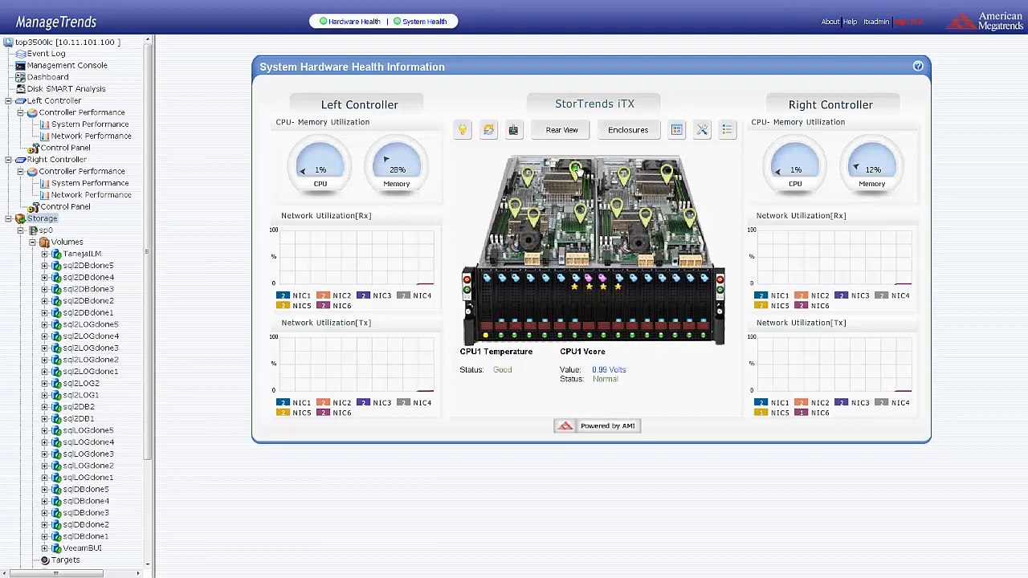
Switch the StorTrends iTX enclosure image to its rear view.
{"action": "left_click", "coordinate": [559, 130]}
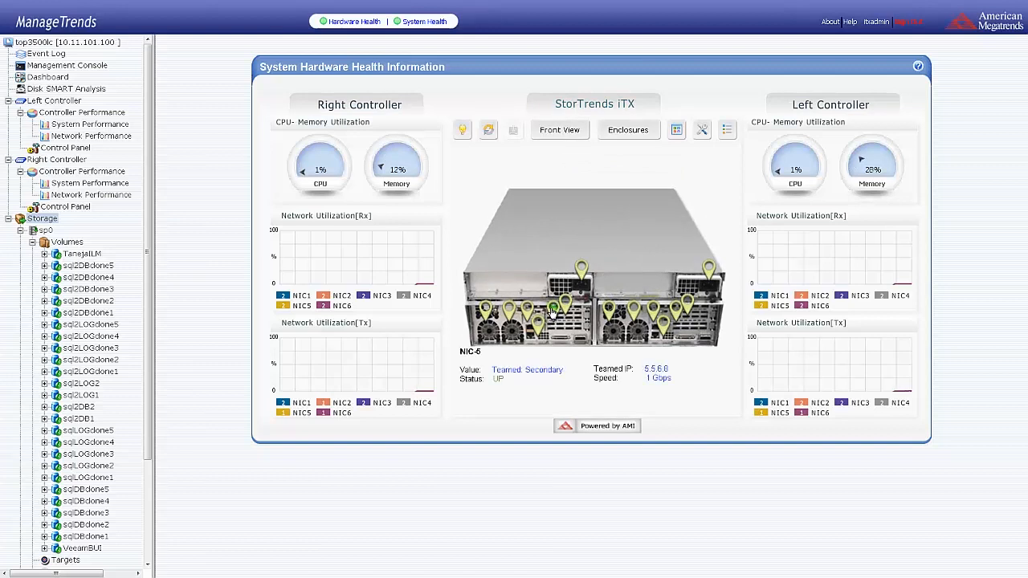
{"action": "mouse_move", "coordinate": [510, 310]}
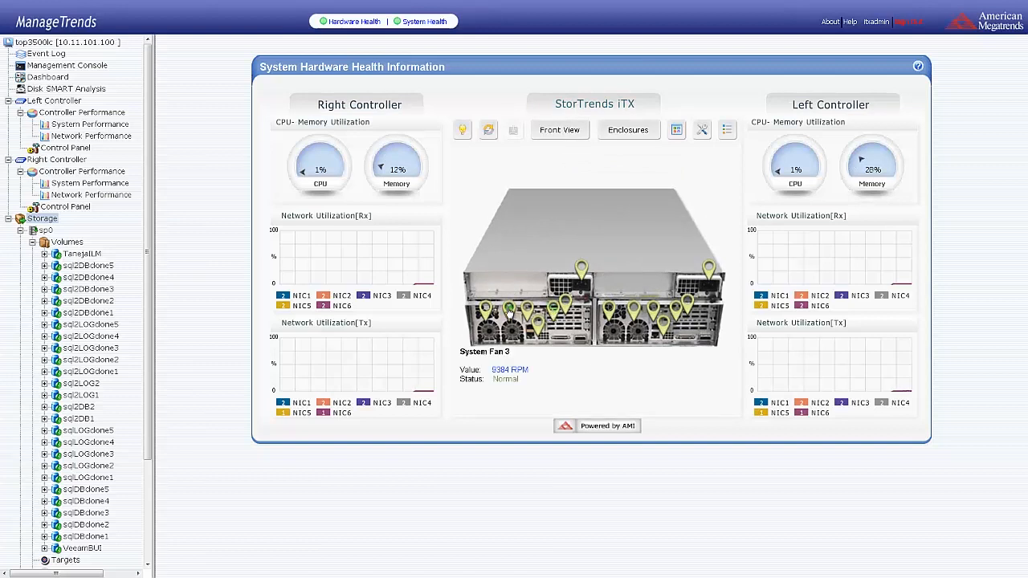
{"action": "mouse_move", "coordinate": [214, 261]}
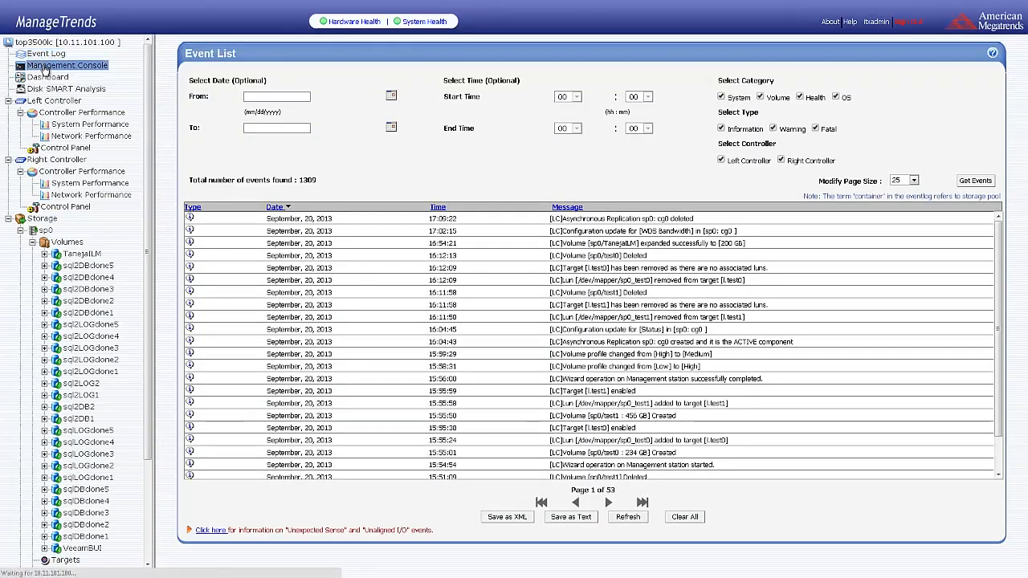
Open the Management Console entry and its Dashboard from the navigation tree.
{"action": "left_click", "coordinate": [67, 65]}
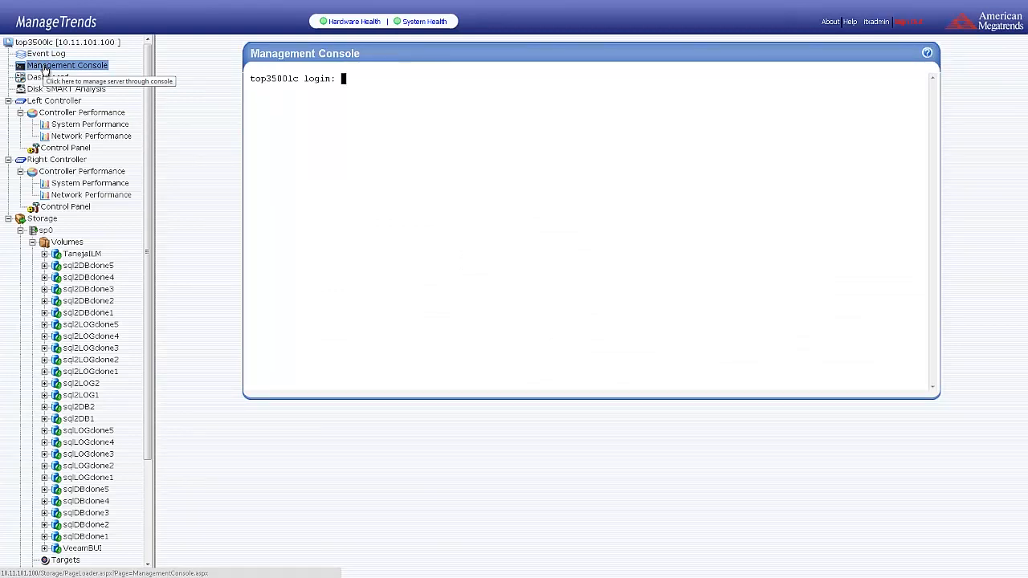
{"action": "mouse_move", "coordinate": [311, 78]}
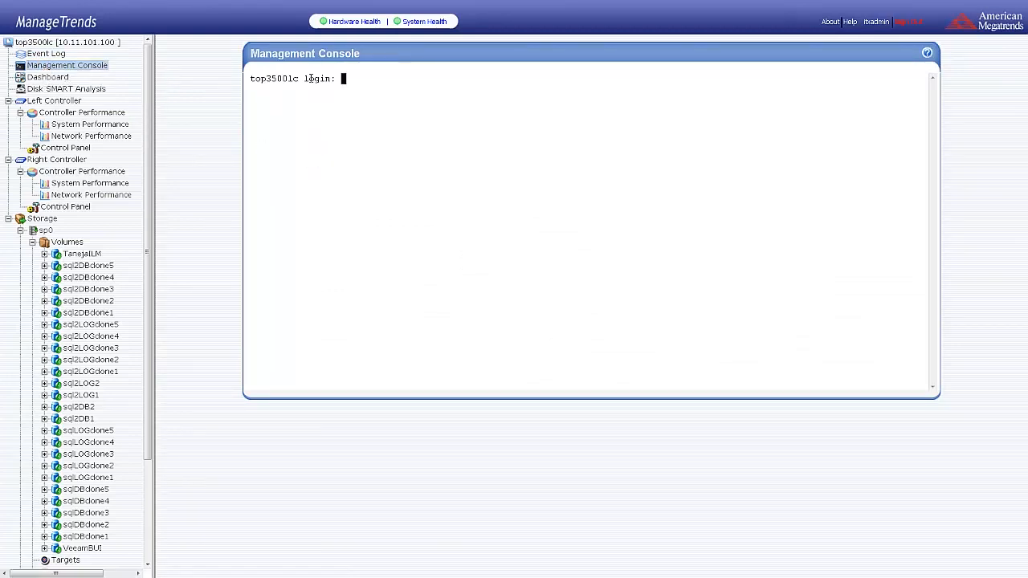
{"action": "left_click", "coordinate": [47, 76]}
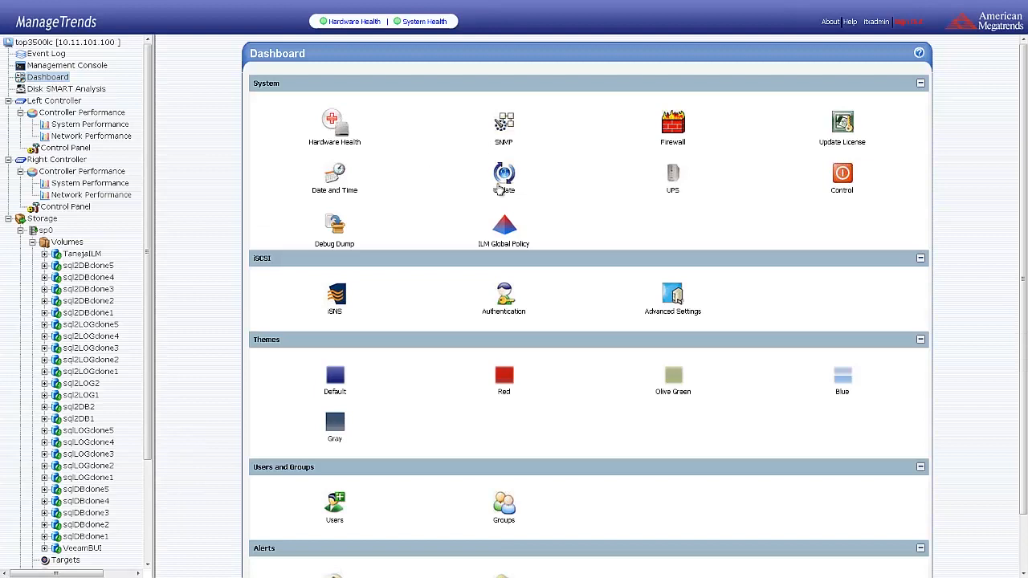
{"action": "mouse_move", "coordinate": [607, 235]}
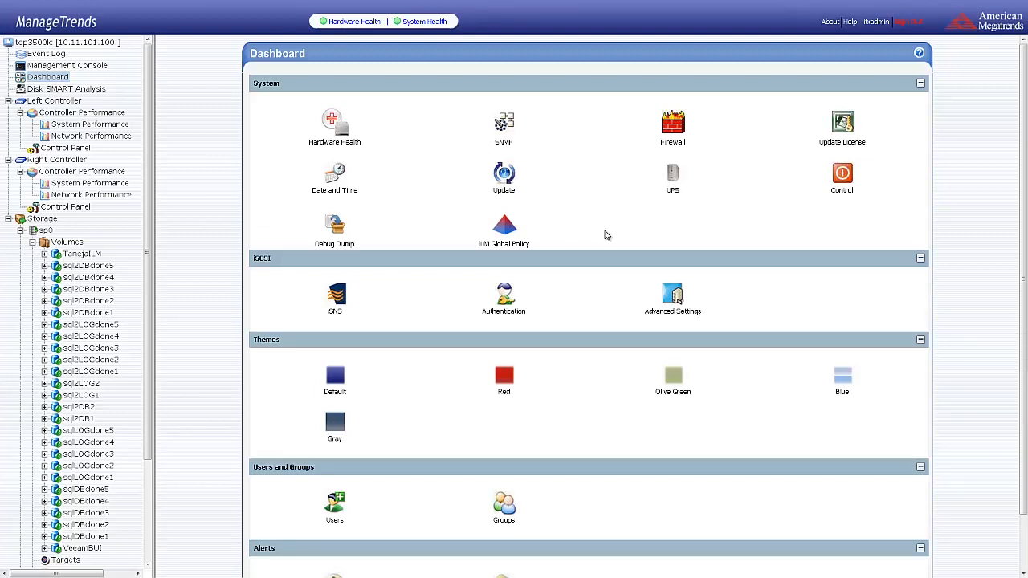
{"action": "mouse_move", "coordinate": [334, 232]}
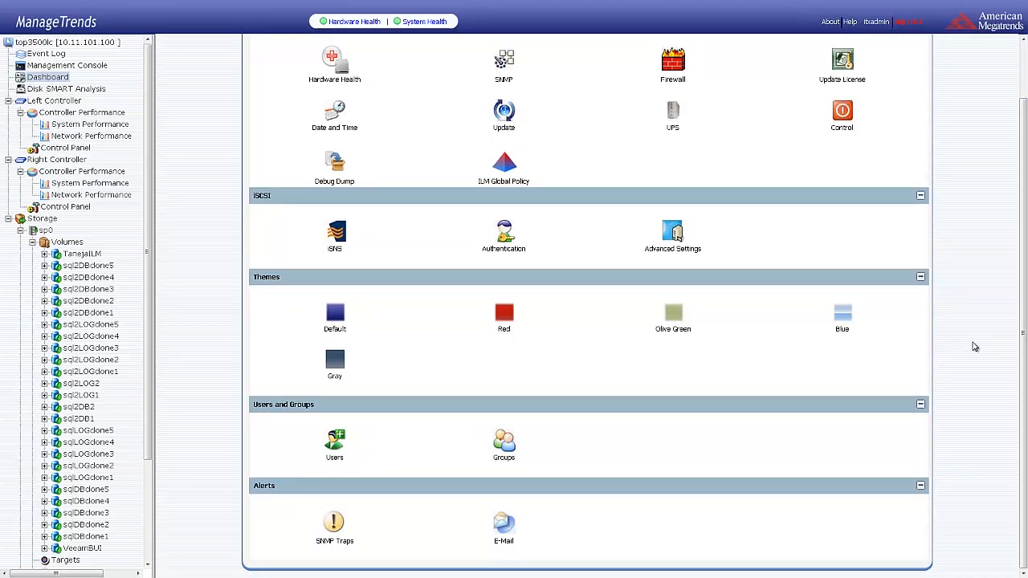
{"action": "mouse_move", "coordinate": [593, 306]}
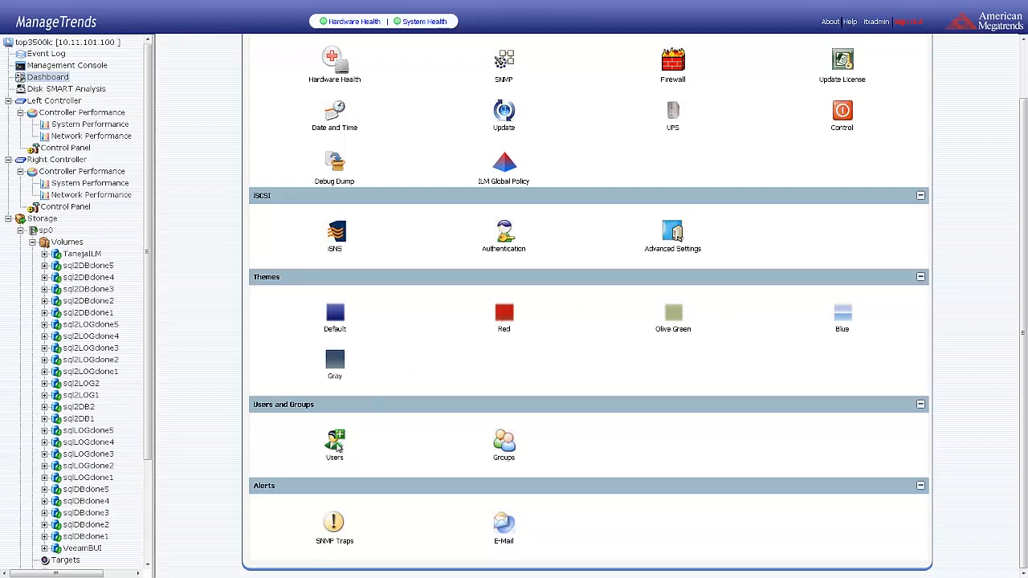
{"action": "mouse_move", "coordinate": [485, 512]}
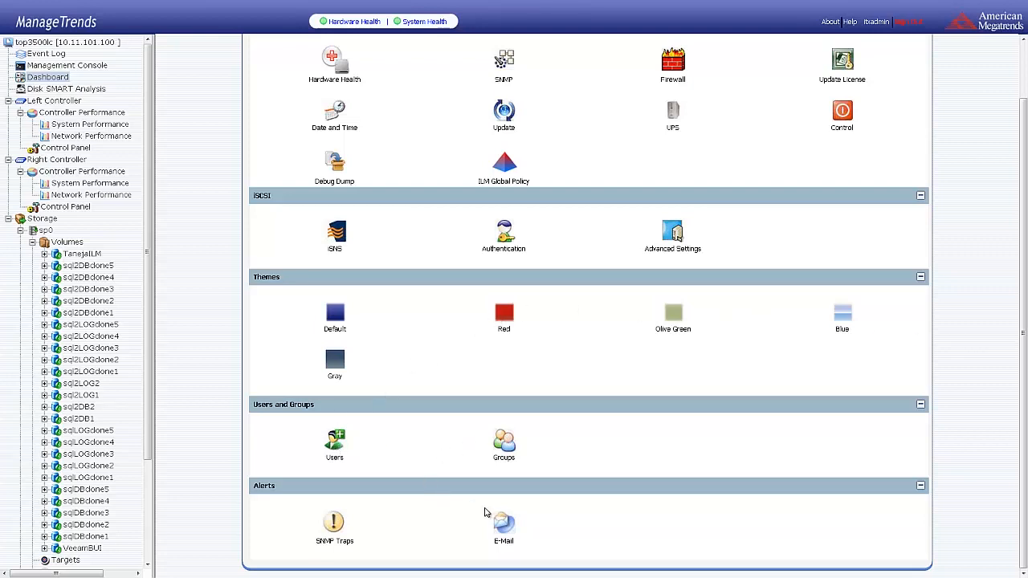
{"action": "left_click", "coordinate": [504, 522]}
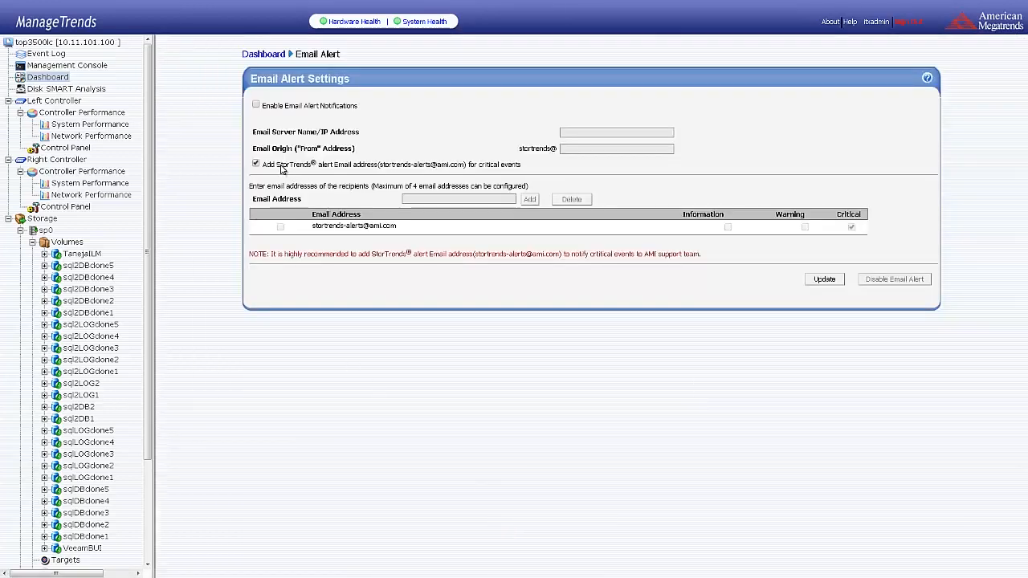
{"action": "mouse_move", "coordinate": [376, 171]}
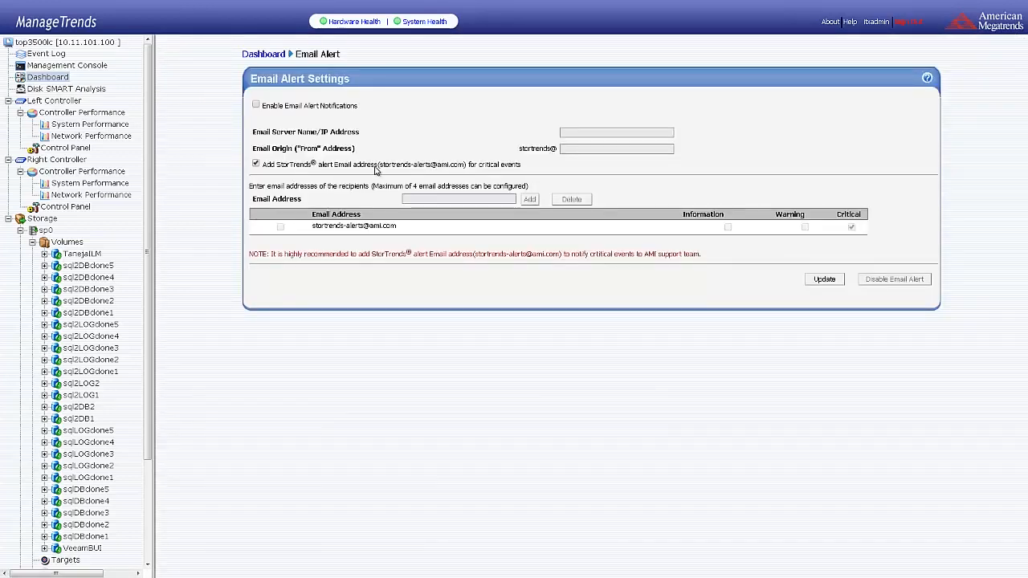
{"action": "mouse_move", "coordinate": [522, 169]}
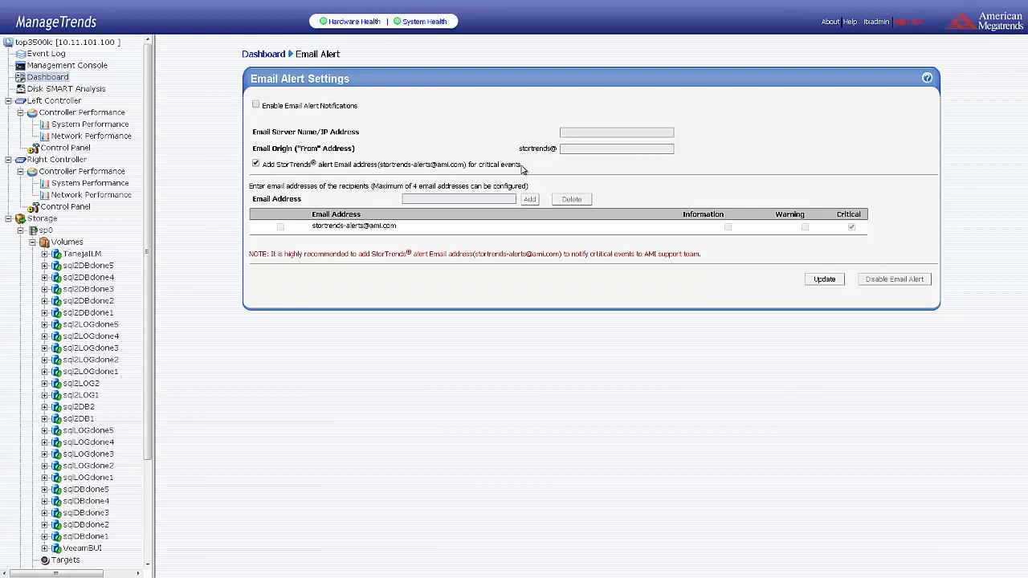
{"action": "mouse_move", "coordinate": [490, 169]}
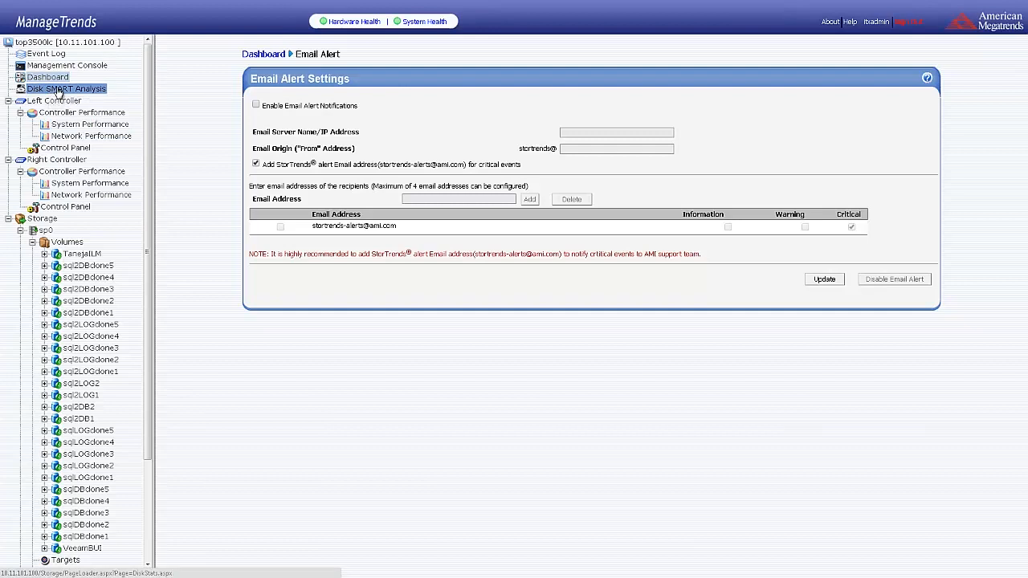
Show SMART and Sense Information for the Enclosure 0 drive and scroll its SMART log.
{"action": "left_click", "coordinate": [67, 88]}
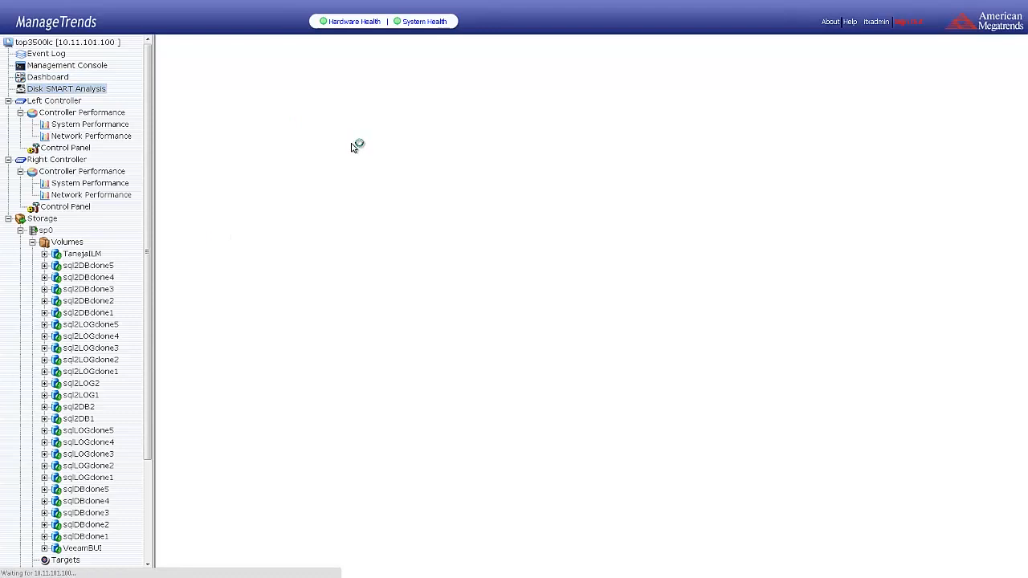
{"action": "mouse_move", "coordinate": [219, 147]}
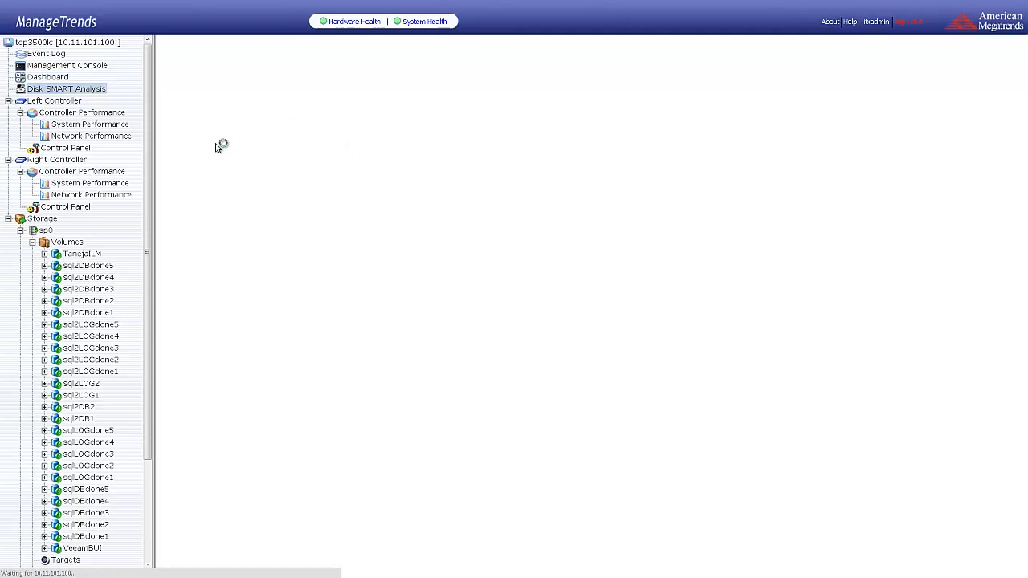
{"action": "left_click", "coordinate": [66, 88]}
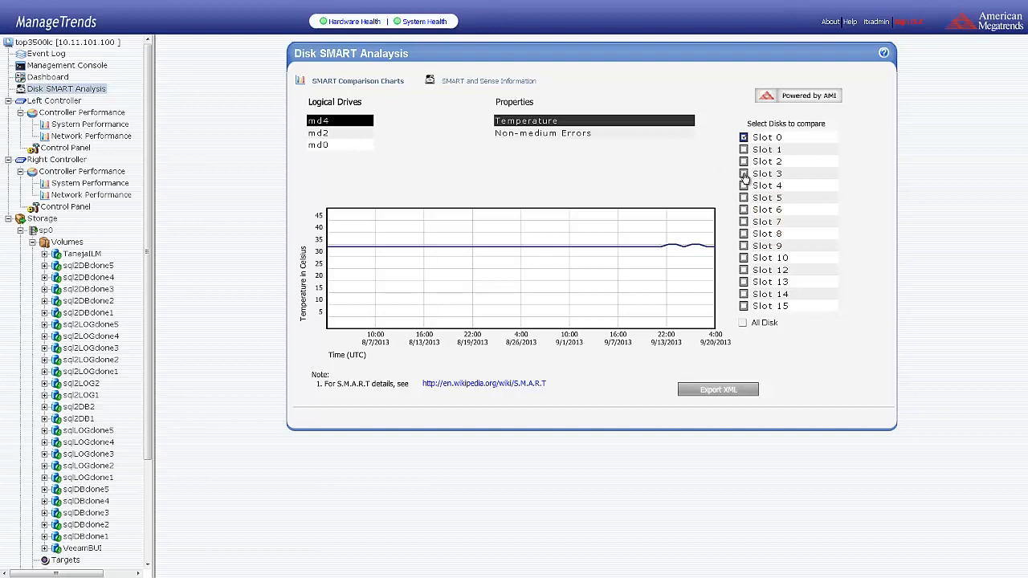
{"action": "left_click", "coordinate": [488, 80]}
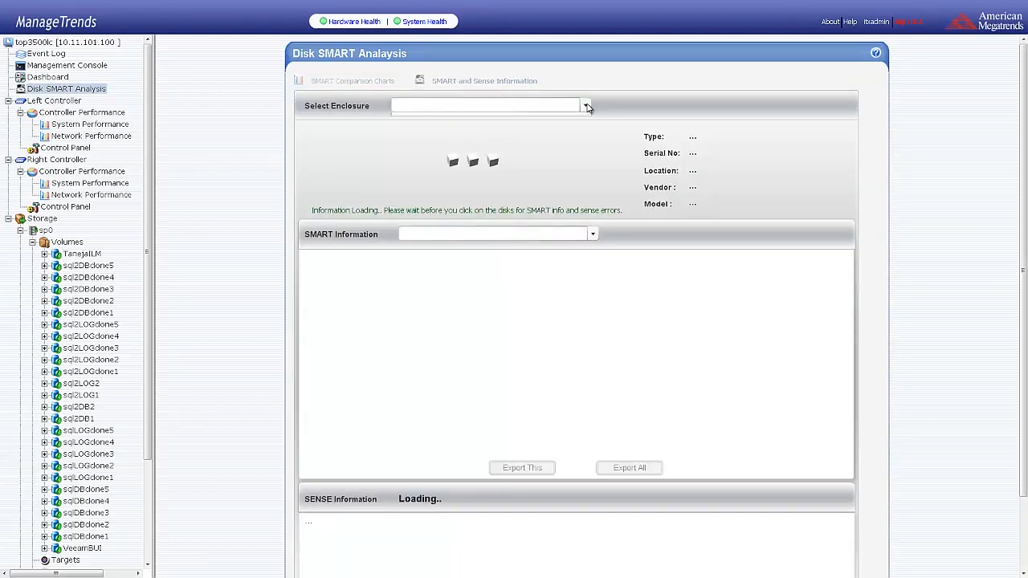
{"action": "left_click", "coordinate": [586, 105]}
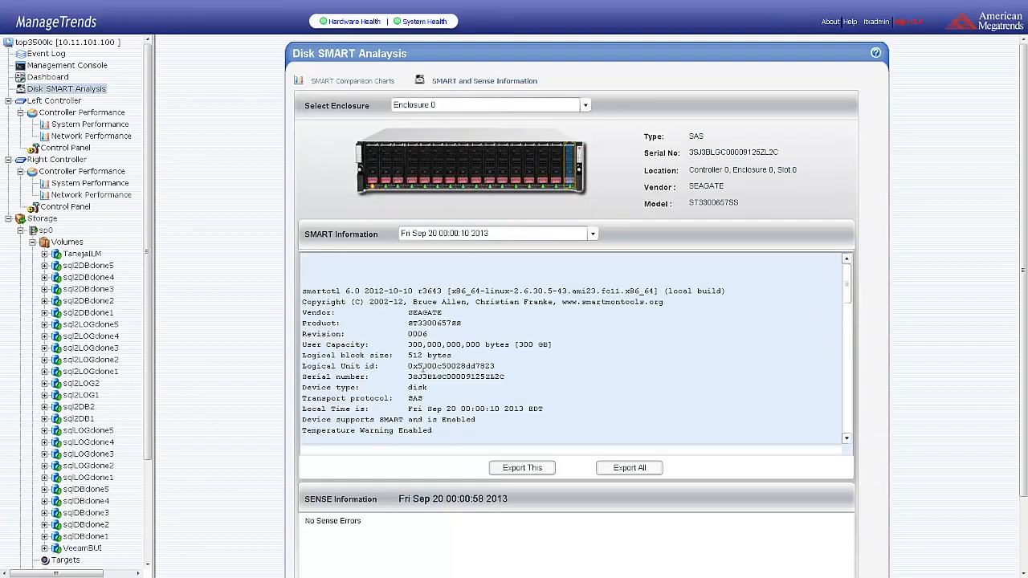
{"action": "scroll", "scroll_direction": "down", "scroll_amount": 3}
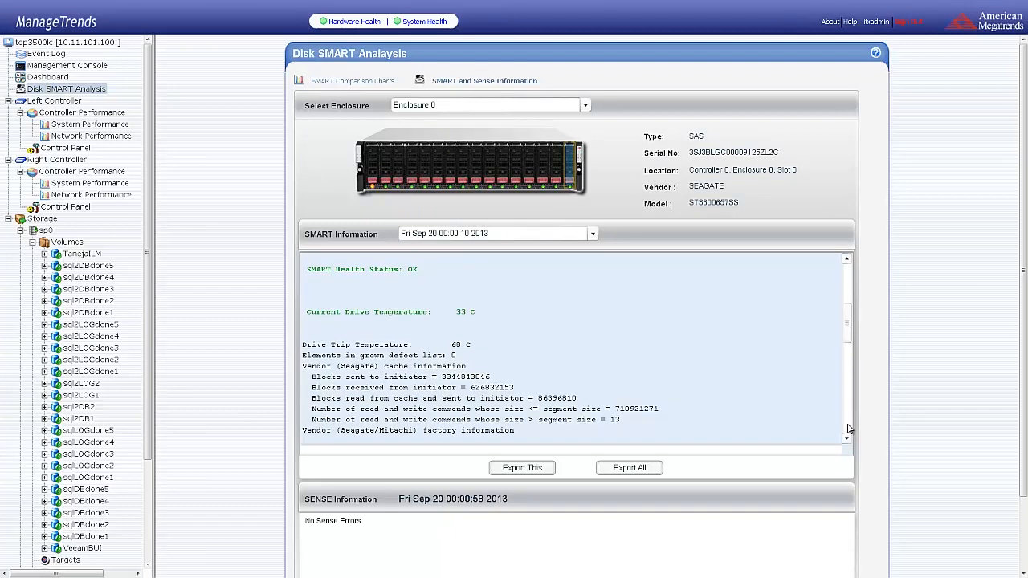
{"action": "mouse_move", "coordinate": [343, 317]}
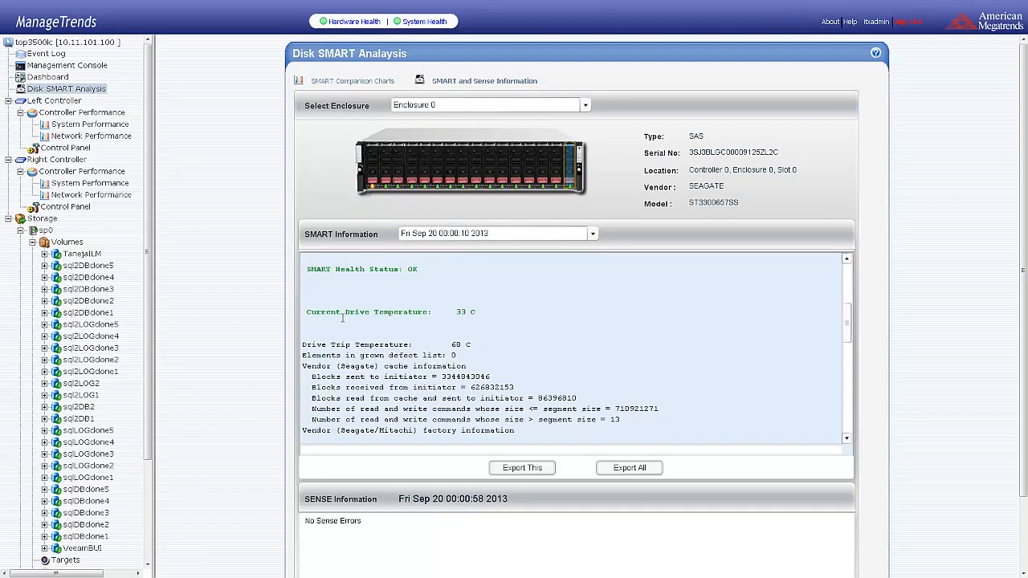
{"action": "mouse_move", "coordinate": [175, 218]}
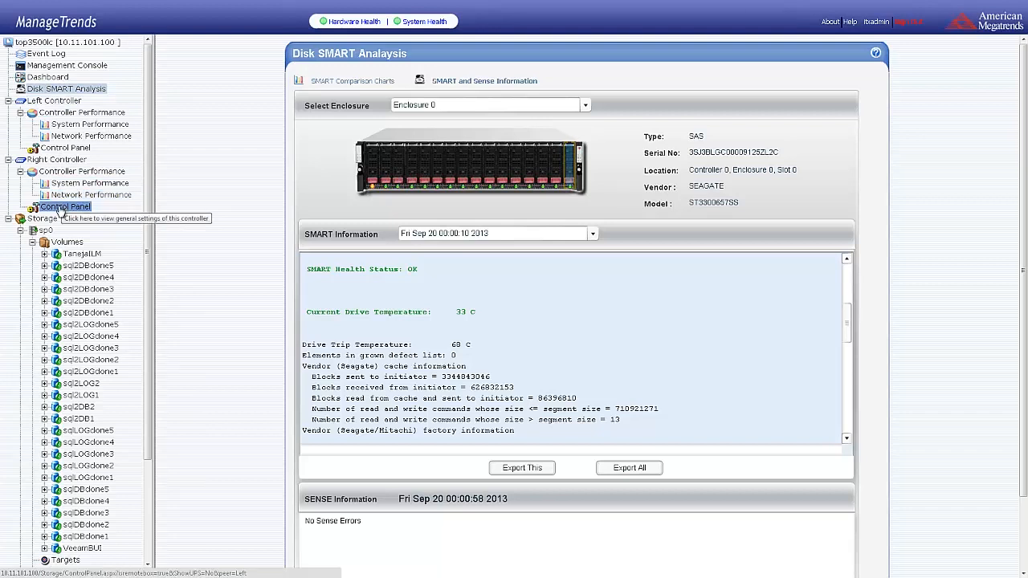
Open the right controller's Control Panel, then its BMC IP settings page.
{"action": "left_click", "coordinate": [64, 206]}
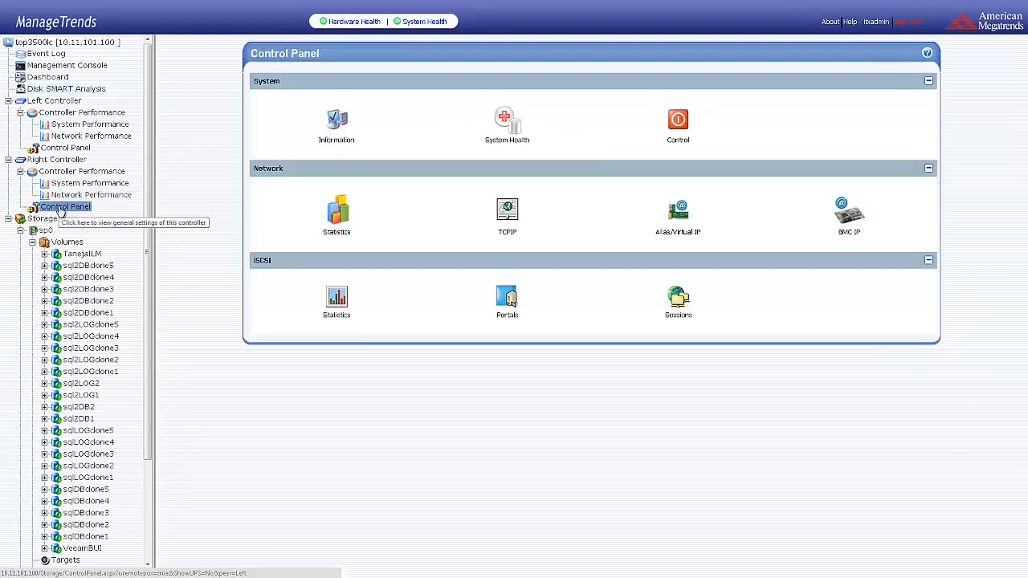
{"action": "mouse_move", "coordinate": [277, 222]}
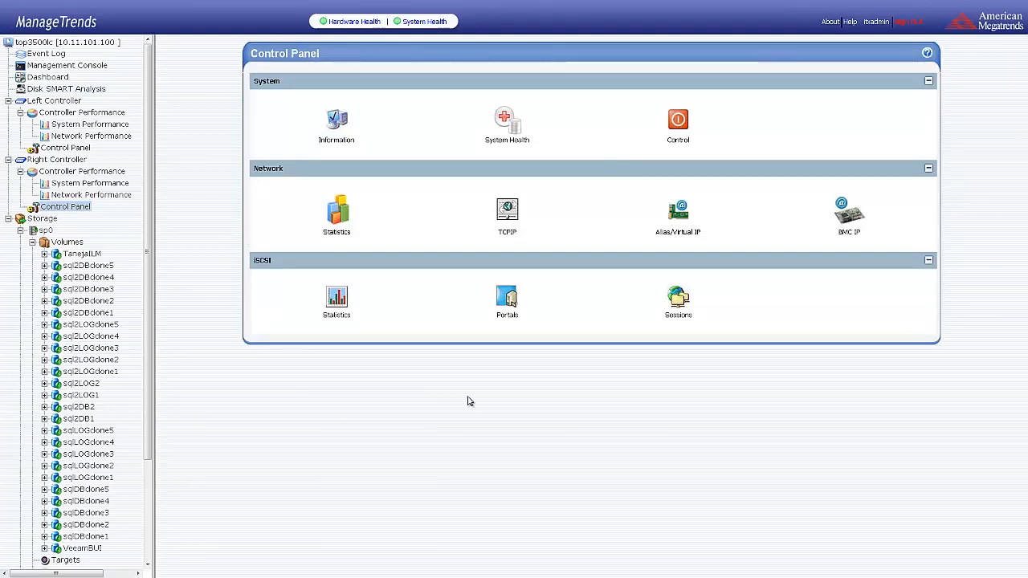
{"action": "left_click", "coordinate": [848, 210]}
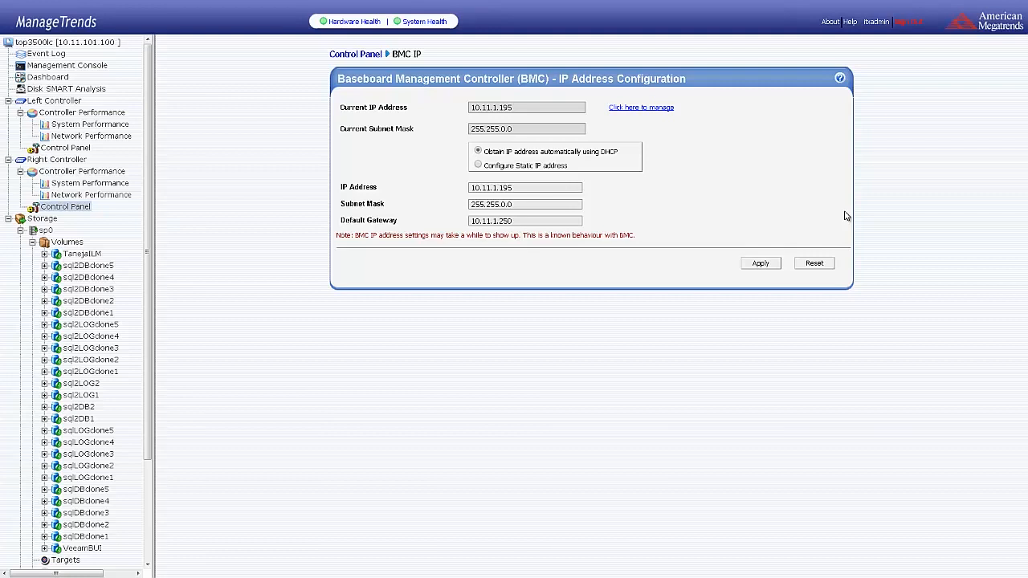
{"action": "mouse_move", "coordinate": [602, 134]}
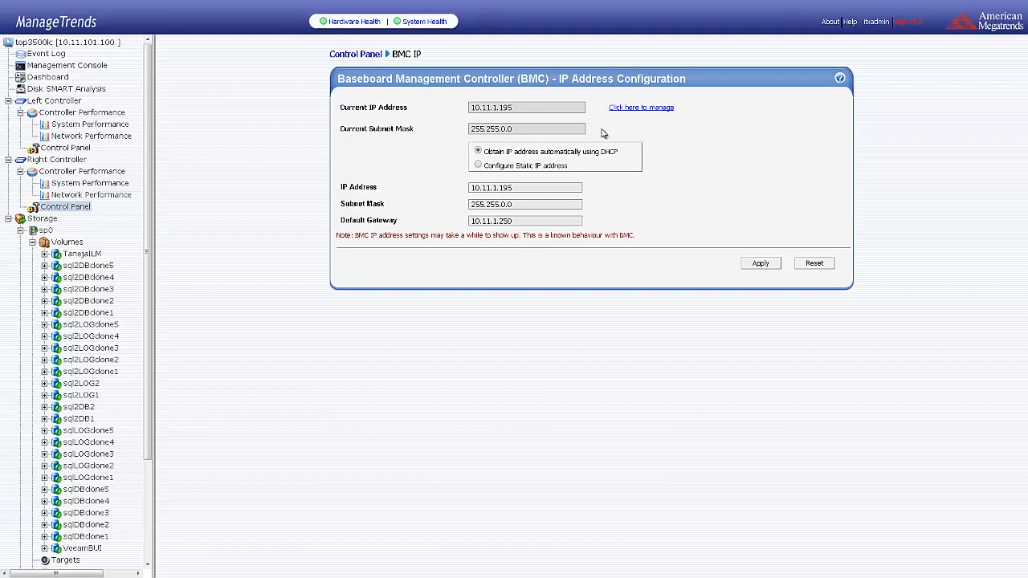
{"action": "mouse_move", "coordinate": [259, 196]}
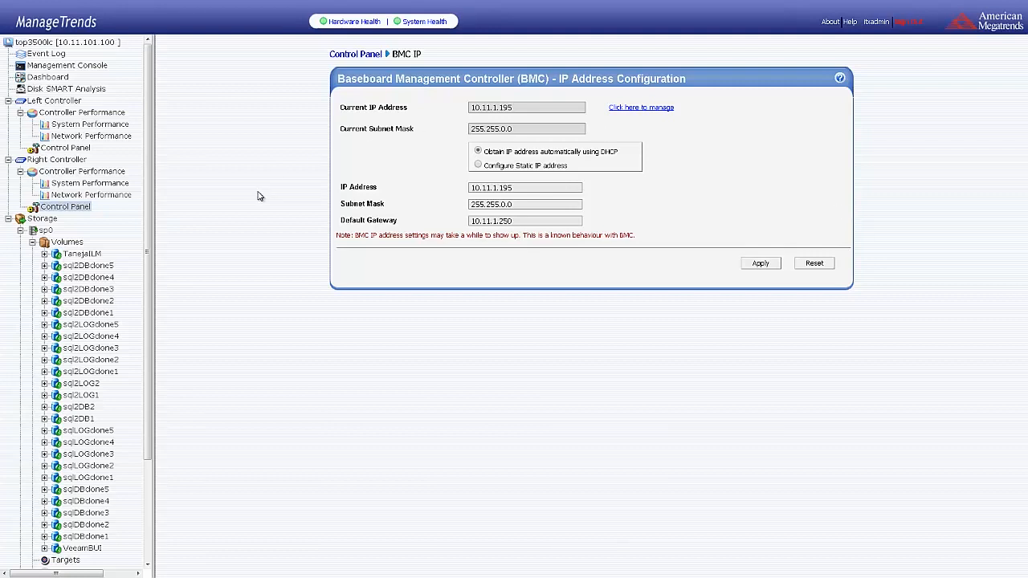
{"action": "mouse_move", "coordinate": [45, 231]}
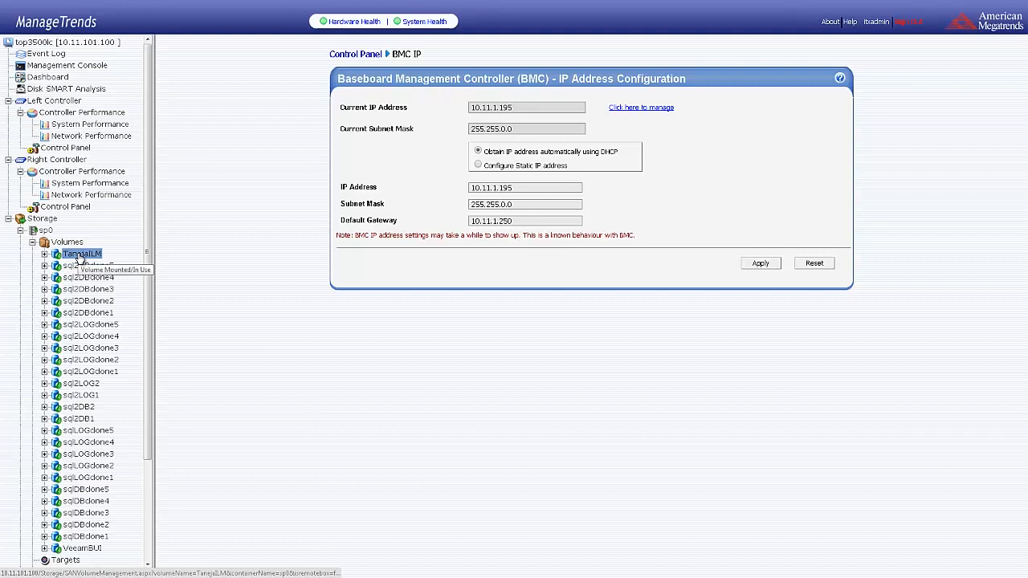
Expand volume TanejalM from 200 GB to 300 GB.
{"action": "left_click", "coordinate": [80, 253]}
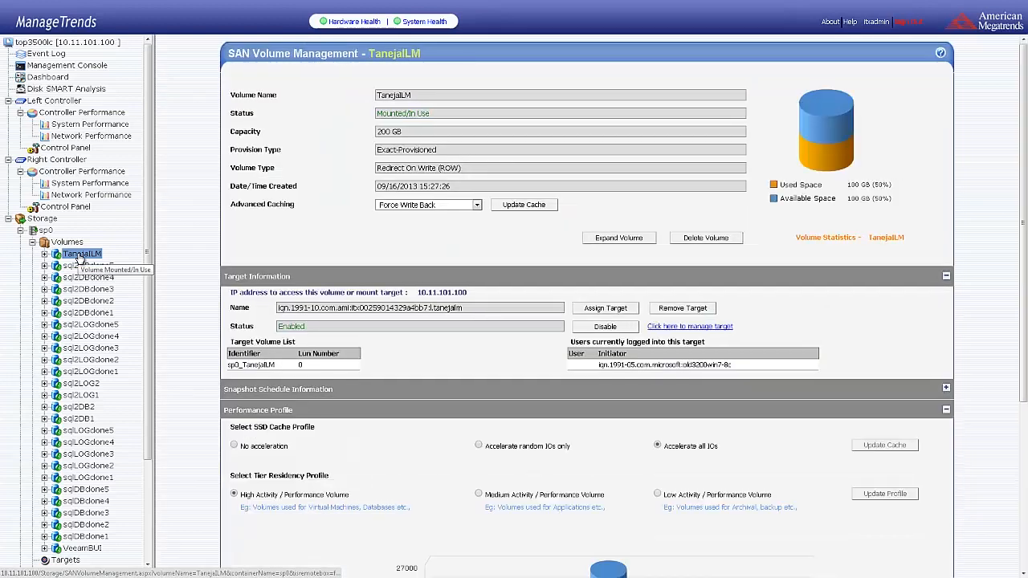
{"action": "mouse_move", "coordinate": [268, 177]}
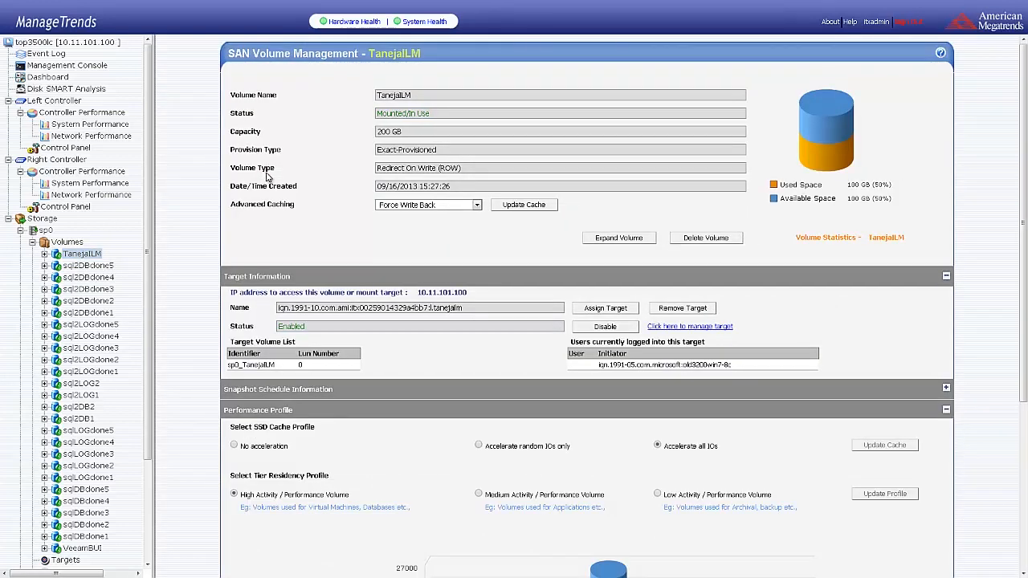
{"action": "mouse_move", "coordinate": [618, 238]}
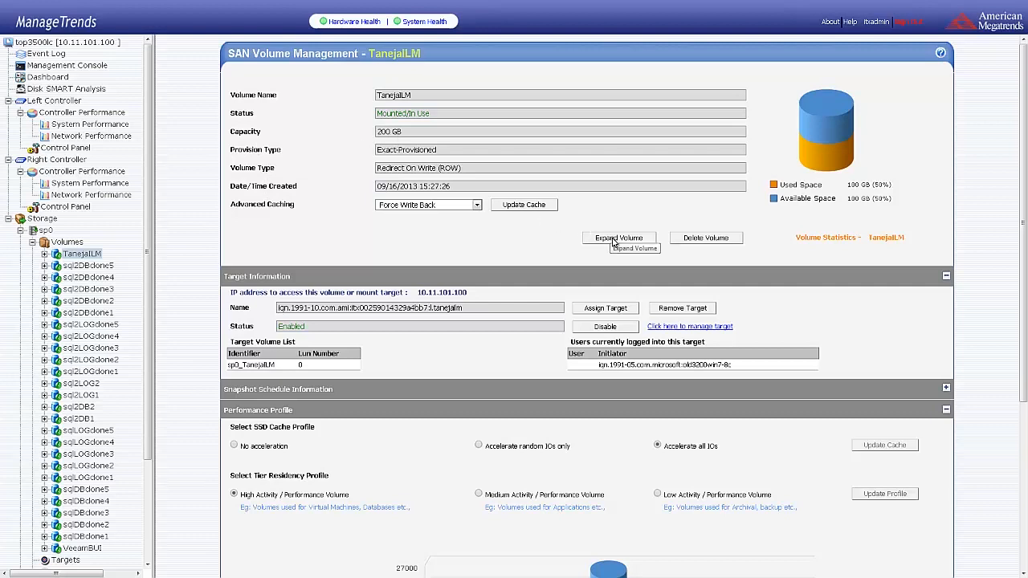
{"action": "left_click", "coordinate": [617, 237]}
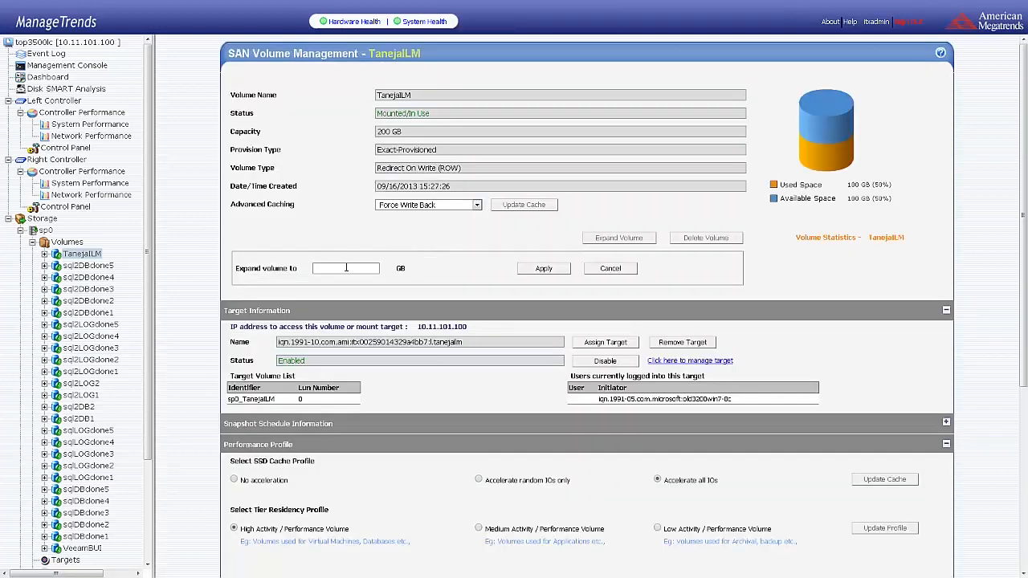
{"action": "type", "text": "300"}
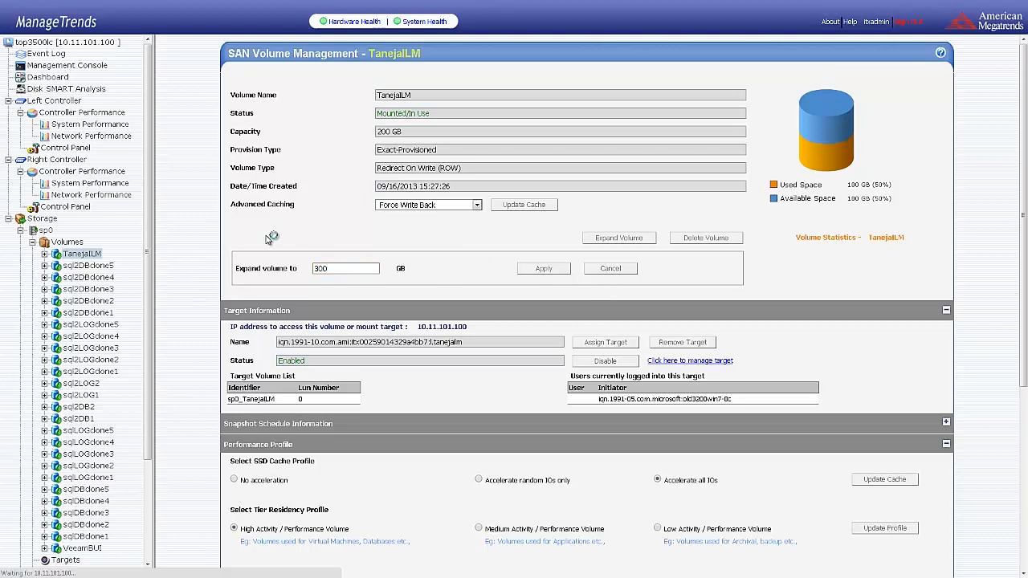
{"action": "left_click", "coordinate": [544, 268]}
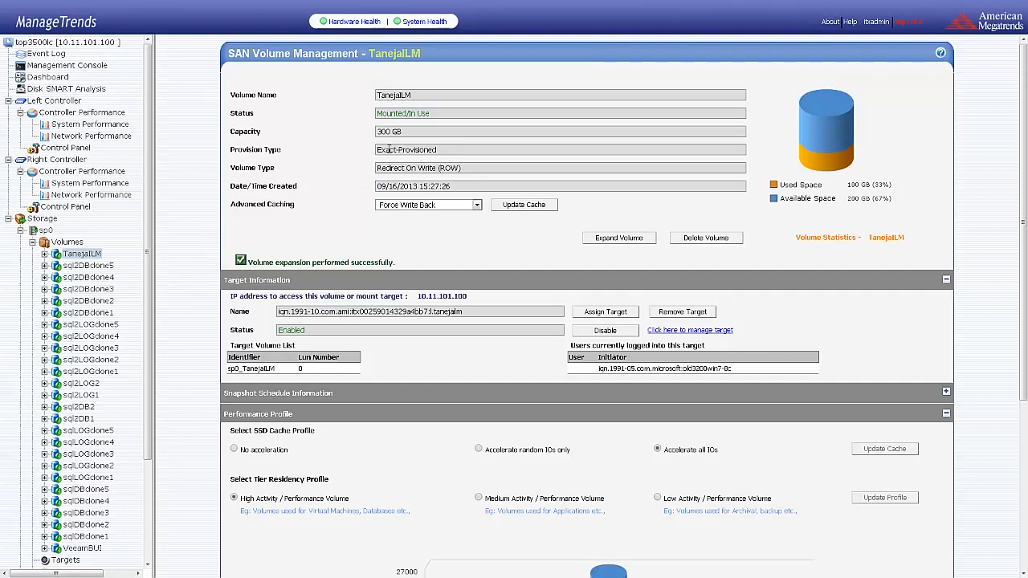
{"action": "mouse_move", "coordinate": [454, 181]}
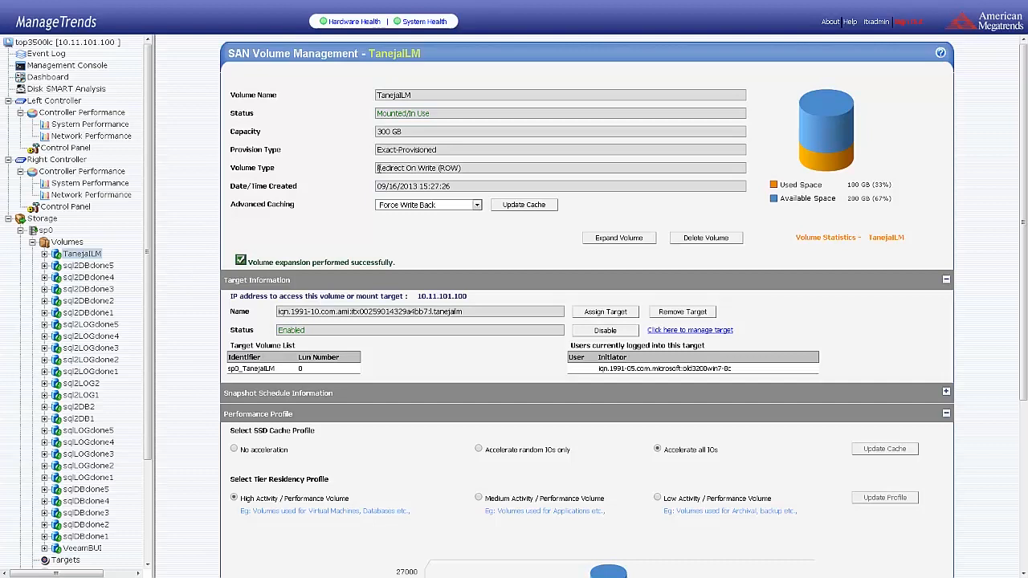
Scroll TanejalM's volume page down to its SSD and SAS tier space chart.
{"action": "scroll", "scroll_direction": "down", "scroll_amount": 3}
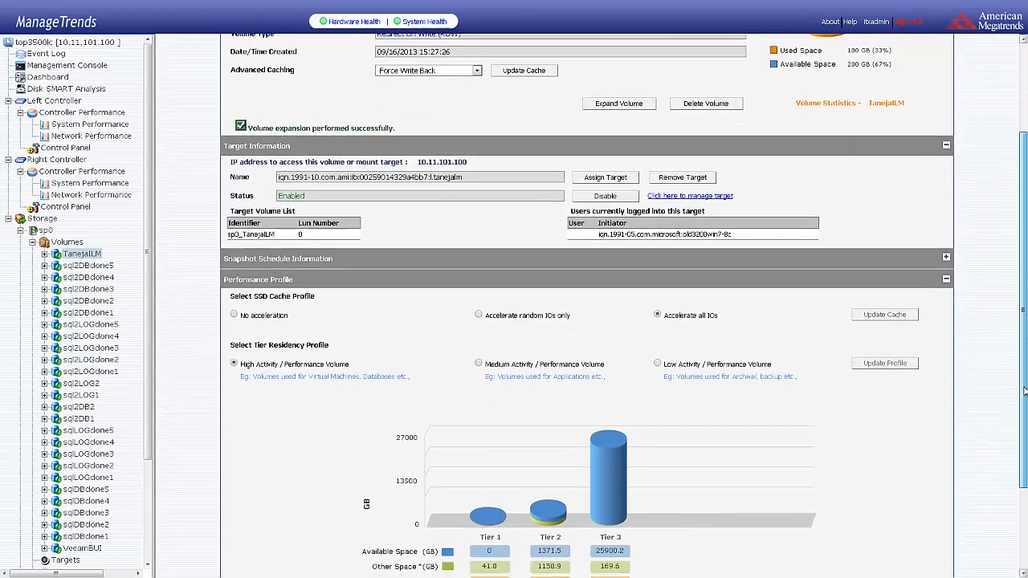
{"action": "scroll", "scroll_direction": "down", "scroll_amount": 3}
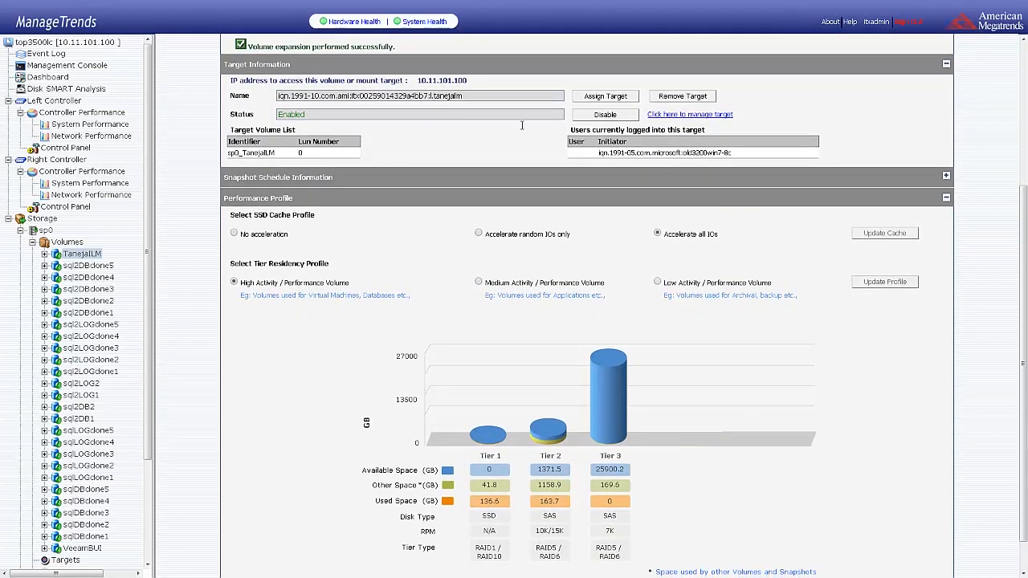
{"action": "double_click", "coordinate": [450, 80]}
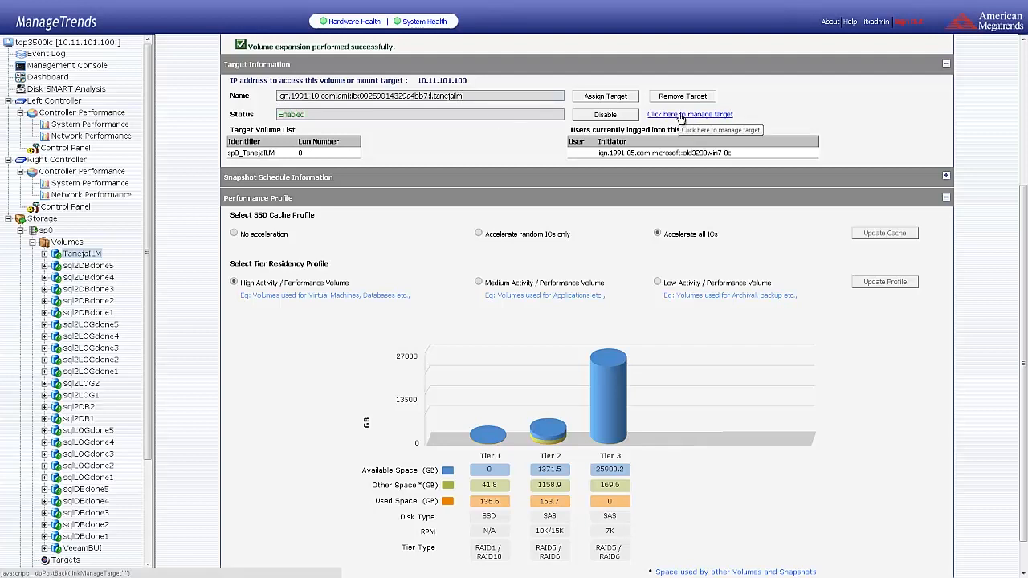
{"action": "mouse_move", "coordinate": [968, 196]}
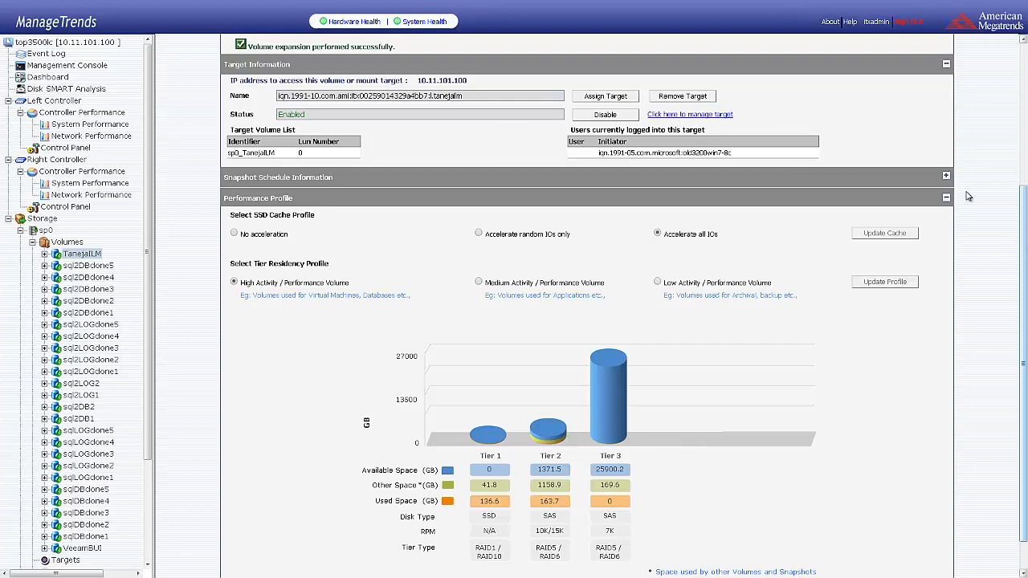
Save TanejaLM's 5-minute, 30-minute and hourly snapshot schedule, keeping 20, 12 and 48.
{"action": "left_click", "coordinate": [946, 176]}
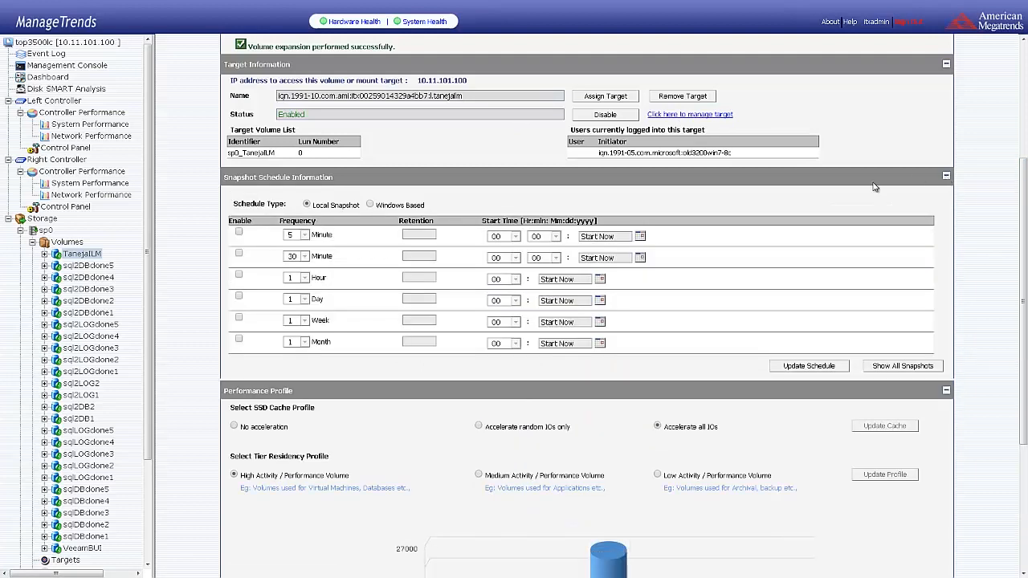
{"action": "left_click", "coordinate": [239, 232]}
{"action": "type", "text": "20"}
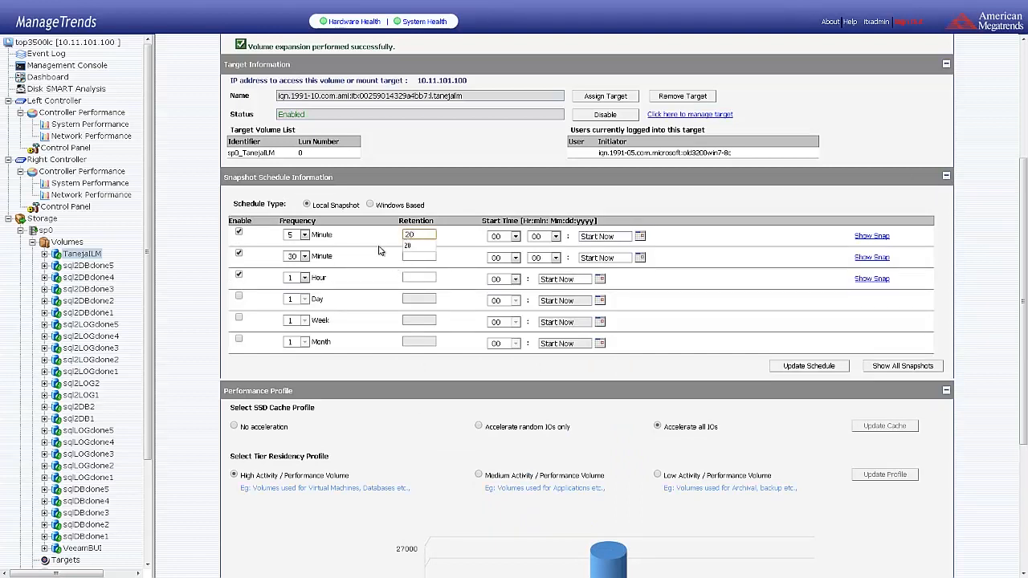
{"action": "left_click", "coordinate": [418, 256]}
{"action": "type", "text": "12"}
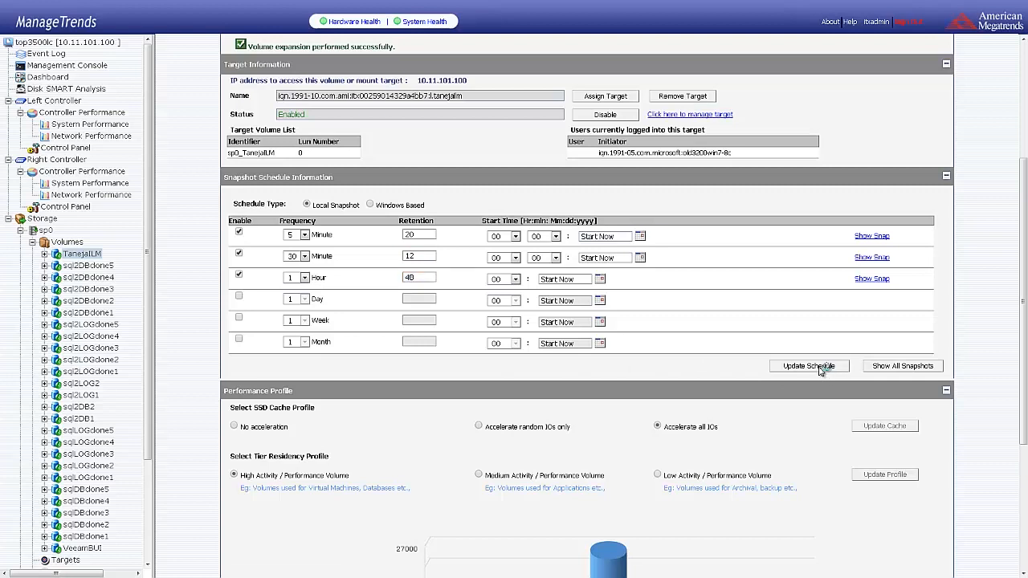
{"action": "left_click", "coordinate": [809, 366]}
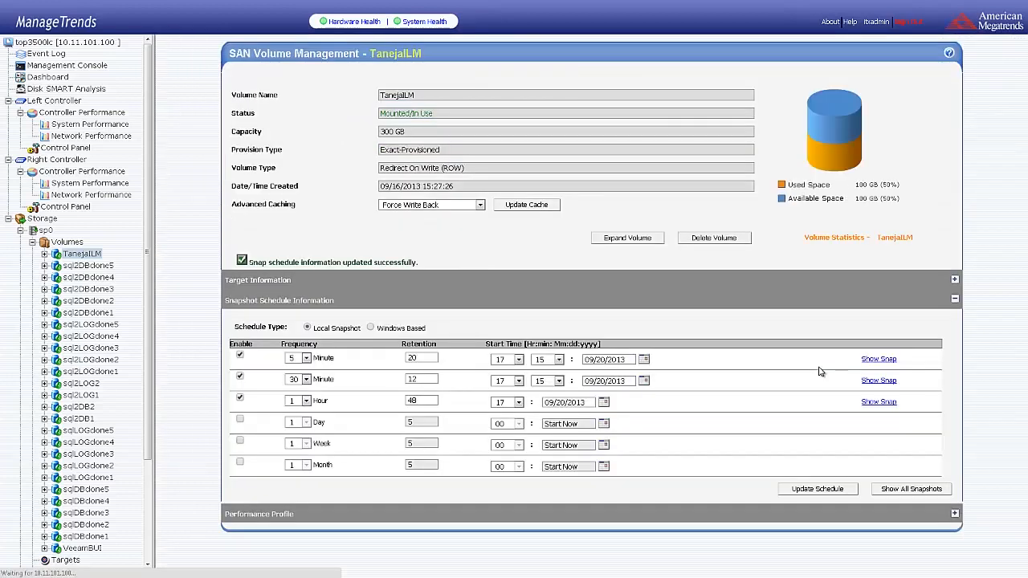
{"action": "mouse_move", "coordinate": [440, 311]}
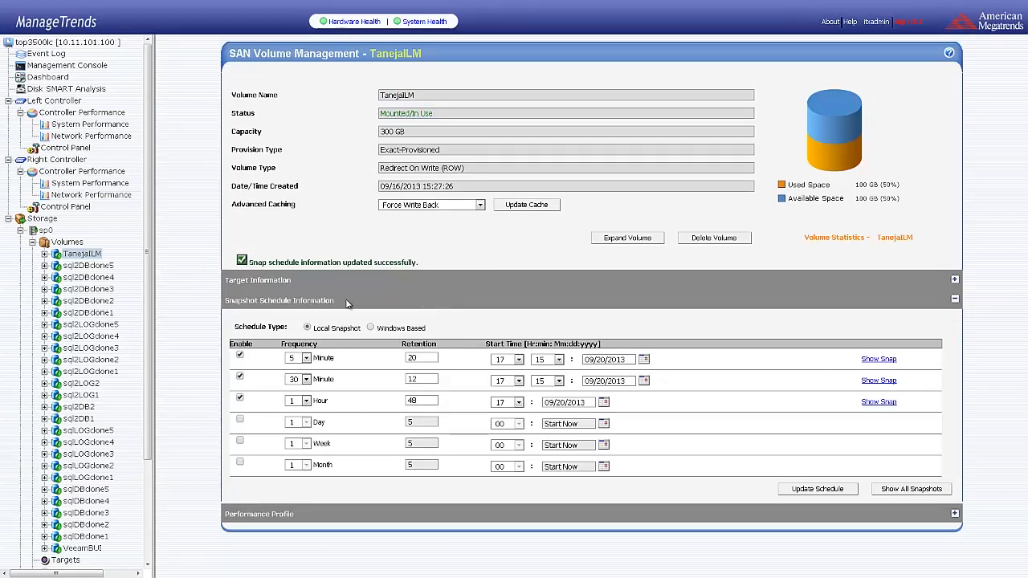
Expand TanejaLM in the tree to show Snapshots and expand its Performance Profile.
{"action": "left_click", "coordinate": [56, 254]}
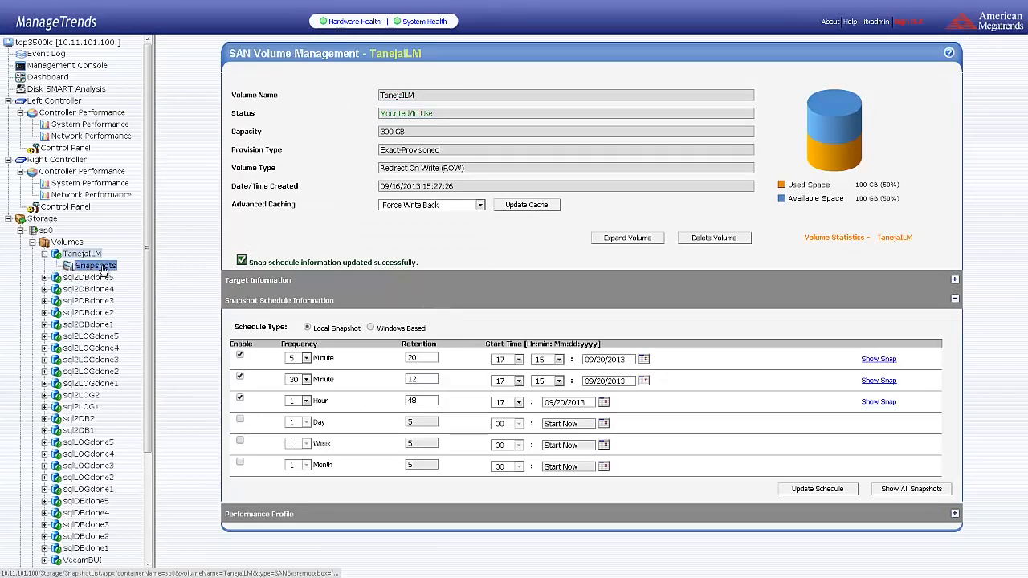
{"action": "left_click", "coordinate": [82, 253]}
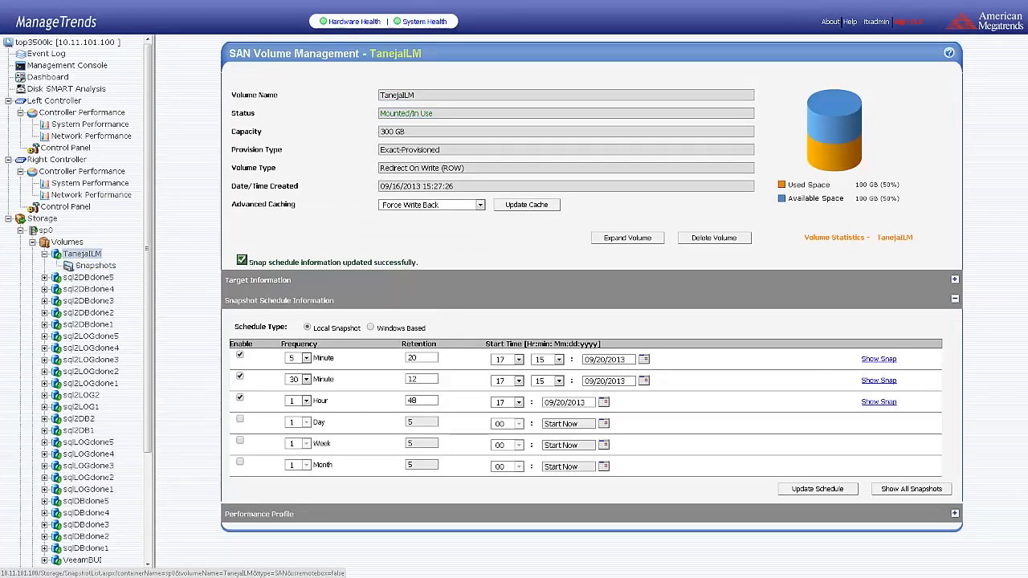
{"action": "left_click", "coordinate": [954, 514]}
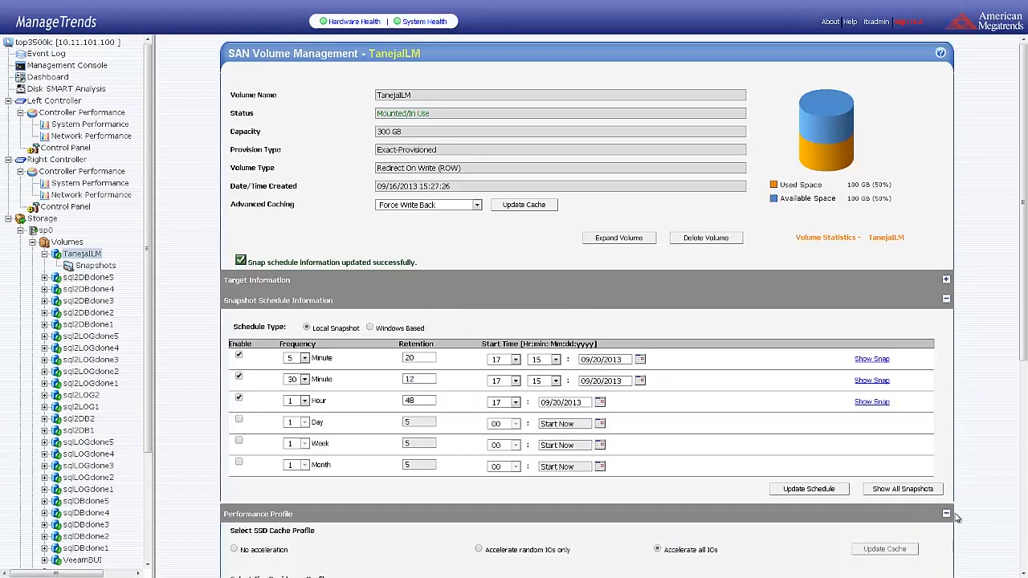
Set TanejaLM's SSD cache acceleration to No acceleration.
{"action": "scroll", "scroll_direction": "down", "scroll_amount": 3}
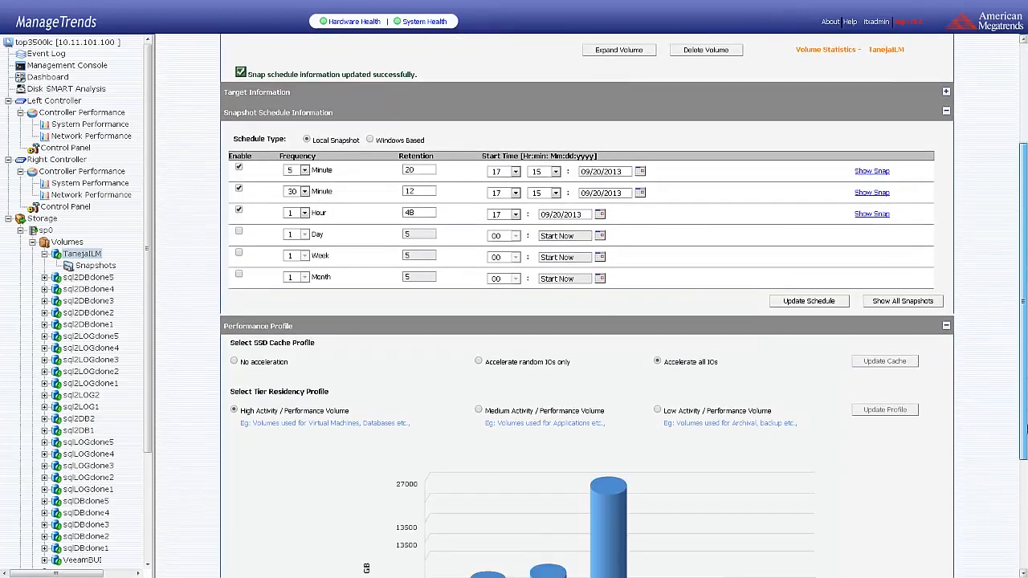
{"action": "scroll", "scroll_direction": "down", "scroll_amount": 3}
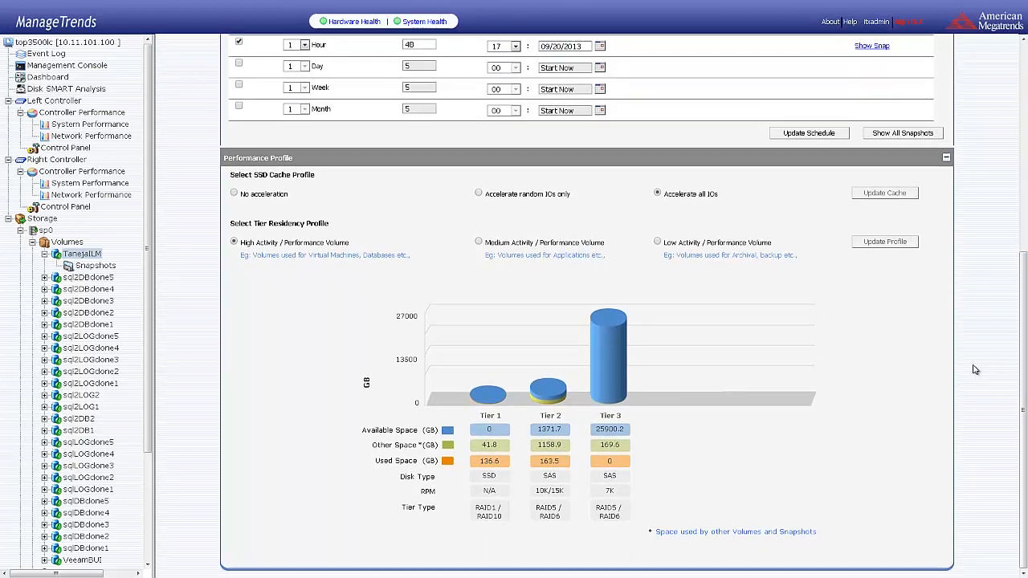
{"action": "mouse_move", "coordinate": [736, 189]}
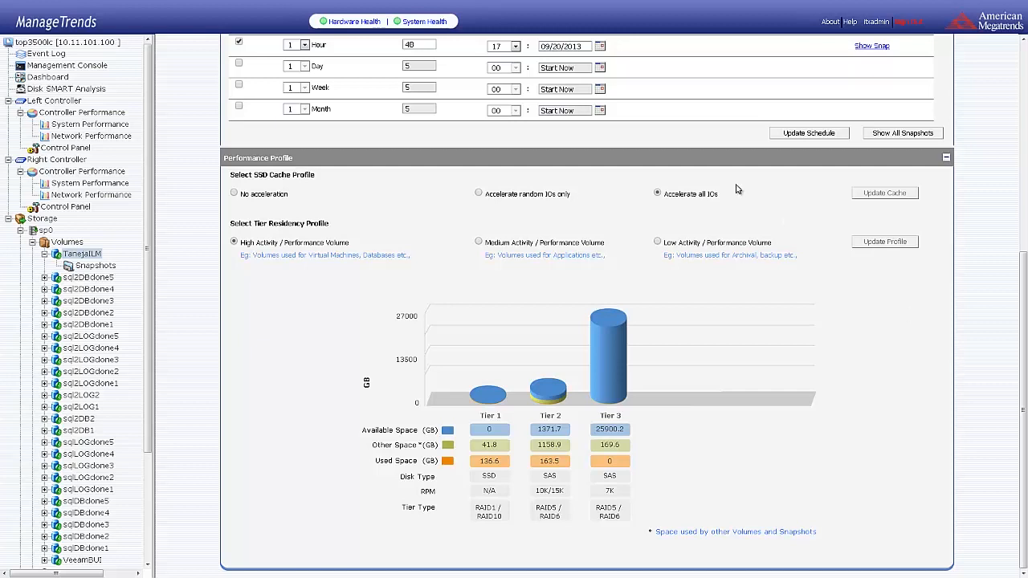
{"action": "mouse_move", "coordinate": [705, 199]}
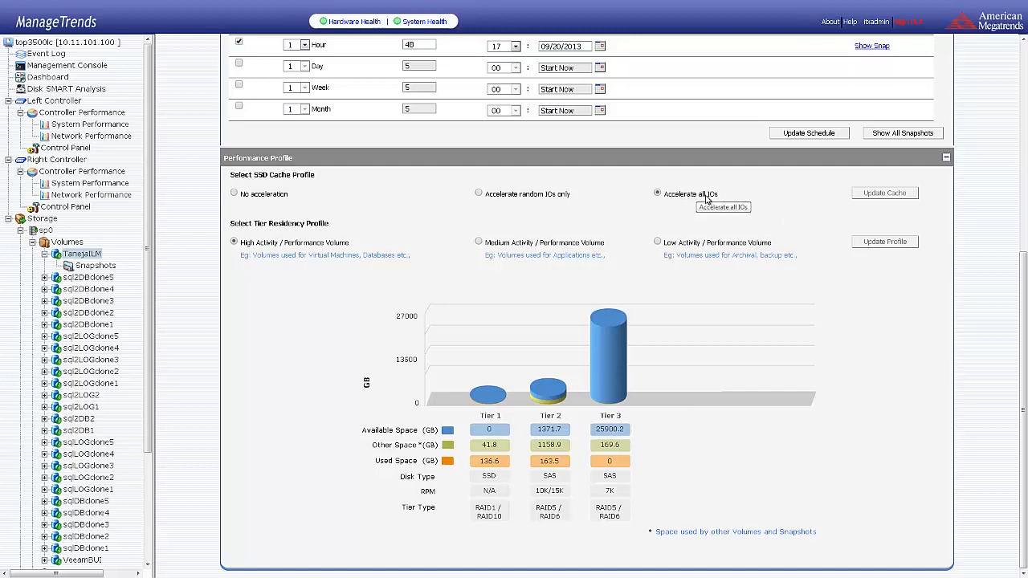
{"action": "mouse_move", "coordinate": [235, 192]}
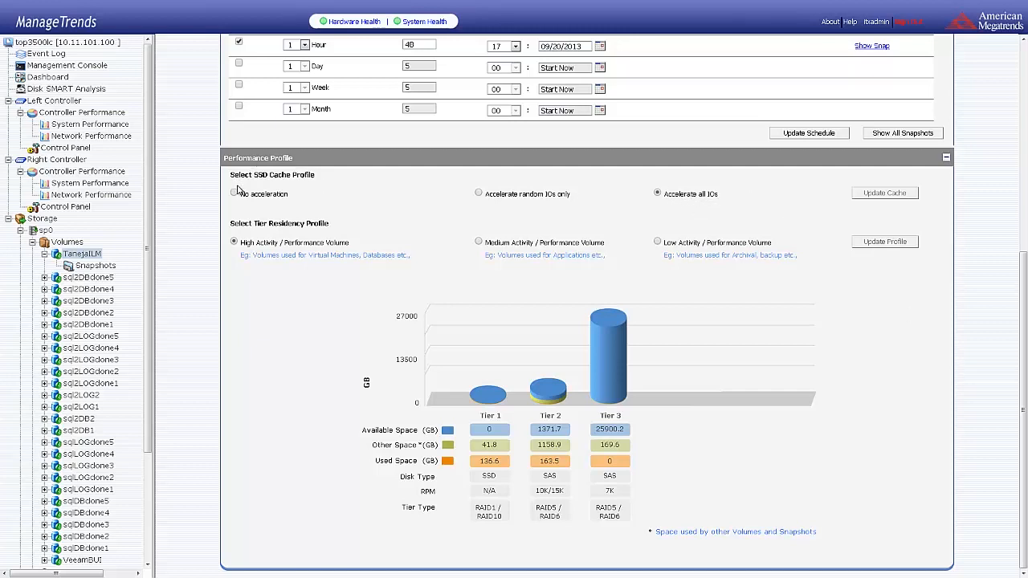
{"action": "mouse_move", "coordinate": [235, 193]}
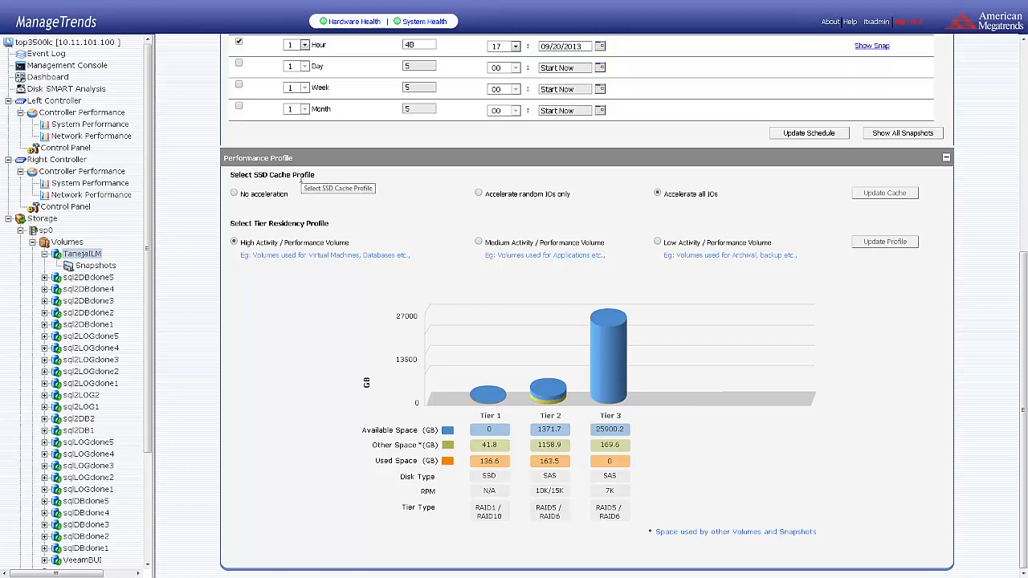
{"action": "mouse_move", "coordinate": [632, 195]}
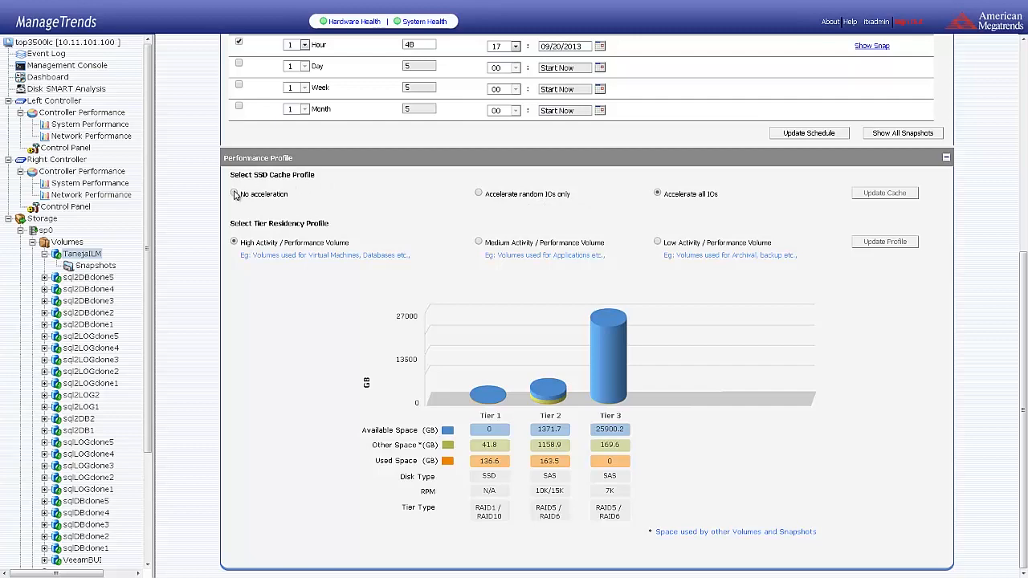
{"action": "left_click", "coordinate": [233, 193]}
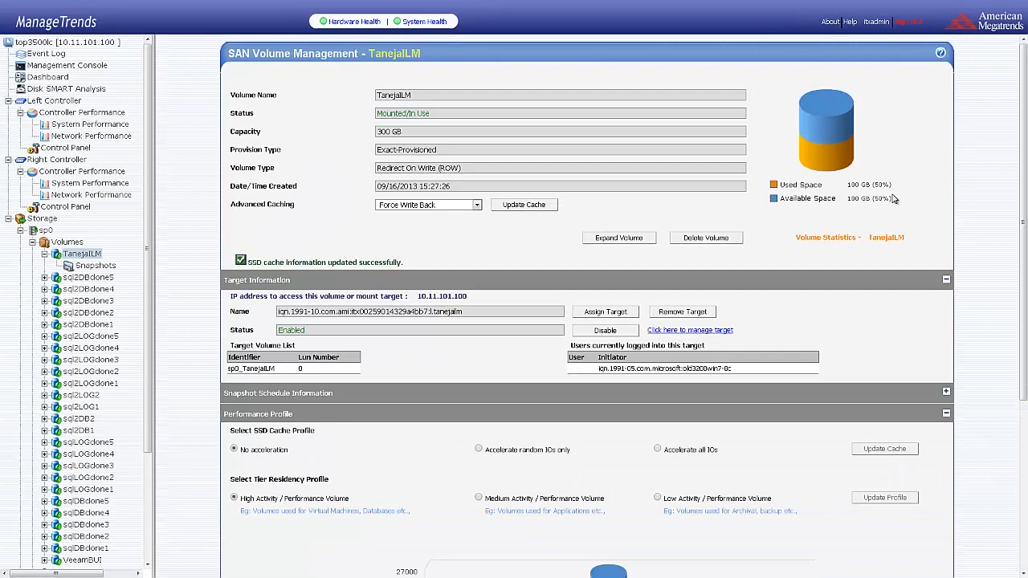
Set TanejaLM's tier residency profile to Low Activity / Performance Volume.
{"action": "scroll", "scroll_direction": "down", "scroll_amount": 3}
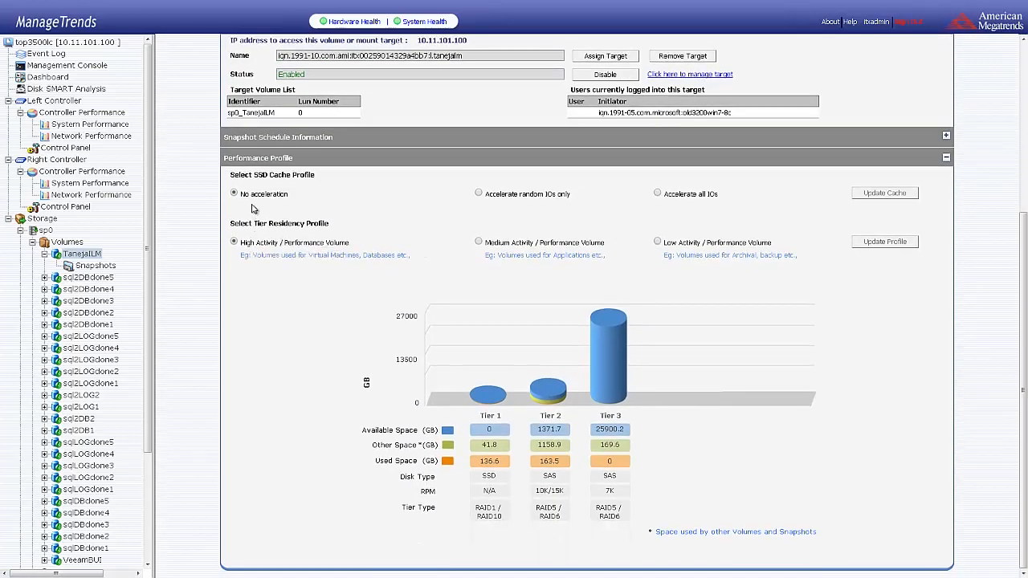
{"action": "mouse_move", "coordinate": [298, 249]}
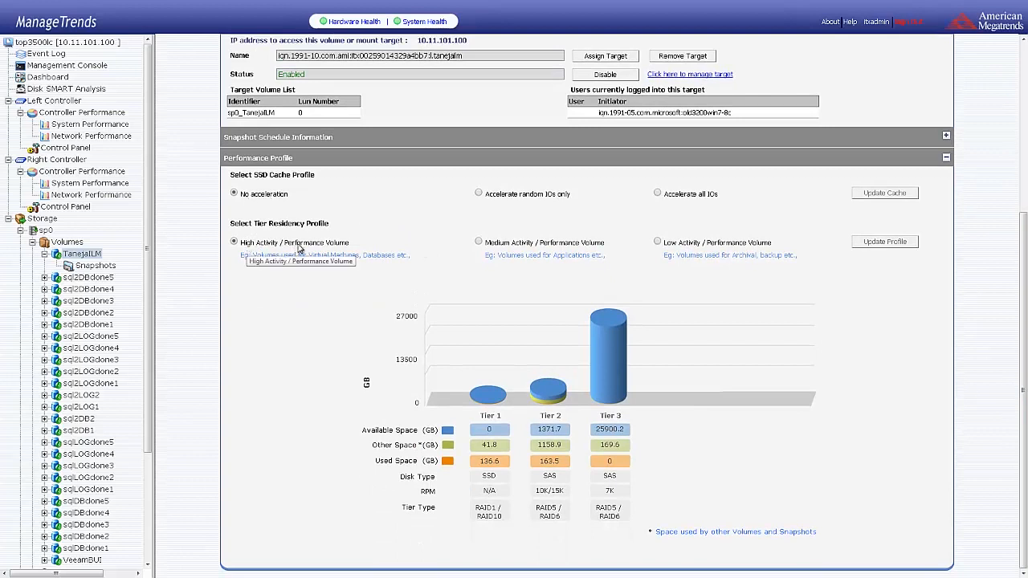
{"action": "mouse_move", "coordinate": [576, 251]}
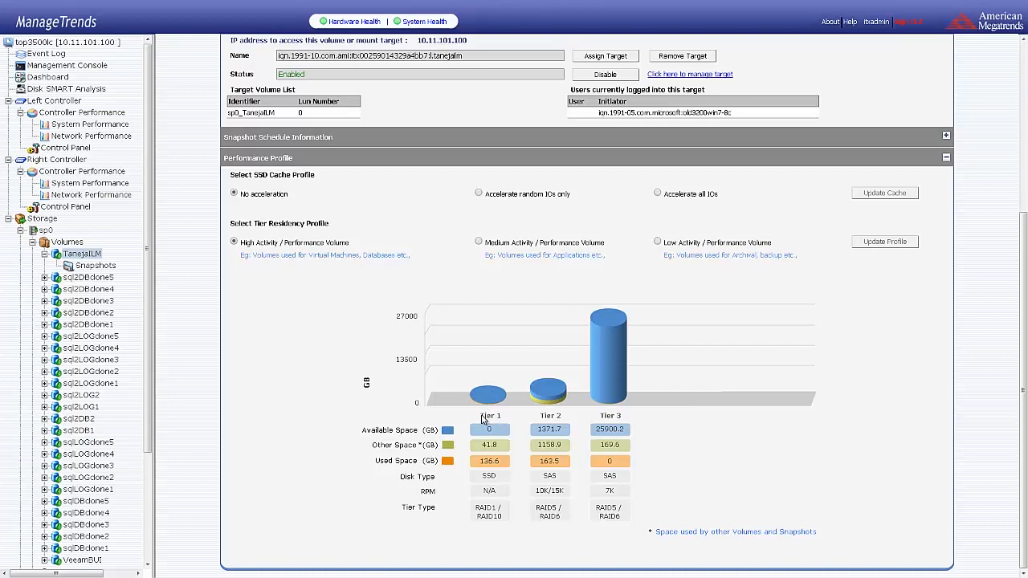
{"action": "mouse_move", "coordinate": [547, 418]}
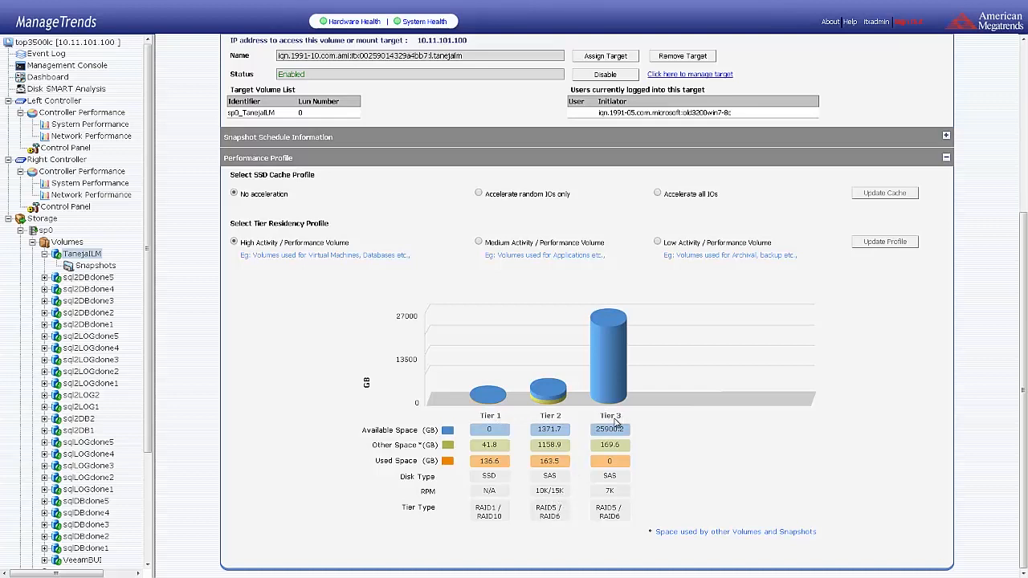
{"action": "mouse_move", "coordinate": [615, 492]}
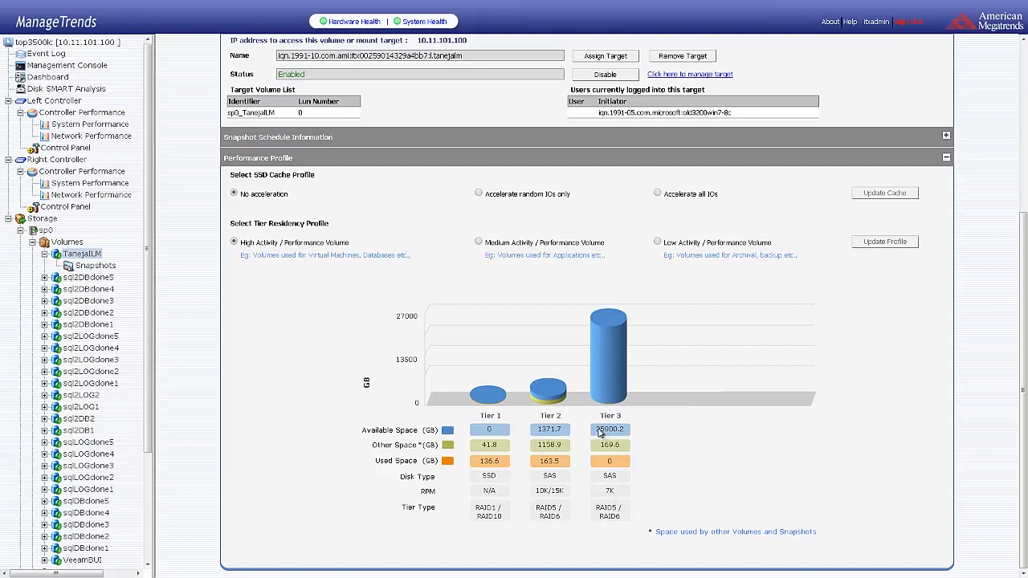
{"action": "mouse_move", "coordinate": [628, 433]}
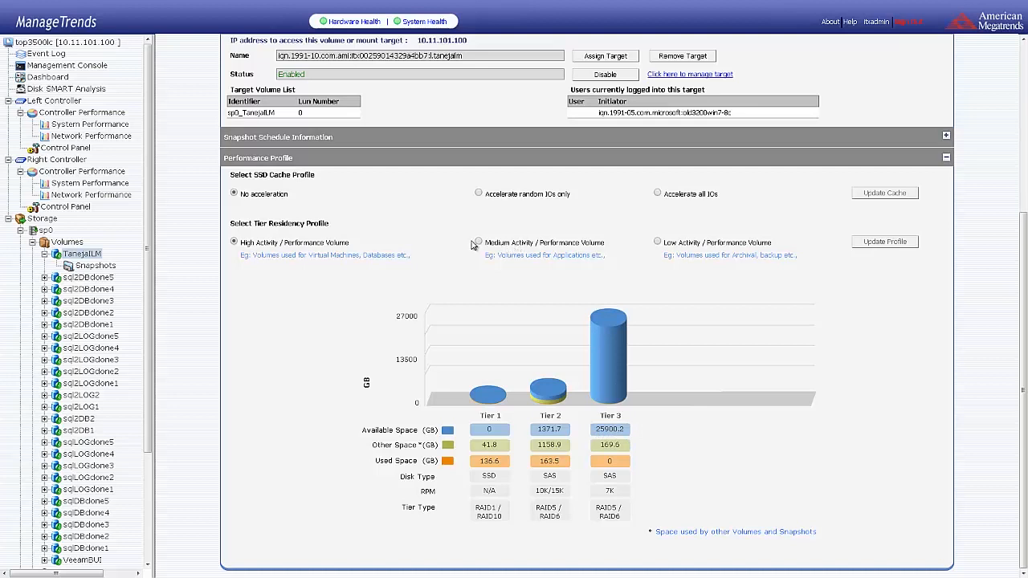
{"action": "left_click", "coordinate": [478, 242]}
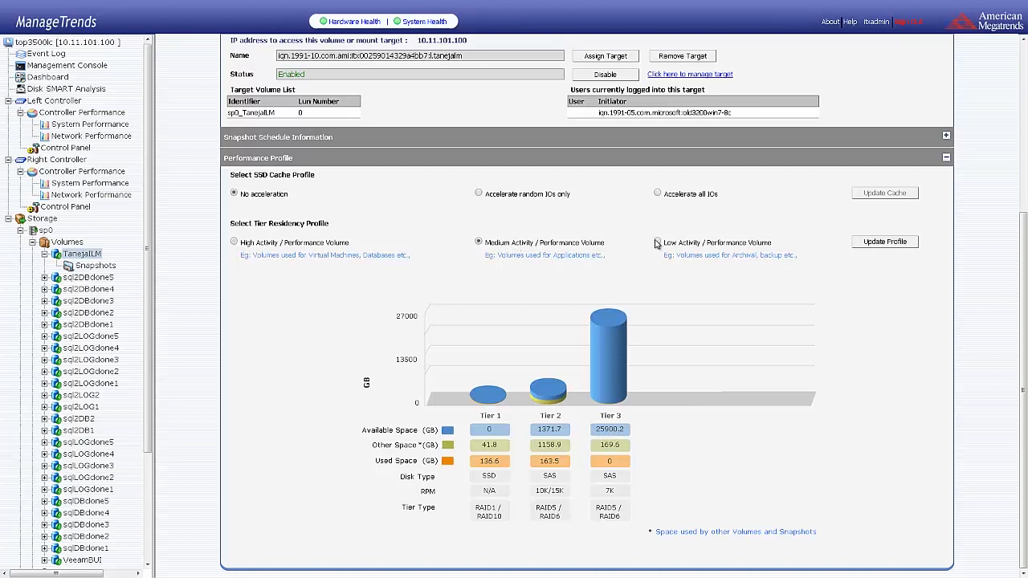
{"action": "left_click", "coordinate": [657, 242]}
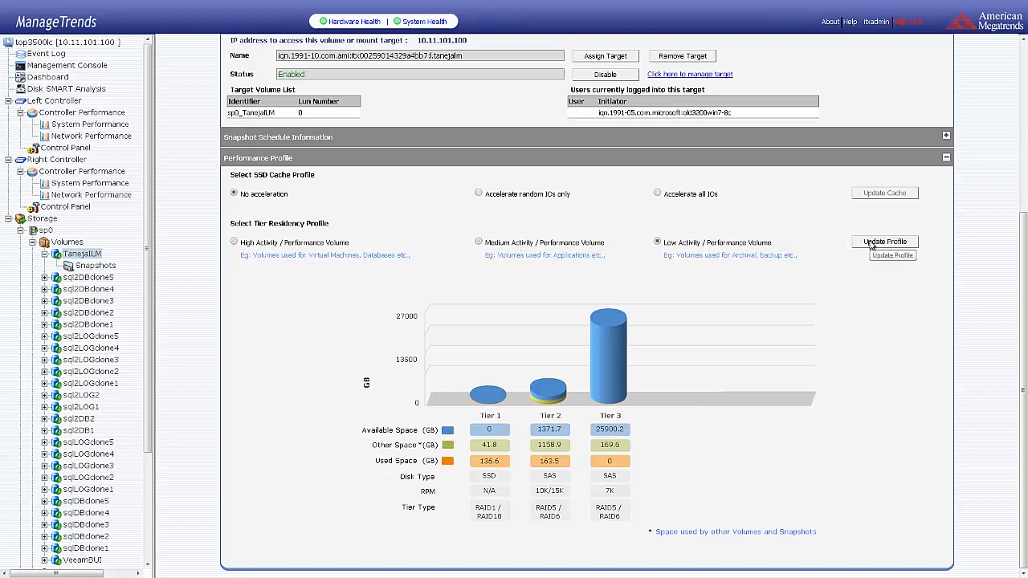
{"action": "mouse_move", "coordinate": [287, 174]}
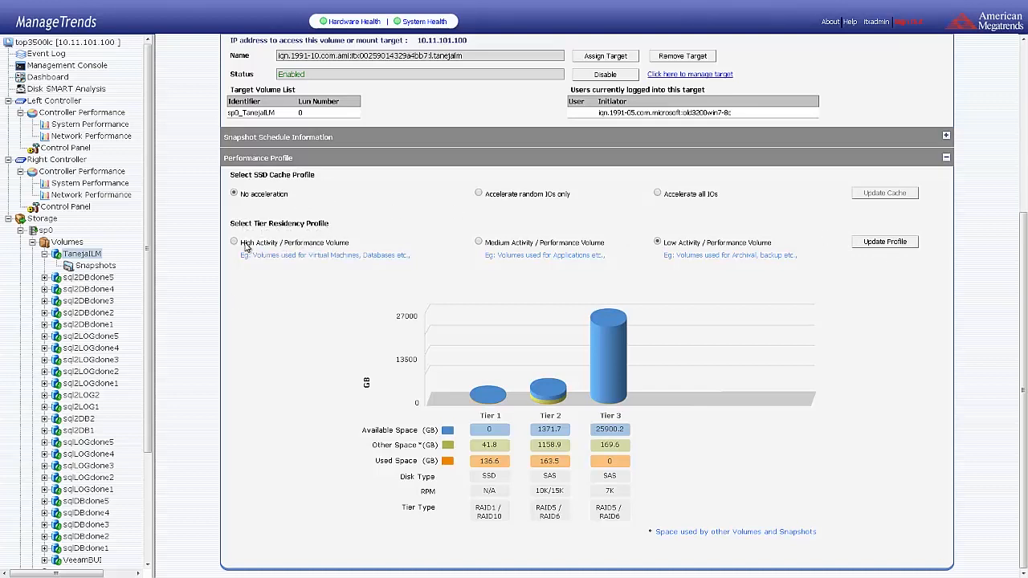
{"action": "mouse_move", "coordinate": [199, 281]}
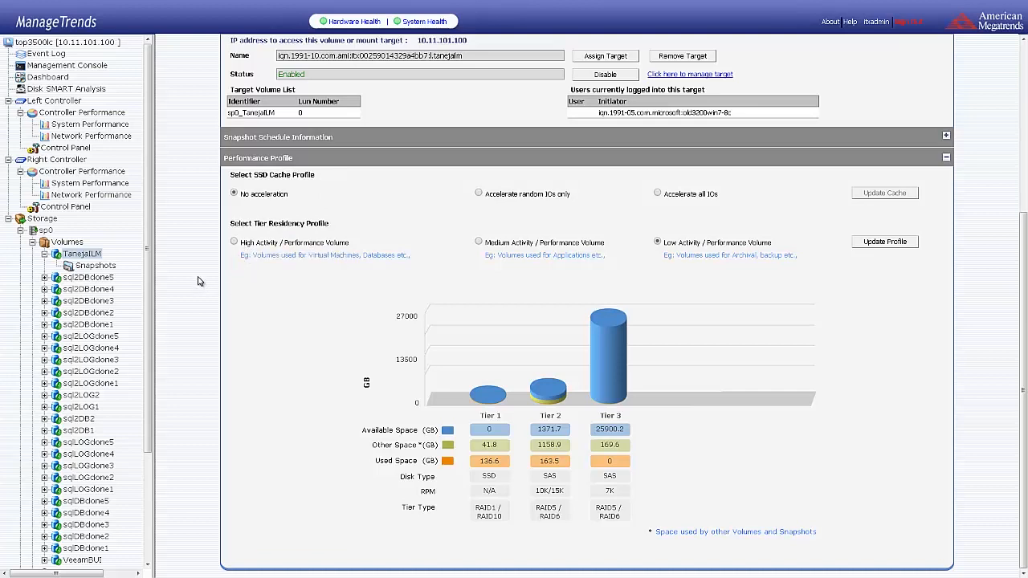
{"action": "left_click", "coordinate": [68, 242]}
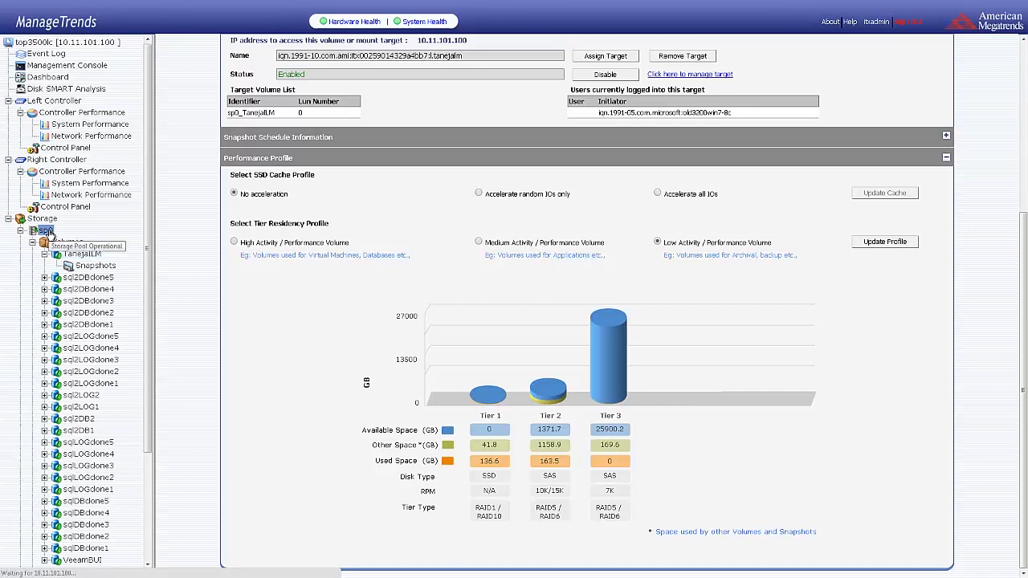
Open storage pool sp0's overview and scroll to its tier and SSD cache statistics.
{"action": "left_click", "coordinate": [49, 231]}
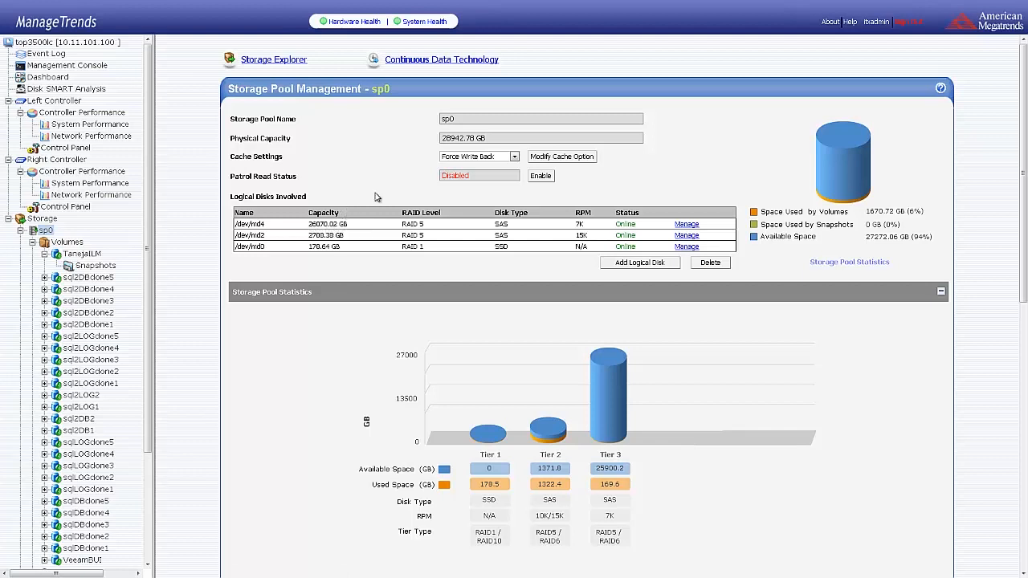
{"action": "mouse_move", "coordinate": [502, 158]}
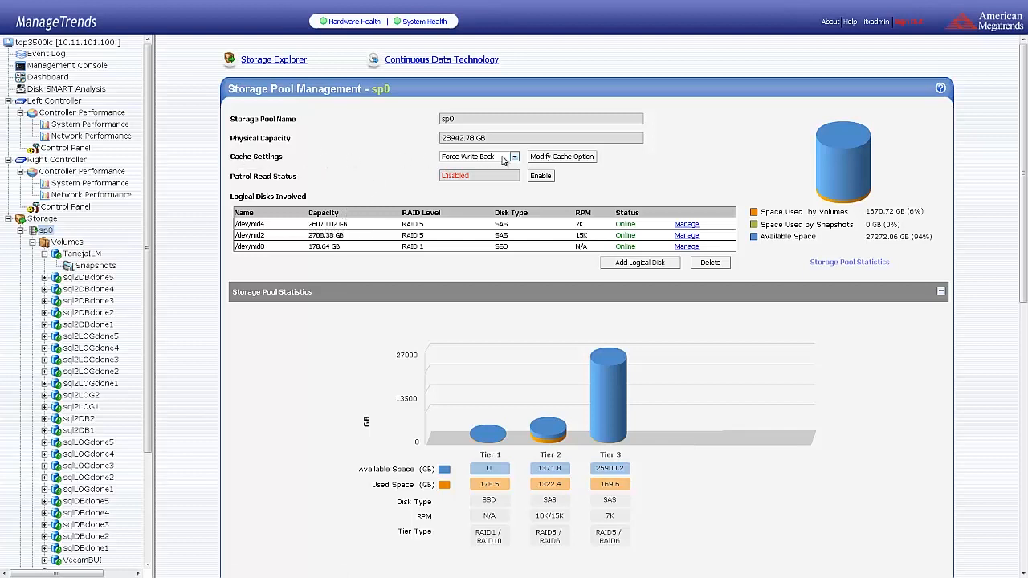
{"action": "left_click", "coordinate": [514, 156]}
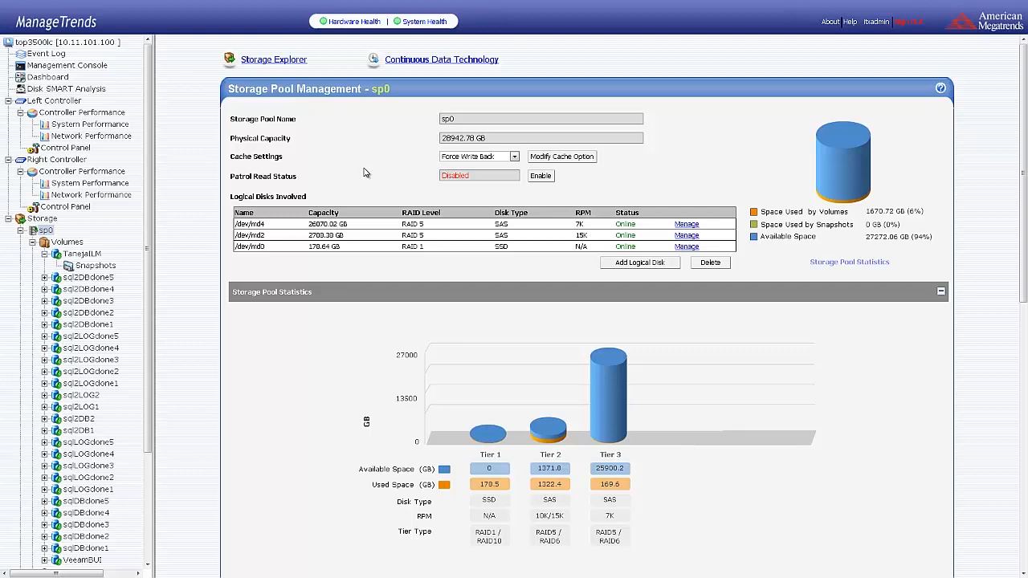
{"action": "mouse_move", "coordinate": [349, 213]}
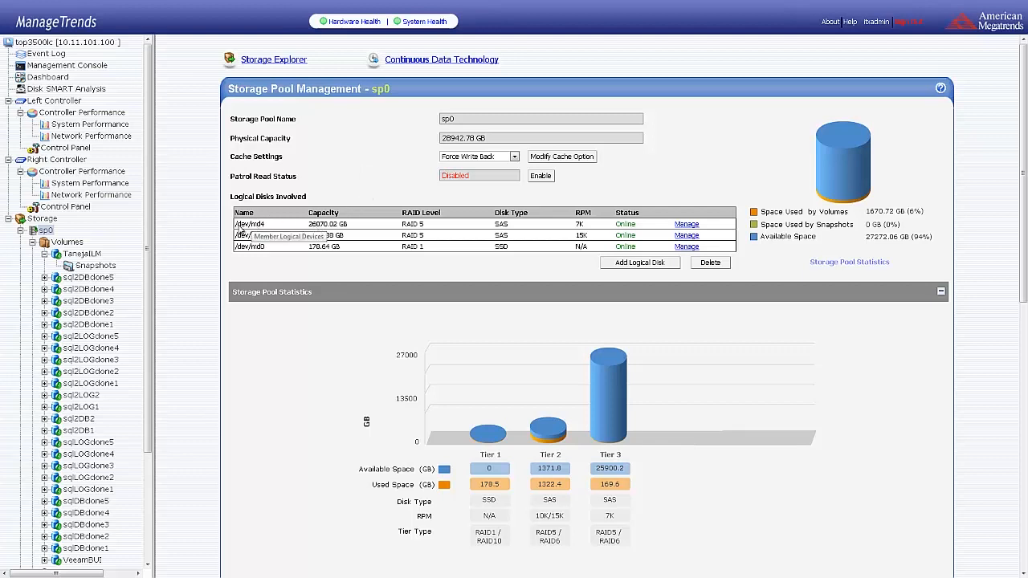
{"action": "mouse_move", "coordinate": [578, 244]}
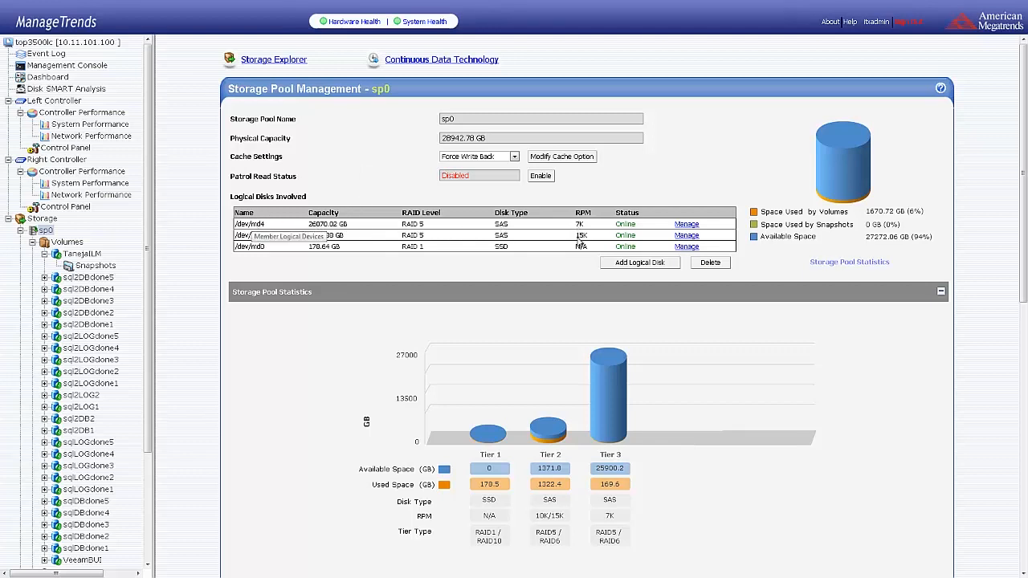
{"action": "mouse_move", "coordinate": [640, 262]}
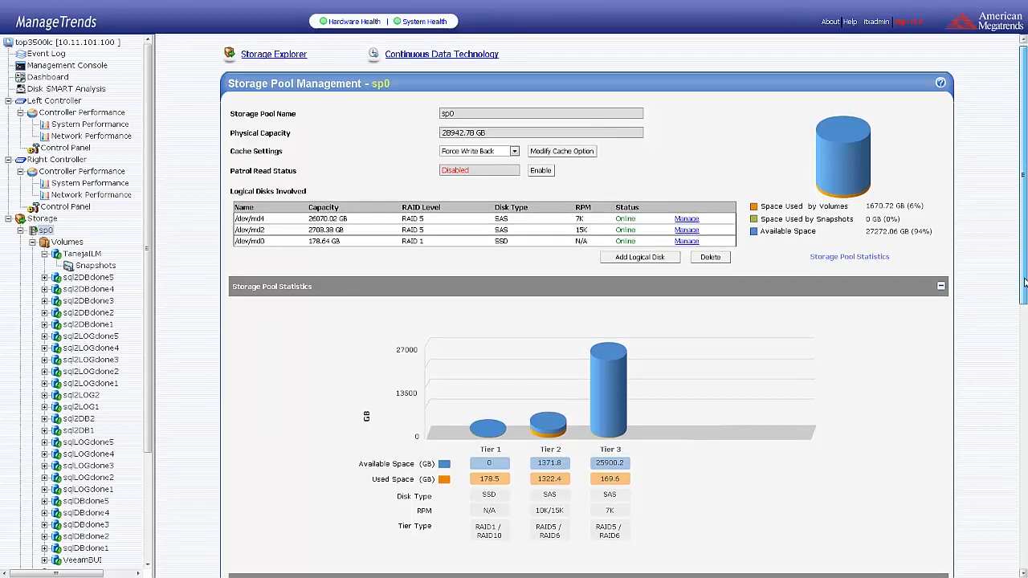
{"action": "scroll", "scroll_direction": "down", "scroll_amount": 3}
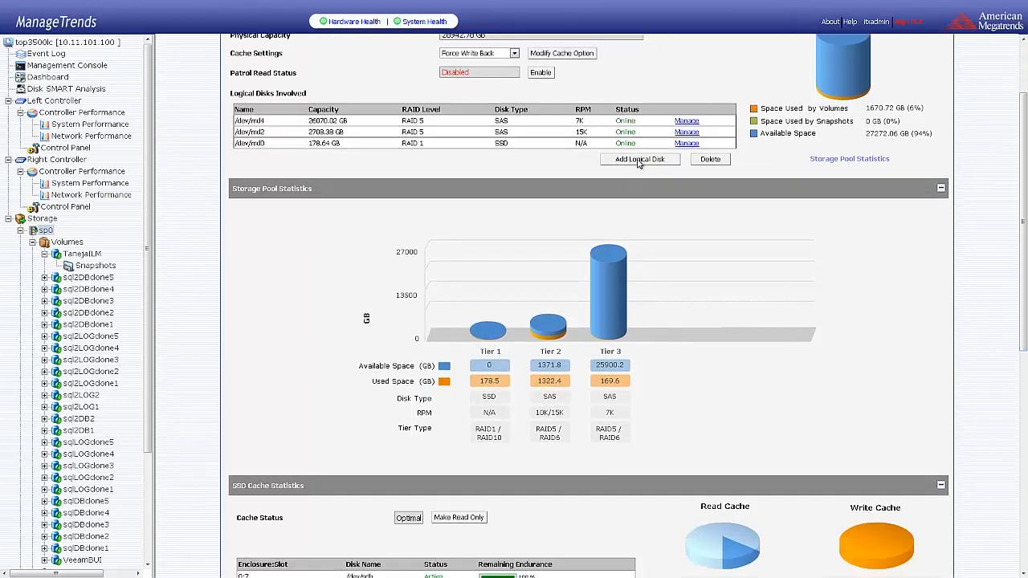
{"action": "scroll", "scroll_direction": "down", "scroll_amount": 3}
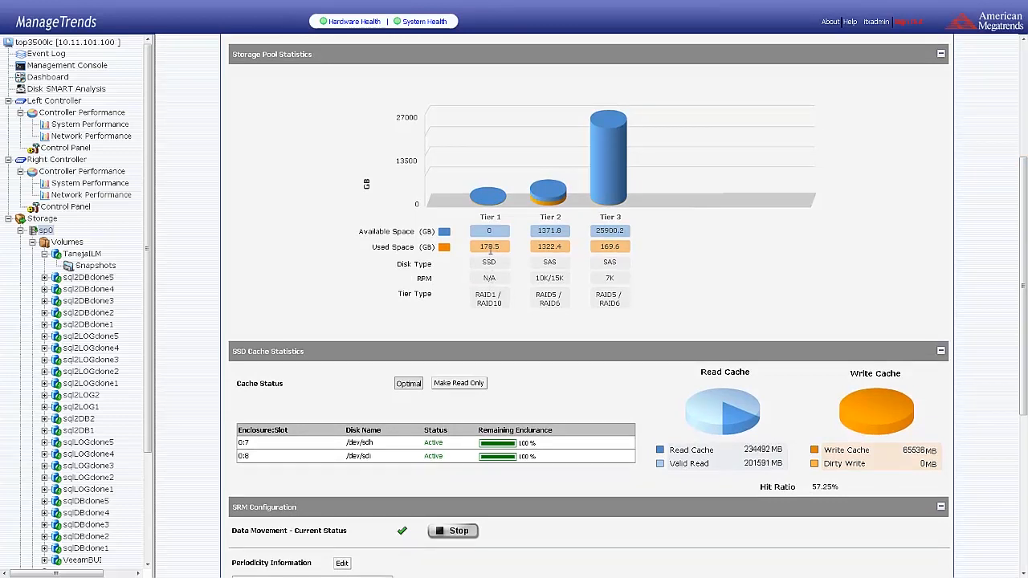
{"action": "mouse_move", "coordinate": [492, 257]}
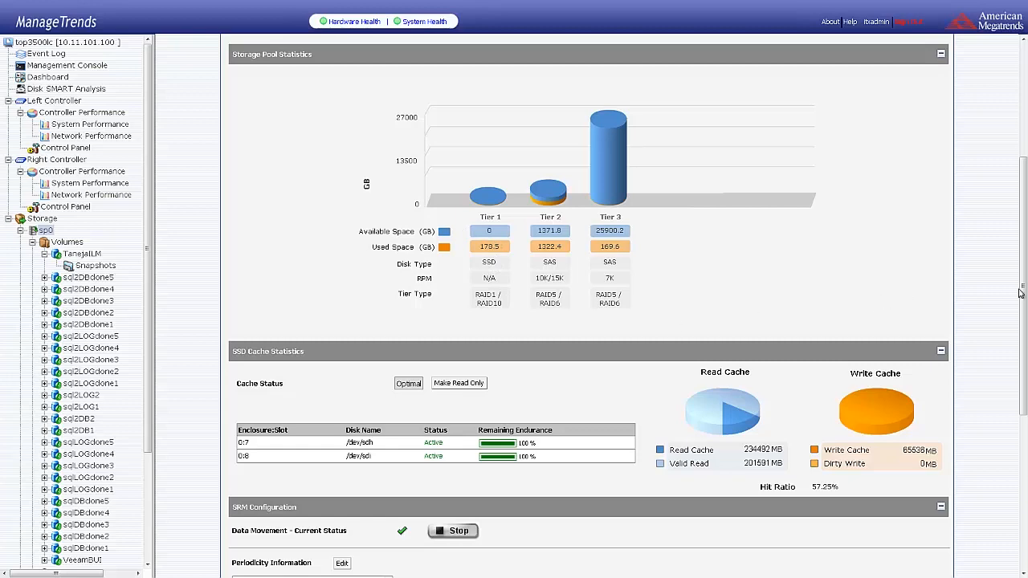
Scroll down to the SRM Configuration and sp0 tier policy panels, demotion after 2 days and 2 weeks.
{"action": "scroll", "scroll_direction": "down", "scroll_amount": 3}
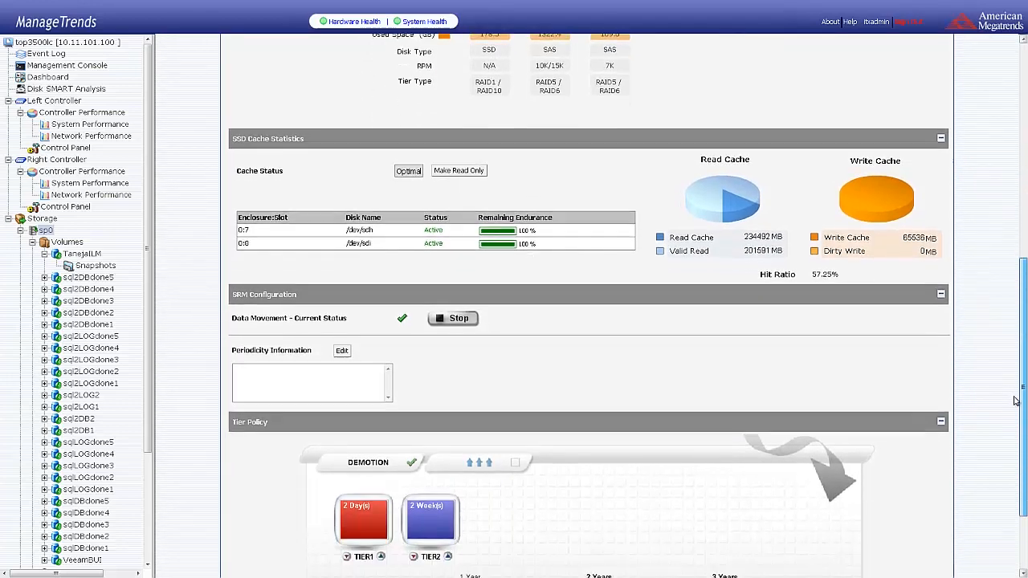
{"action": "scroll", "scroll_direction": "down", "scroll_amount": 3}
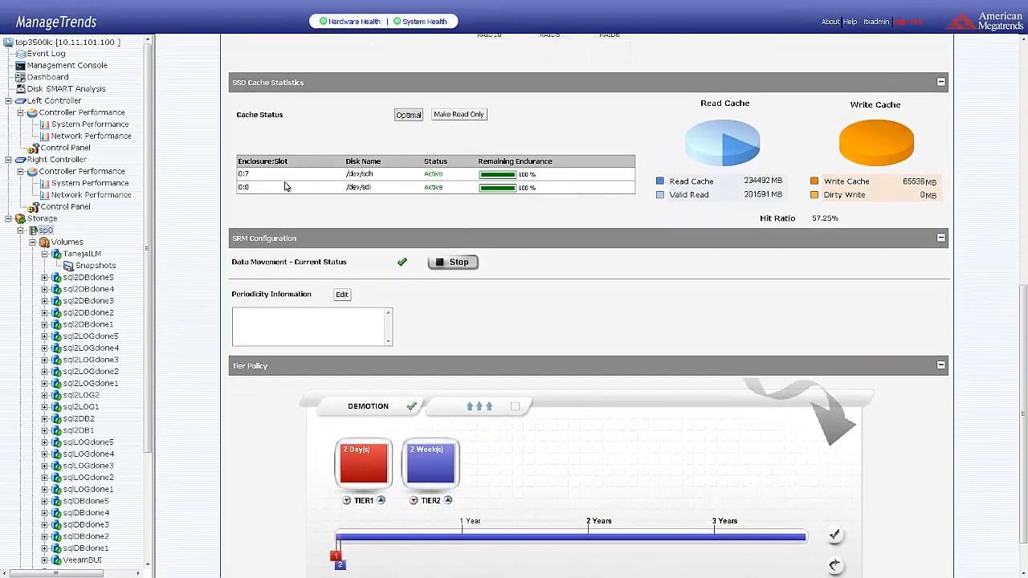
{"action": "mouse_move", "coordinate": [249, 186]}
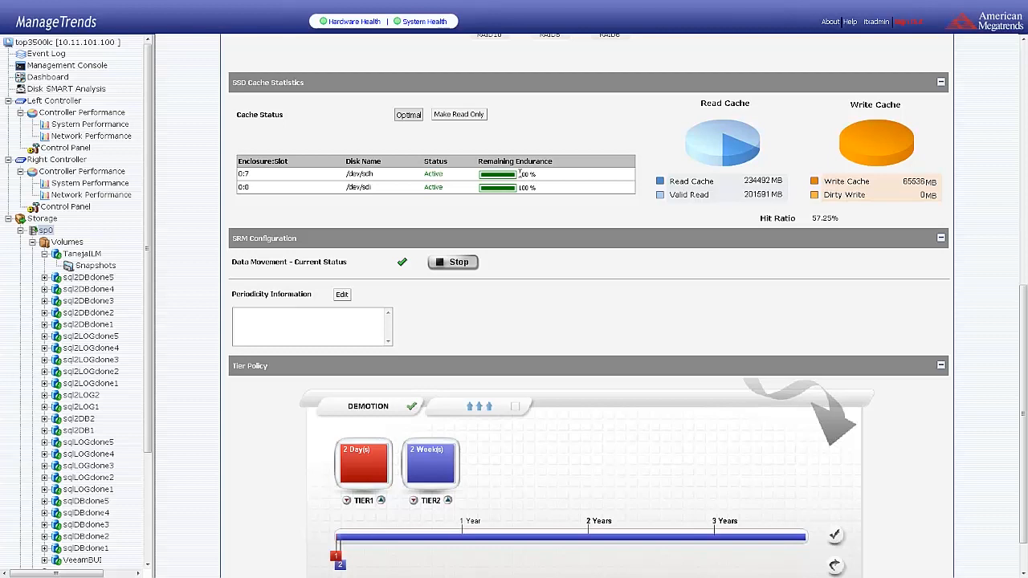
{"action": "mouse_move", "coordinate": [560, 136]}
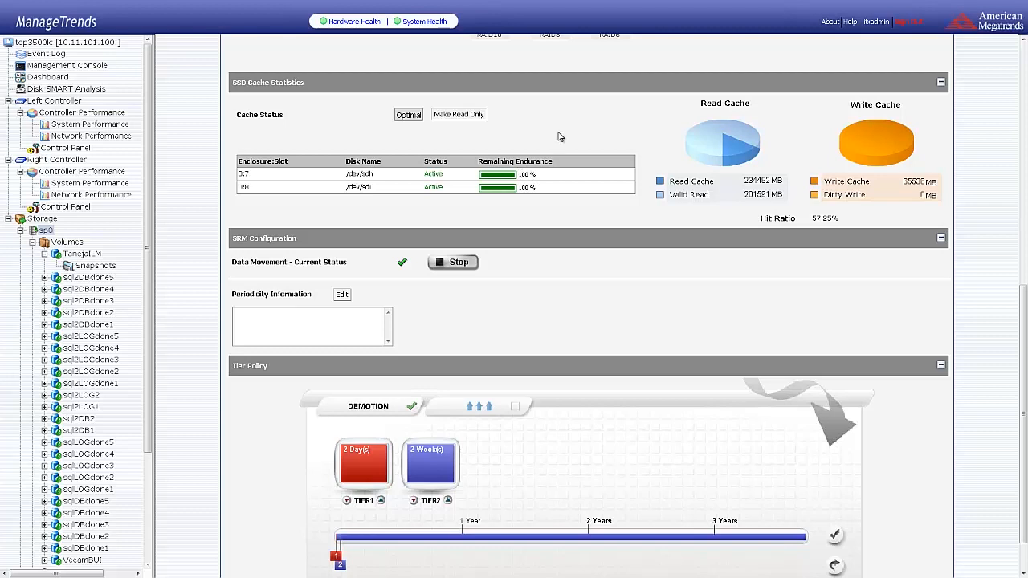
{"action": "mouse_move", "coordinate": [706, 108]}
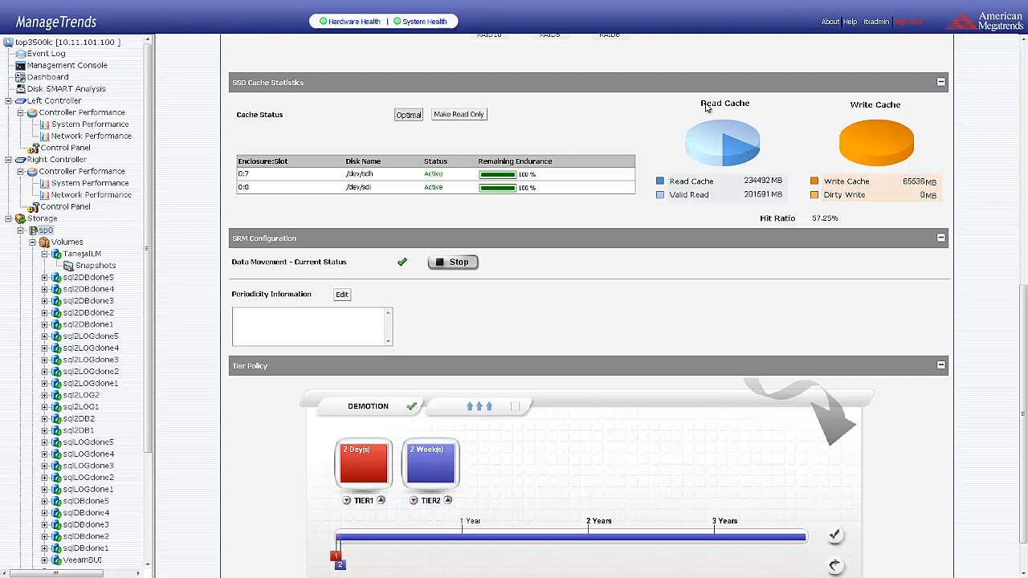
{"action": "mouse_move", "coordinate": [693, 142]}
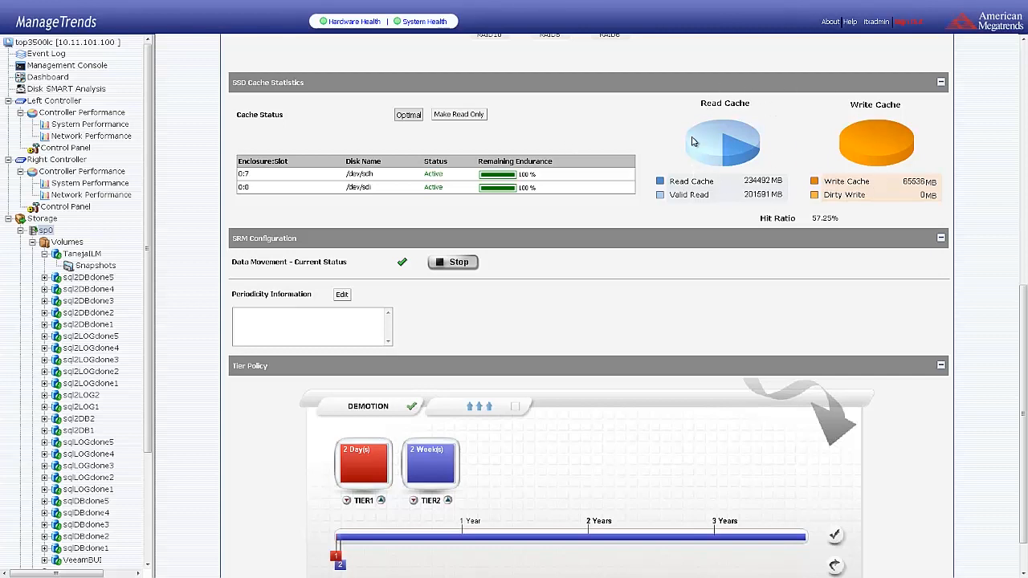
{"action": "mouse_move", "coordinate": [520, 119]}
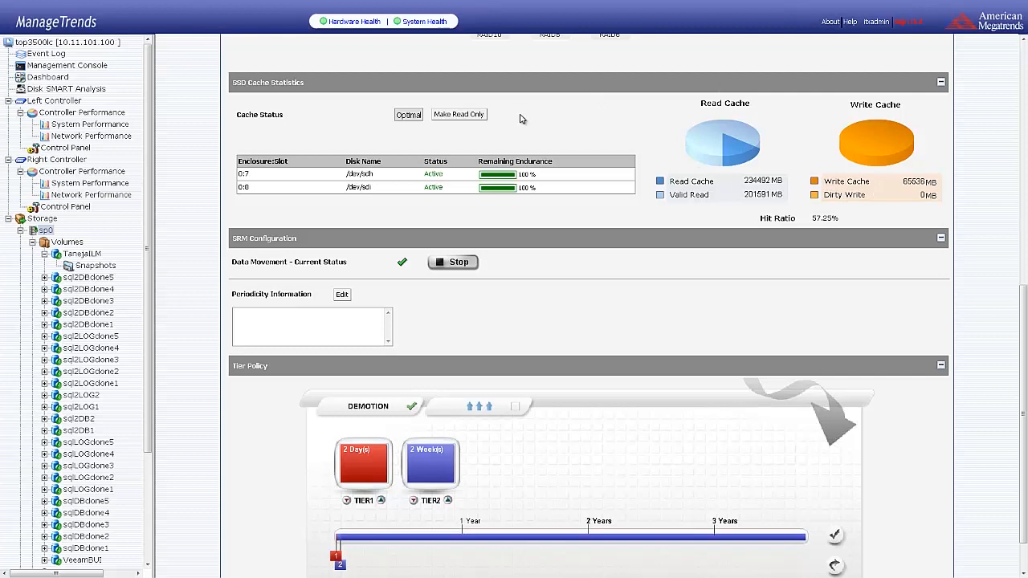
{"action": "mouse_move", "coordinate": [741, 206]}
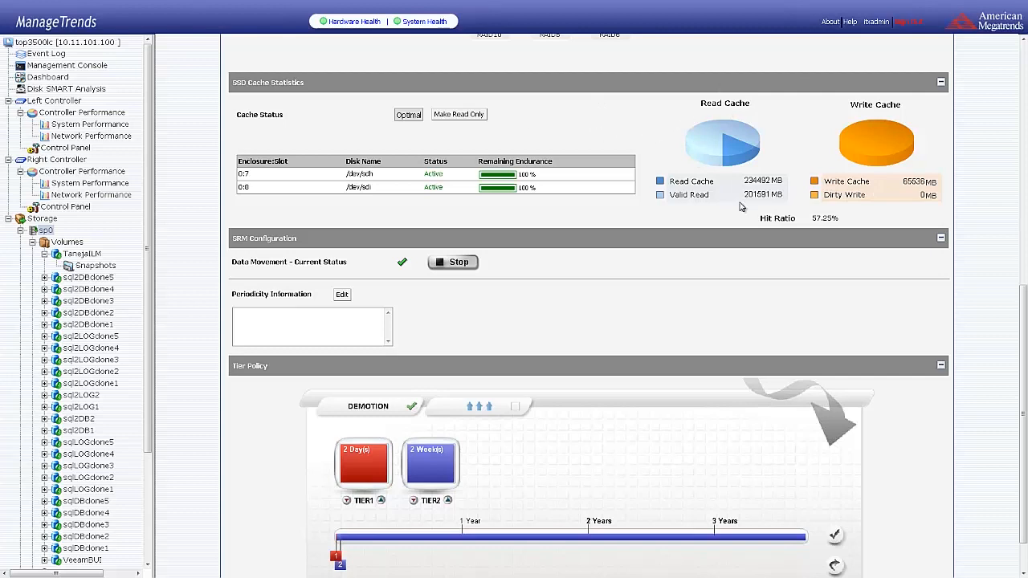
{"action": "mouse_move", "coordinate": [747, 199]}
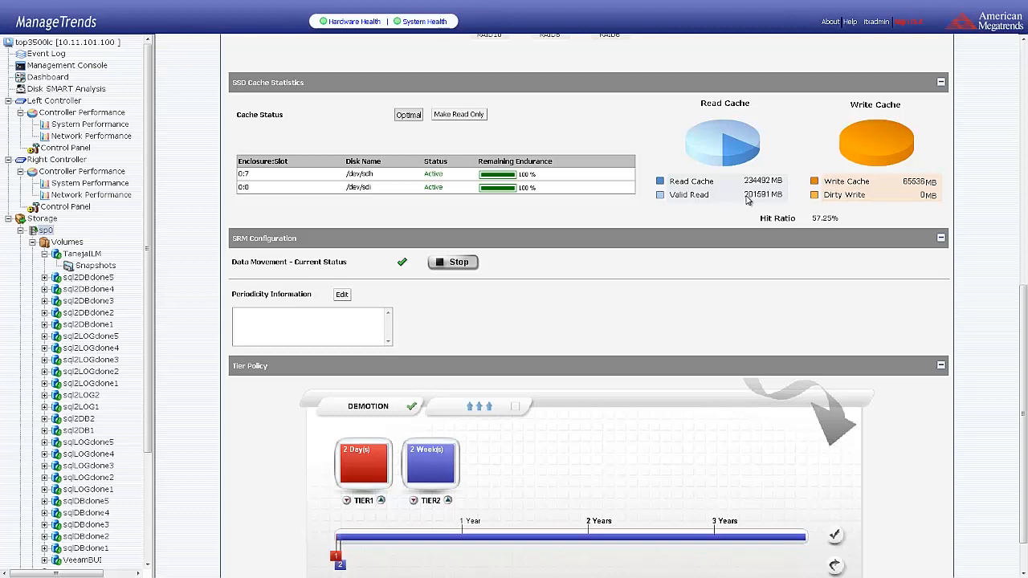
{"action": "mouse_move", "coordinate": [934, 202]}
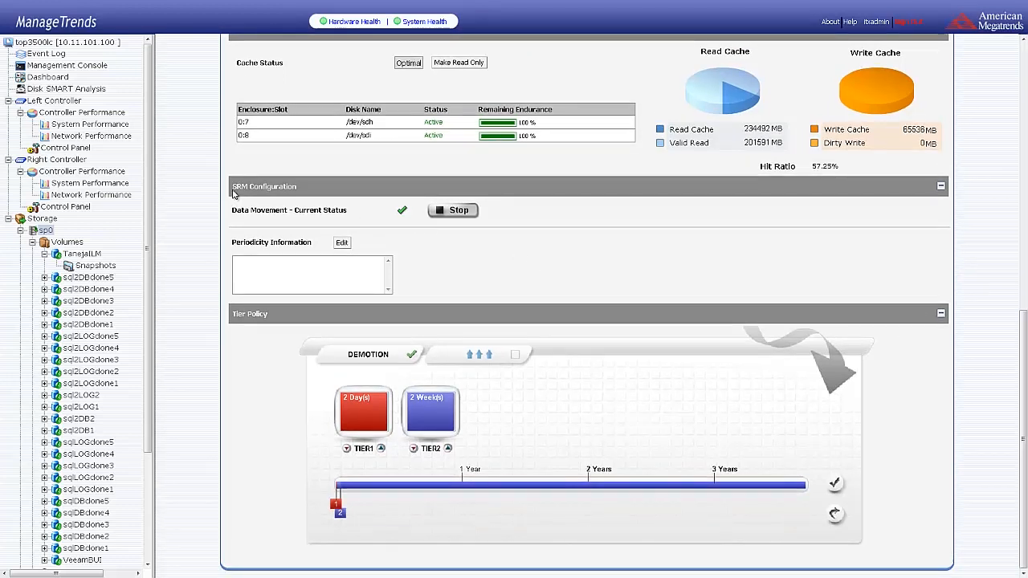
{"action": "mouse_move", "coordinate": [264, 186]}
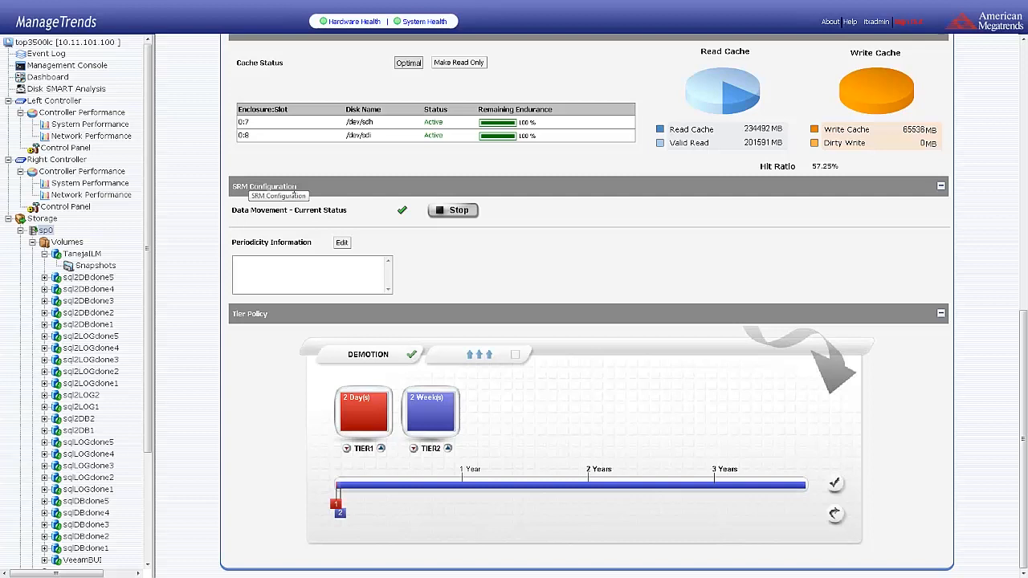
{"action": "mouse_move", "coordinate": [289, 211]}
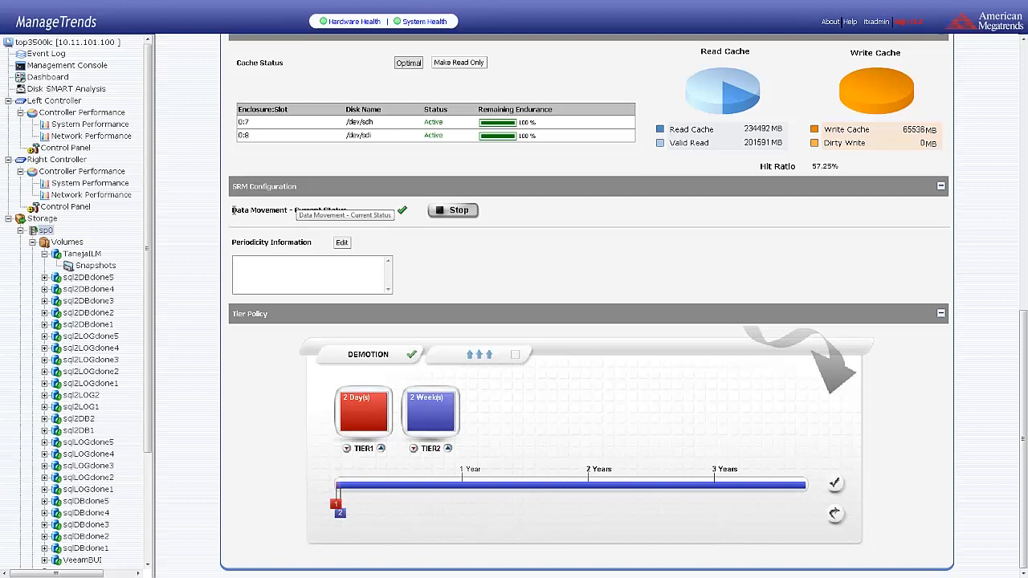
{"action": "mouse_move", "coordinate": [359, 227]}
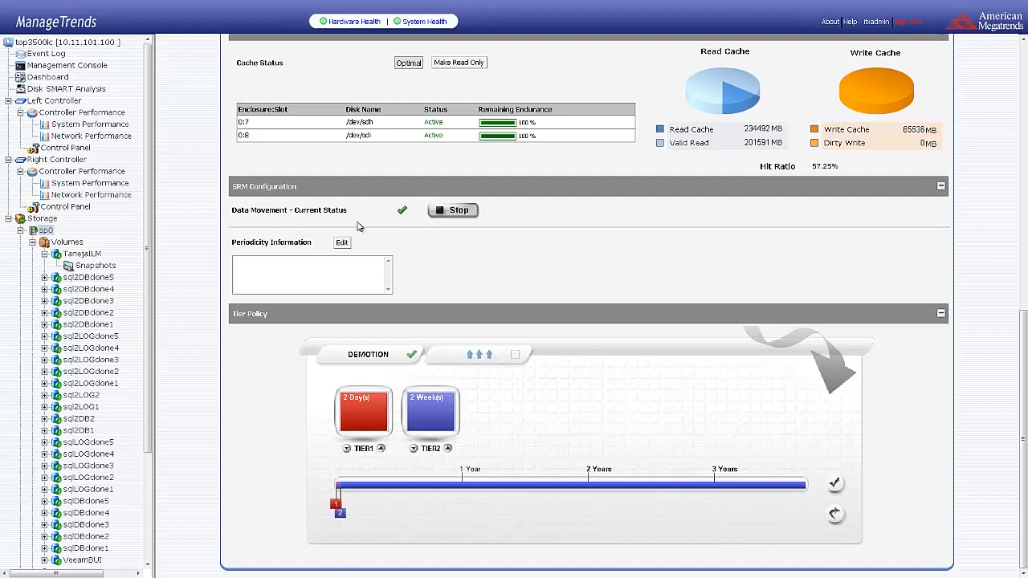
{"action": "mouse_move", "coordinate": [406, 211]}
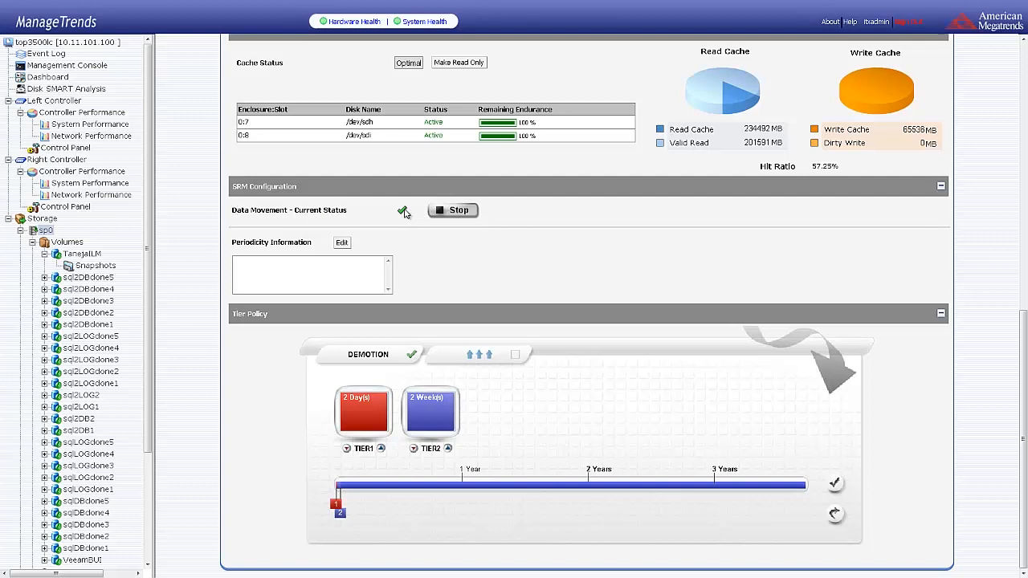
{"action": "mouse_move", "coordinate": [460, 209]}
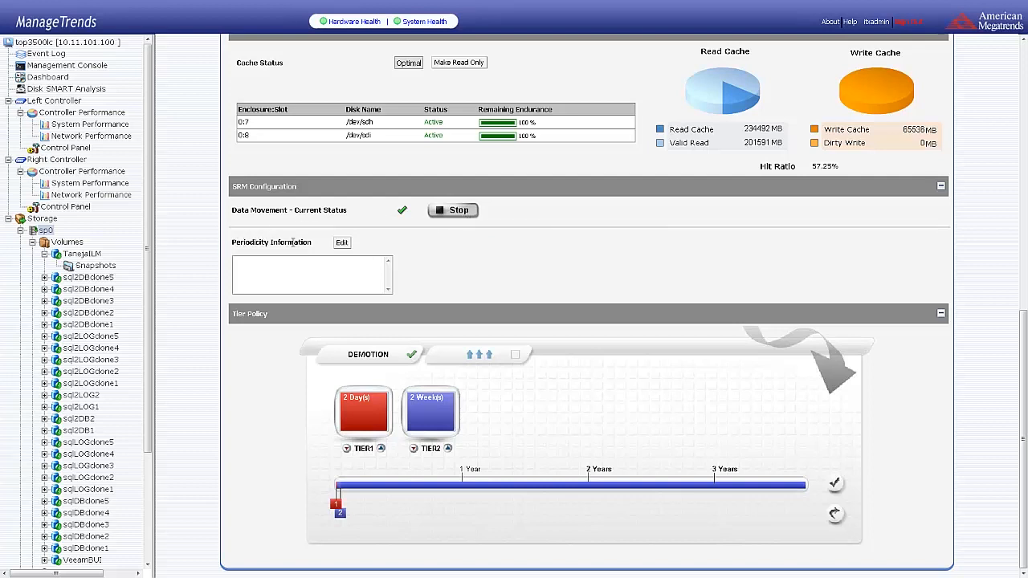
{"action": "mouse_move", "coordinate": [271, 241]}
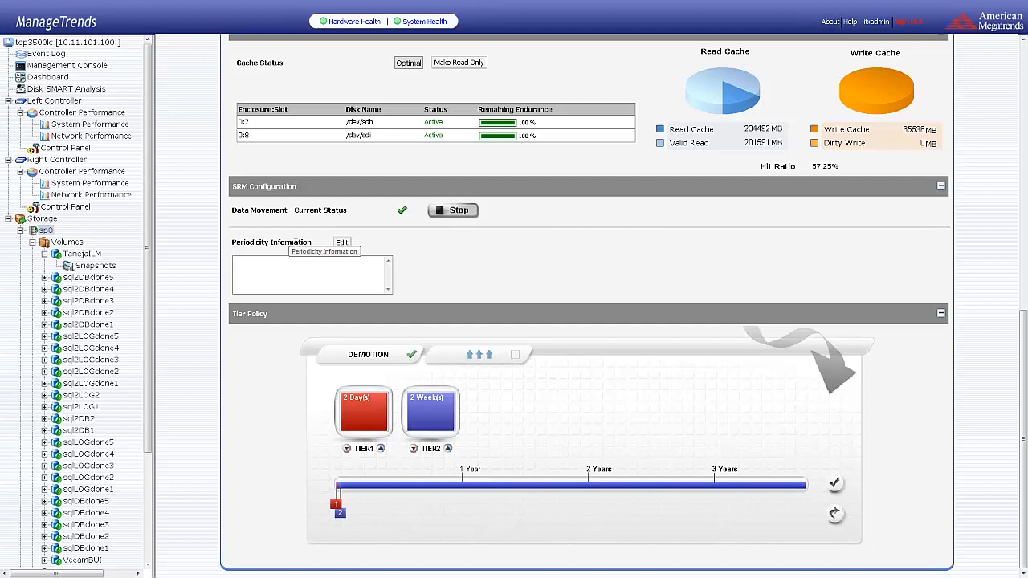
{"action": "mouse_move", "coordinate": [259, 328]}
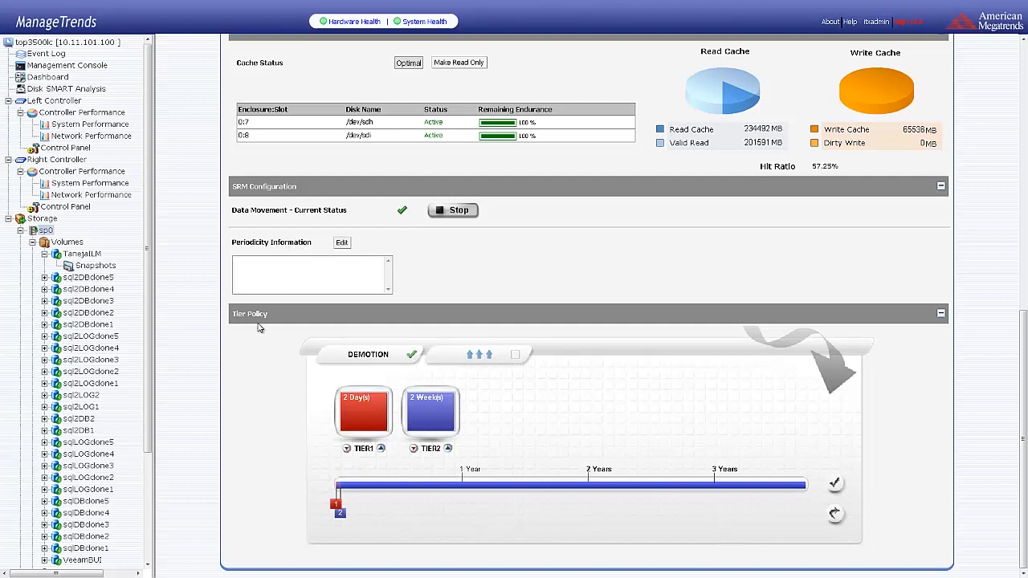
{"action": "mouse_move", "coordinate": [373, 373]}
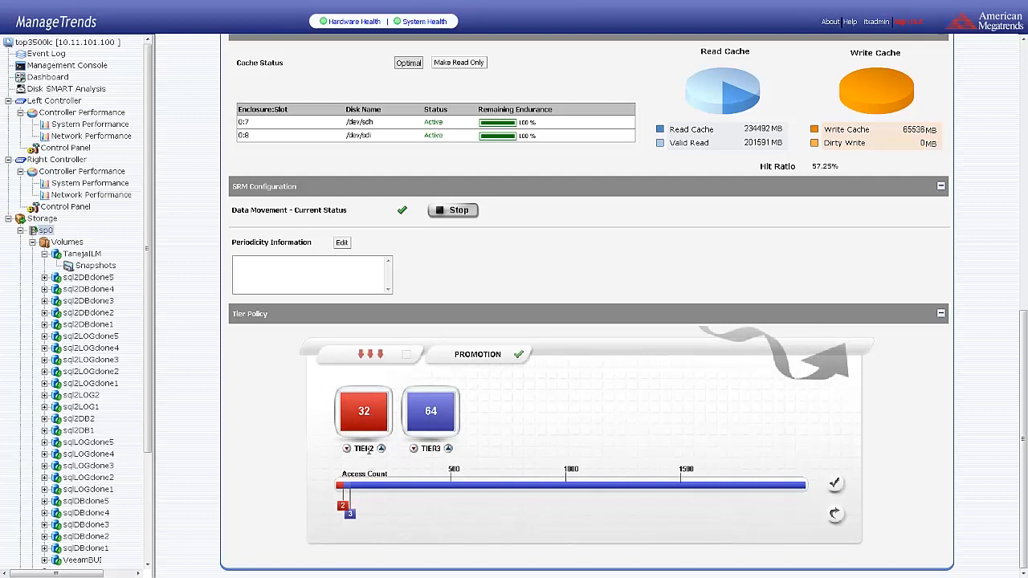
{"action": "mouse_move", "coordinate": [397, 403]}
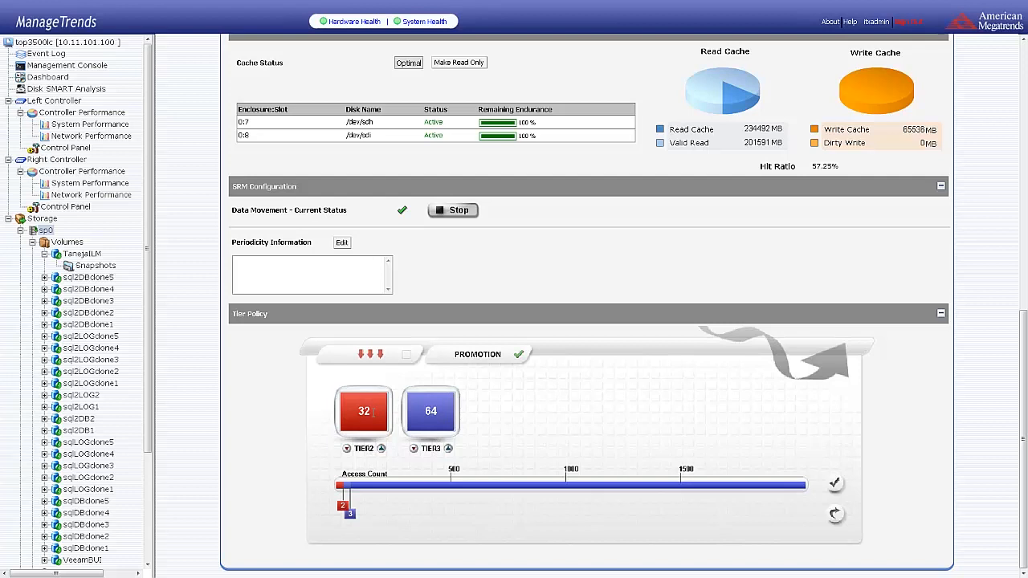
{"action": "mouse_move", "coordinate": [270, 417]}
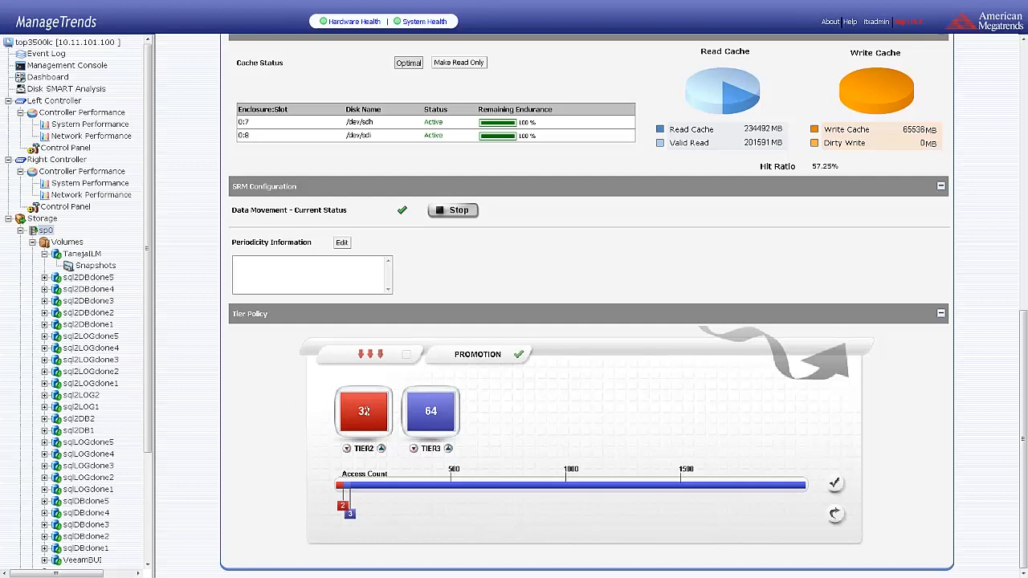
{"action": "mouse_move", "coordinate": [248, 424]}
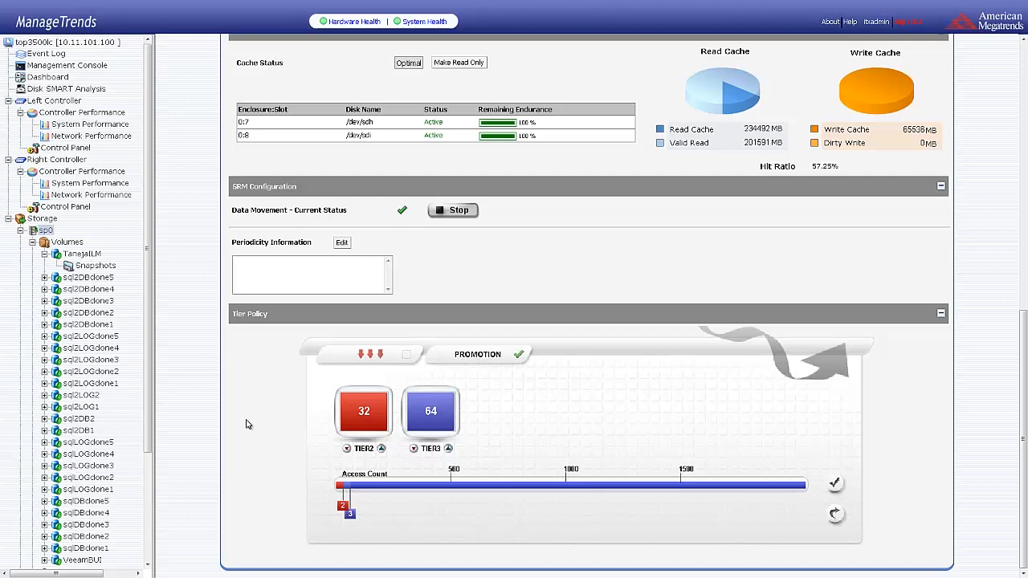
{"action": "mouse_move", "coordinate": [195, 472]}
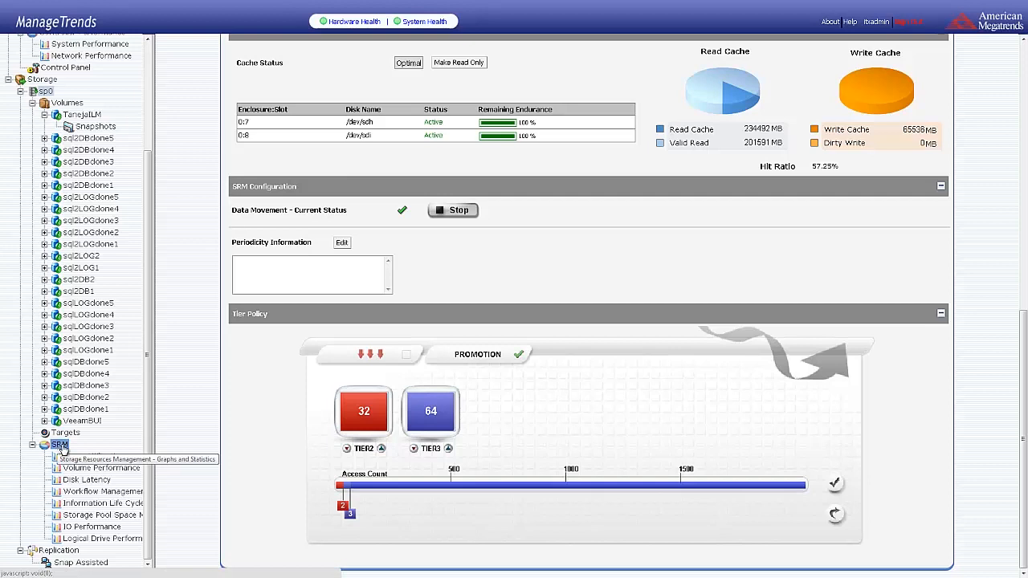
Open the Space Utilization report charting Container_View storage growth toward 25.4K GB.
{"action": "left_click", "coordinate": [93, 457]}
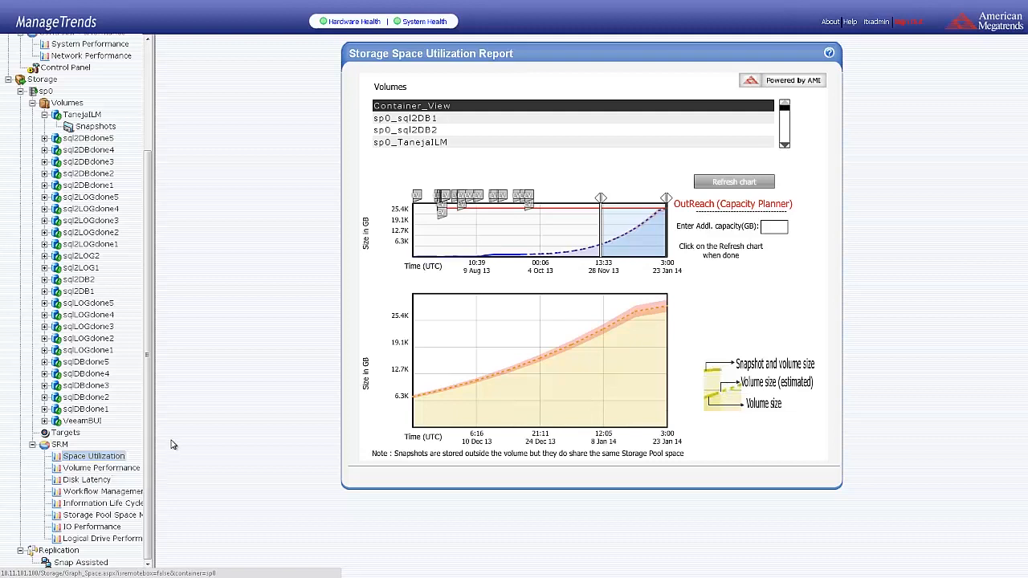
{"action": "mouse_move", "coordinate": [542, 252]}
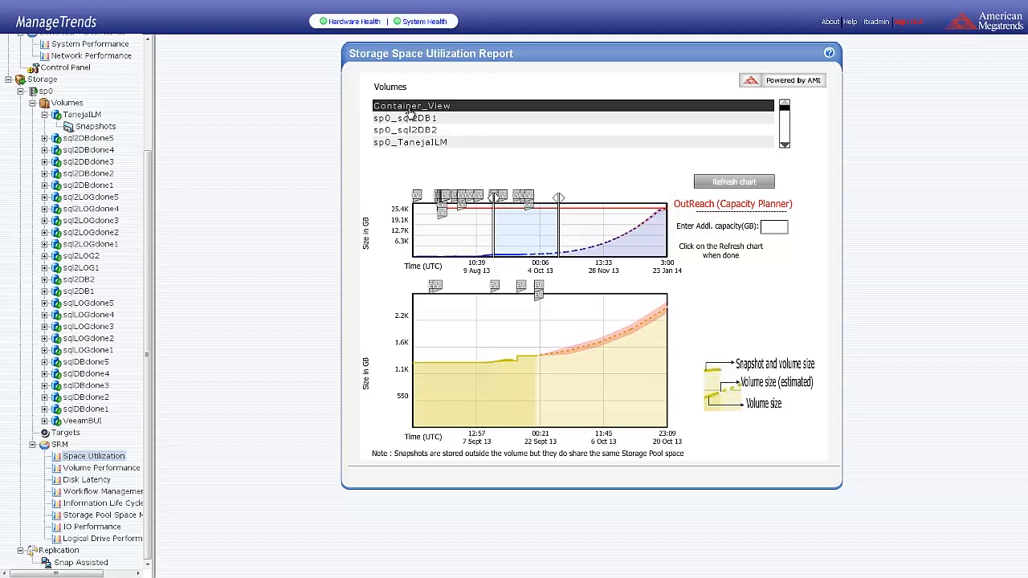
{"action": "mouse_move", "coordinate": [538, 287]}
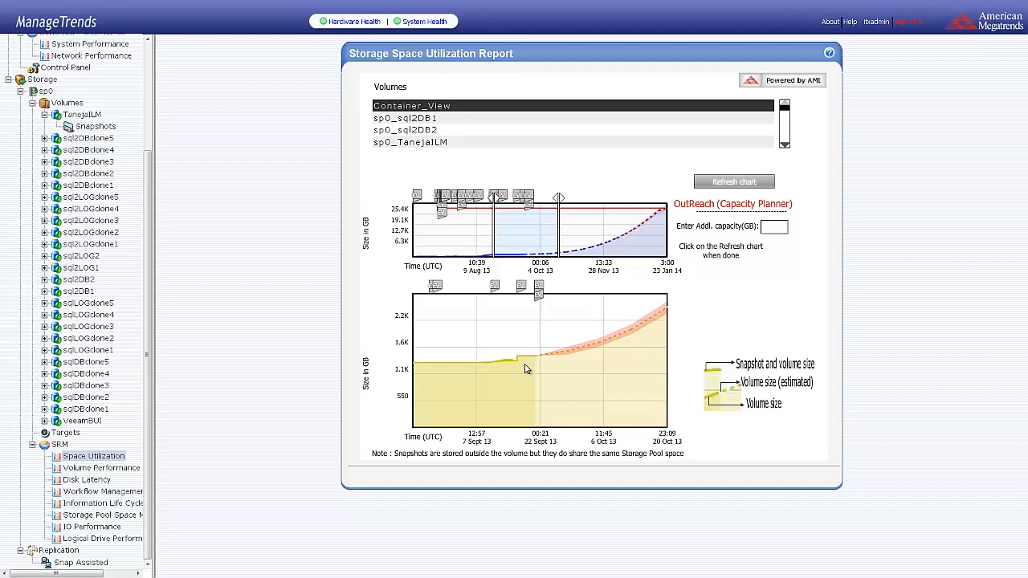
{"action": "mouse_move", "coordinate": [612, 282]}
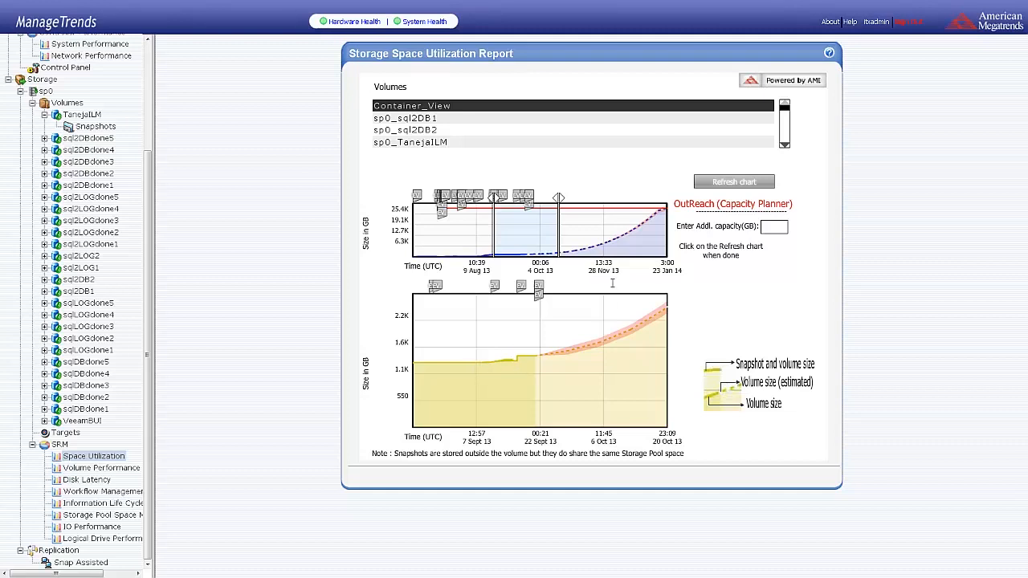
{"action": "mouse_move", "coordinate": [619, 245]}
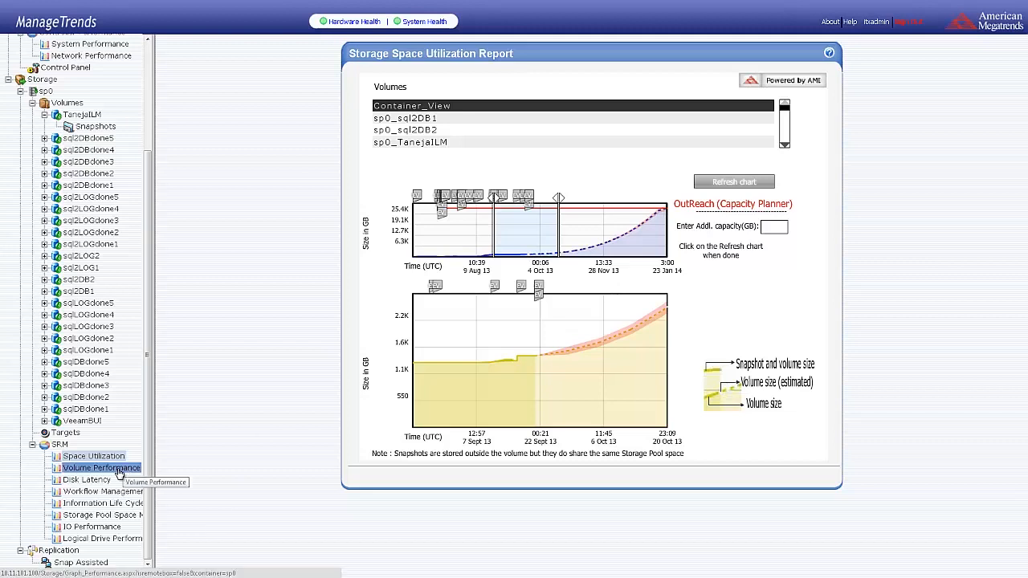
Open Volume Performance for sp0_TanejalLM, add write and read throughput, and zoom to 17 Sept.
{"action": "left_click", "coordinate": [101, 467]}
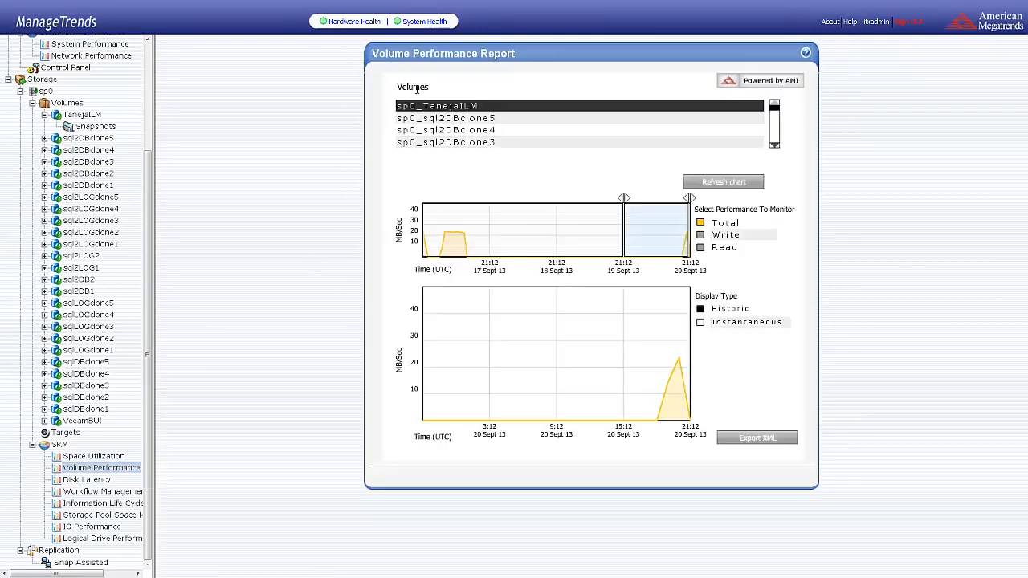
{"action": "left_click", "coordinate": [700, 234]}
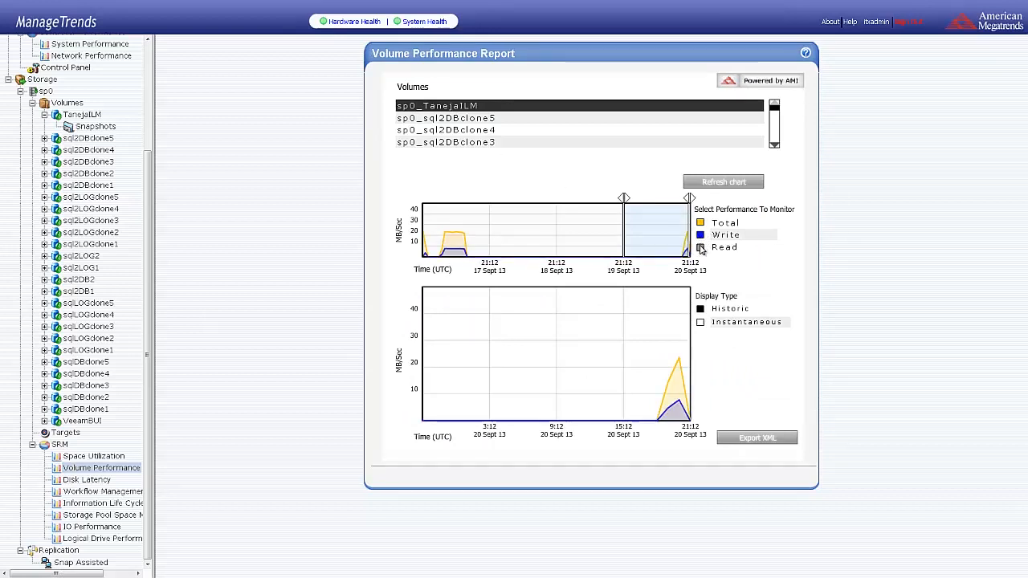
{"action": "left_click", "coordinate": [700, 248]}
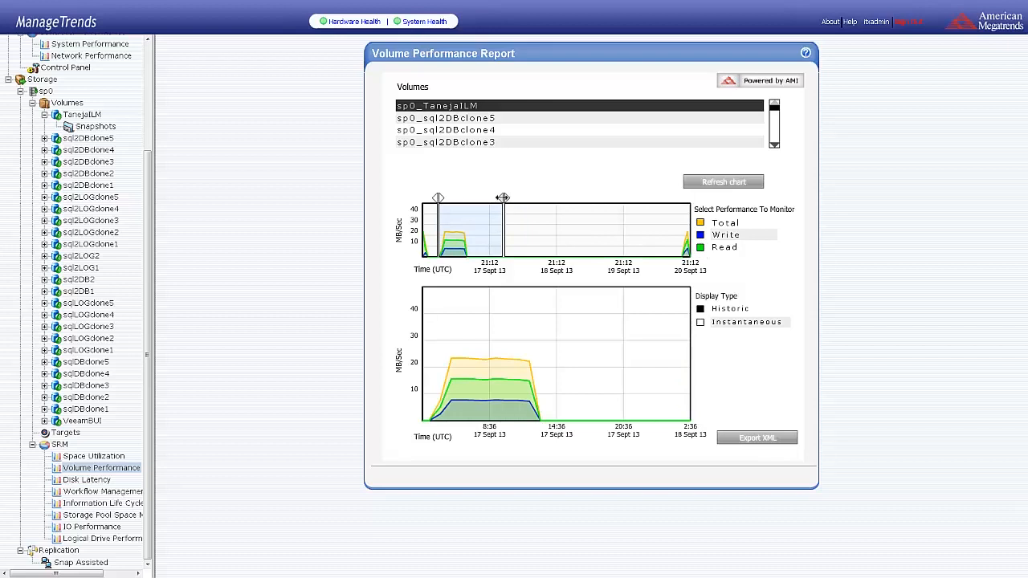
{"action": "left_click_drag", "start_coordinate": [502, 197], "coordinate": [462, 198]}
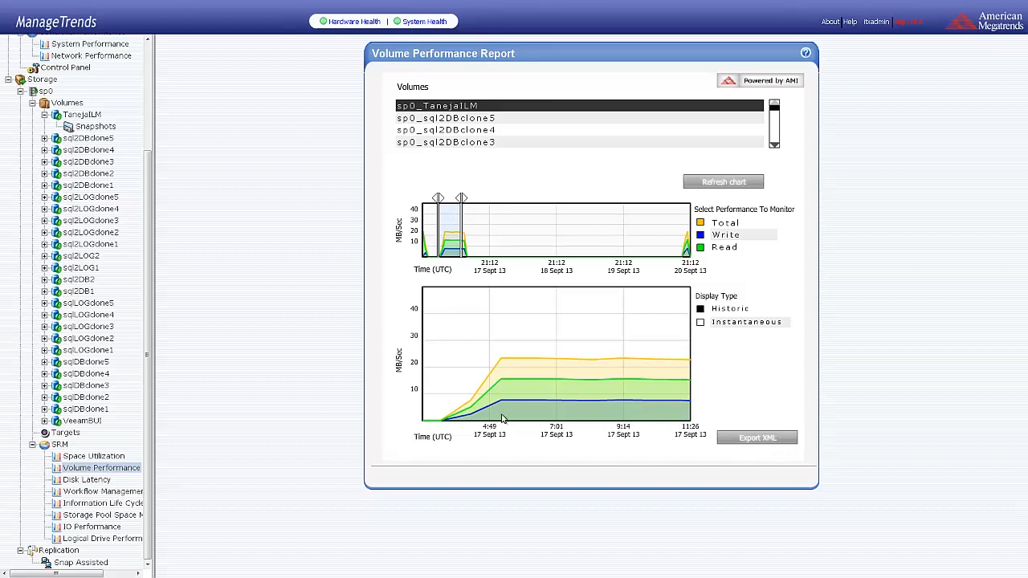
{"action": "mouse_move", "coordinate": [158, 520]}
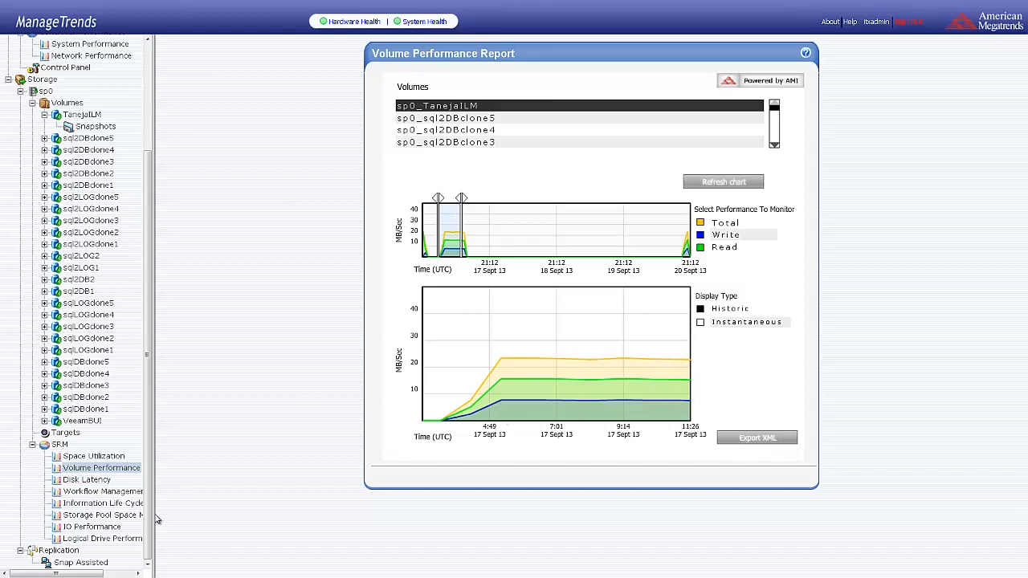
Open the Disk Latency Vs Time report for logical drive md2.
{"action": "left_click", "coordinate": [86, 479]}
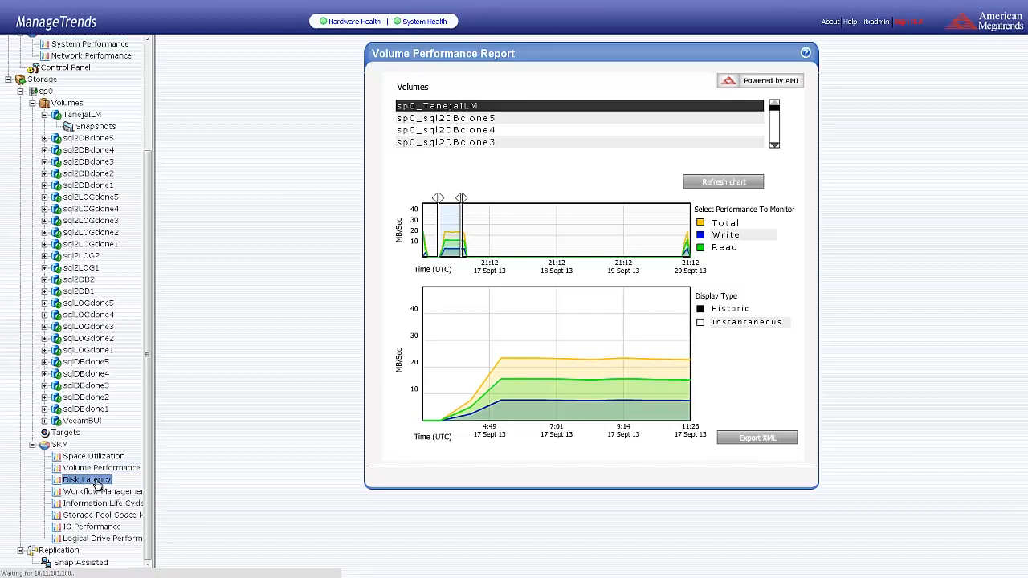
{"action": "left_click", "coordinate": [87, 479]}
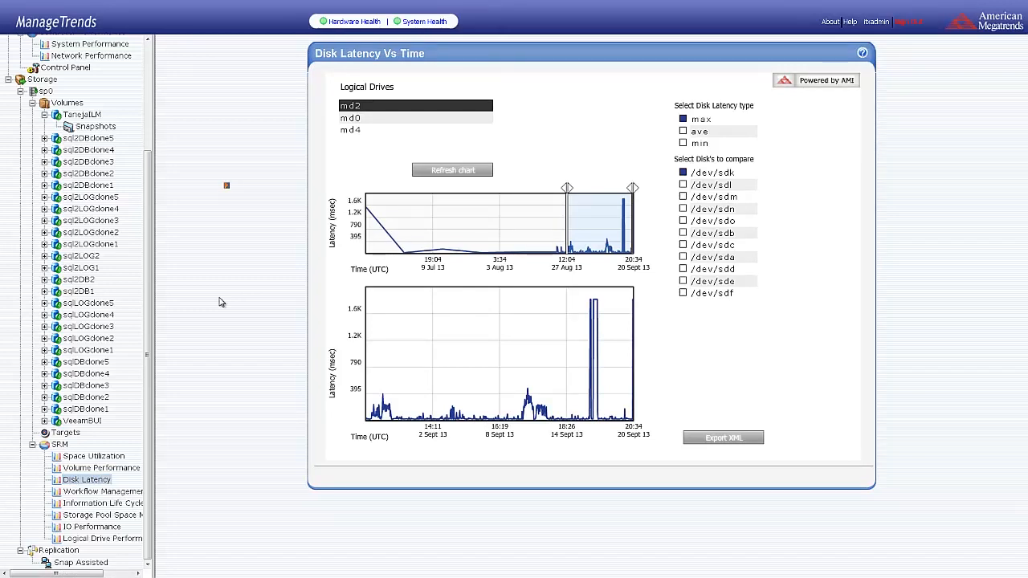
{"action": "mouse_move", "coordinate": [232, 269]}
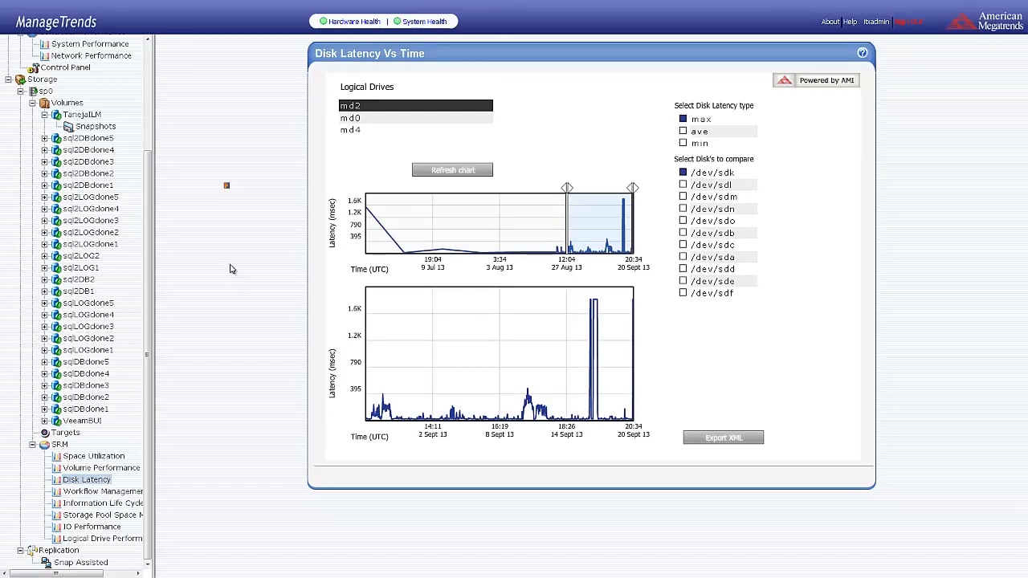
{"action": "mouse_move", "coordinate": [652, 121]}
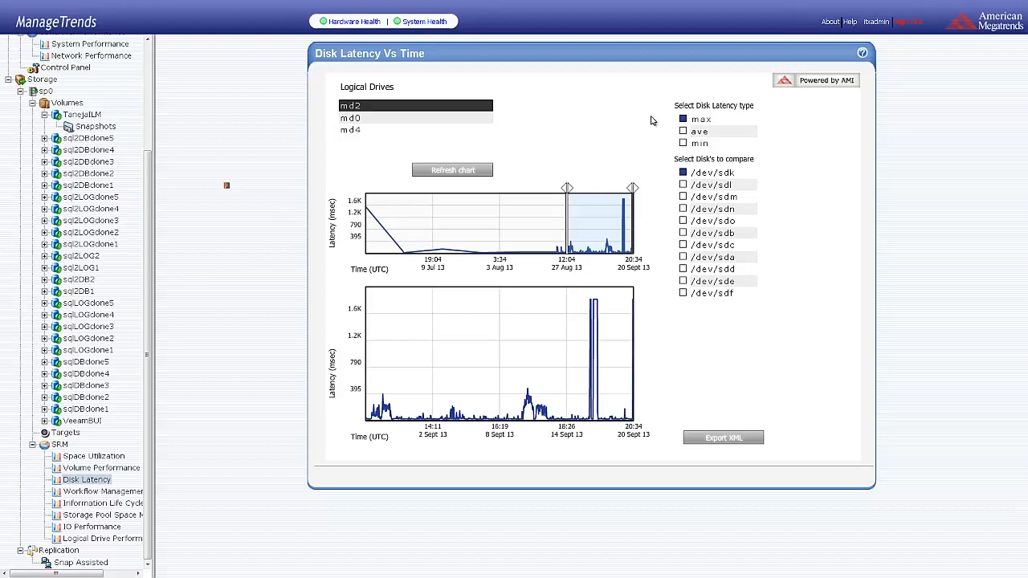
{"action": "mouse_move", "coordinate": [262, 412]}
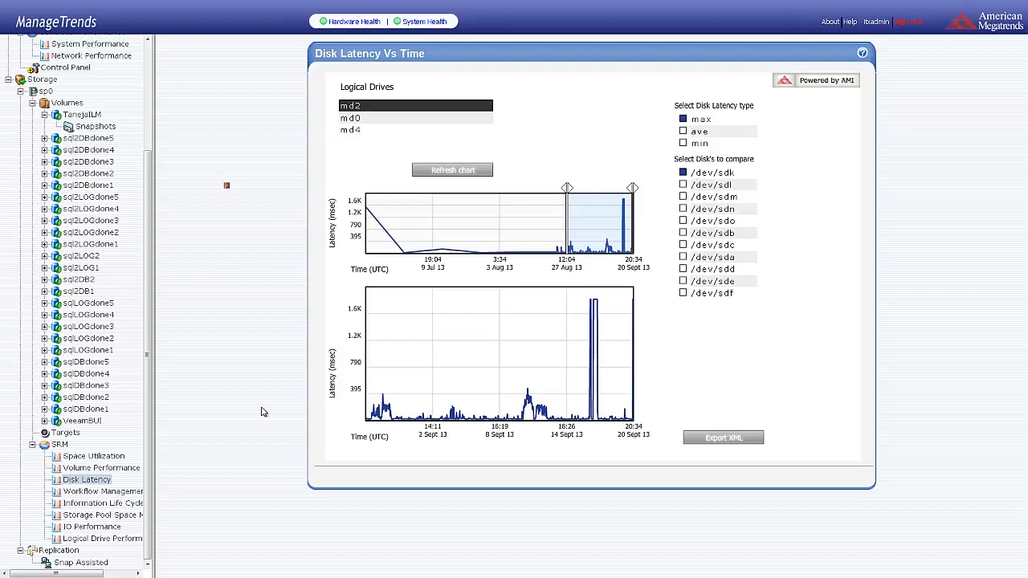
Open the Workflow Management report charting sp0 foreground and ILM background IO load.
{"action": "left_click", "coordinate": [102, 492]}
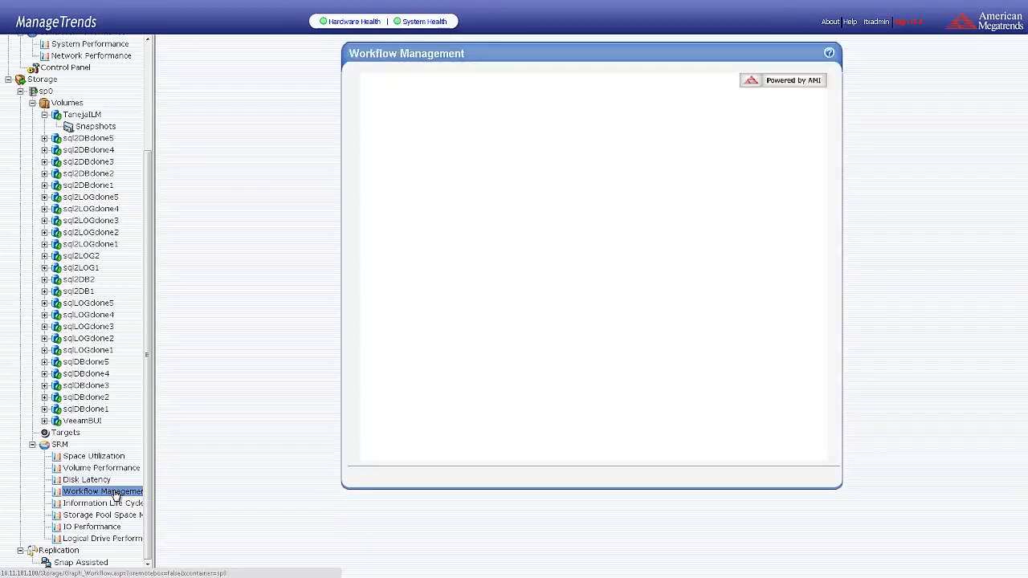
{"action": "left_click", "coordinate": [102, 491]}
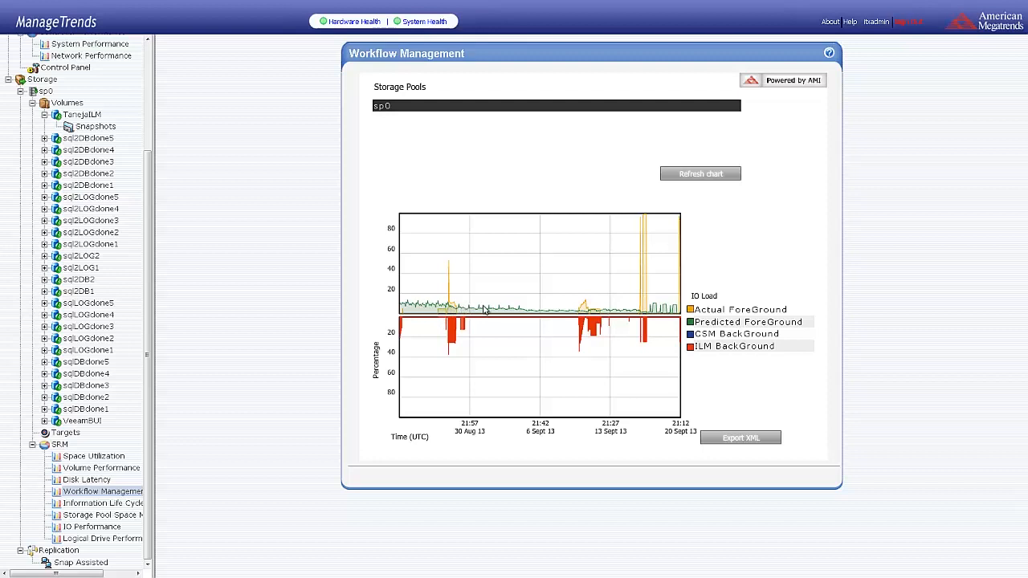
{"action": "mouse_move", "coordinate": [452, 270]}
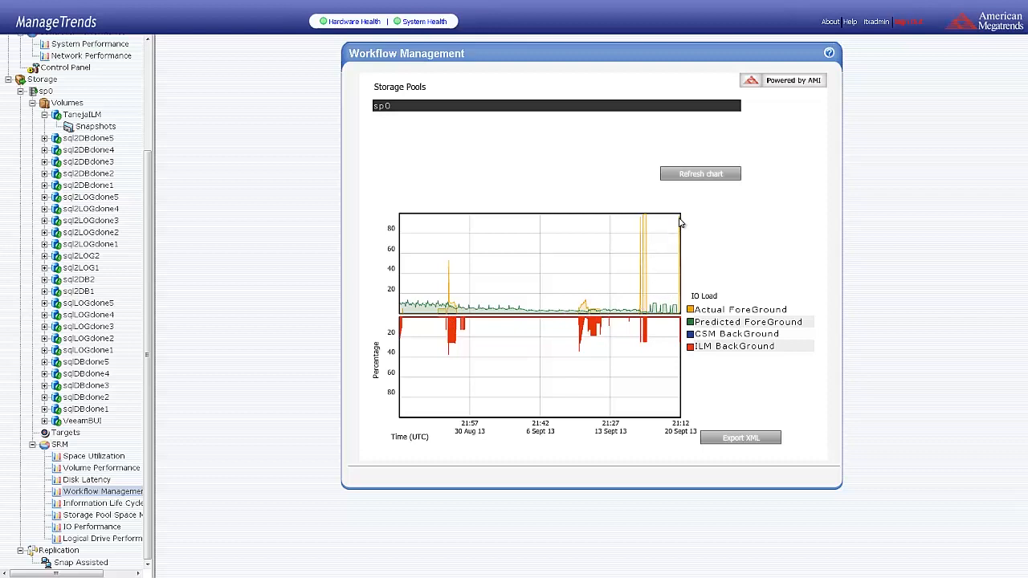
{"action": "mouse_move", "coordinate": [665, 315]}
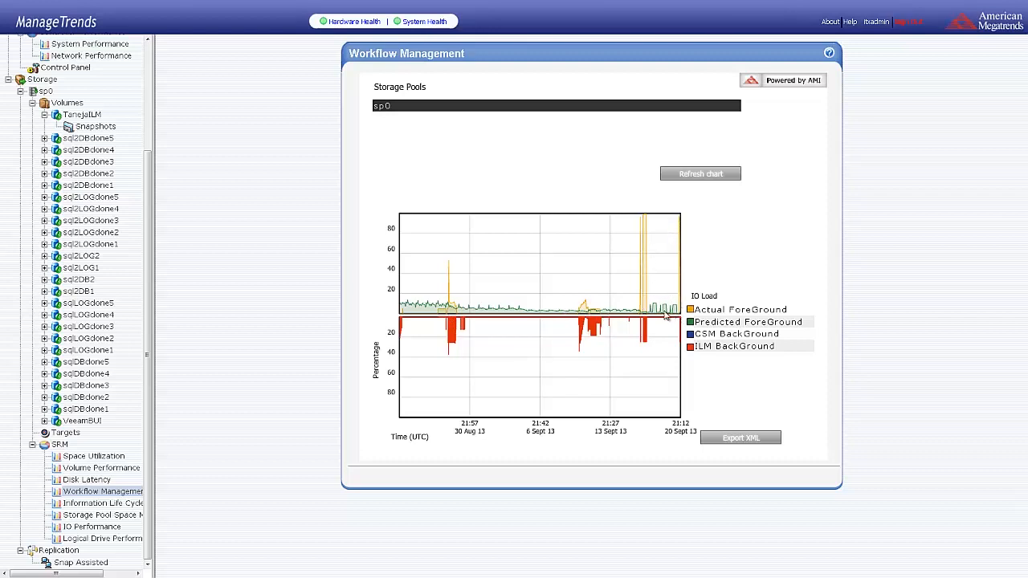
{"action": "mouse_move", "coordinate": [701, 322]}
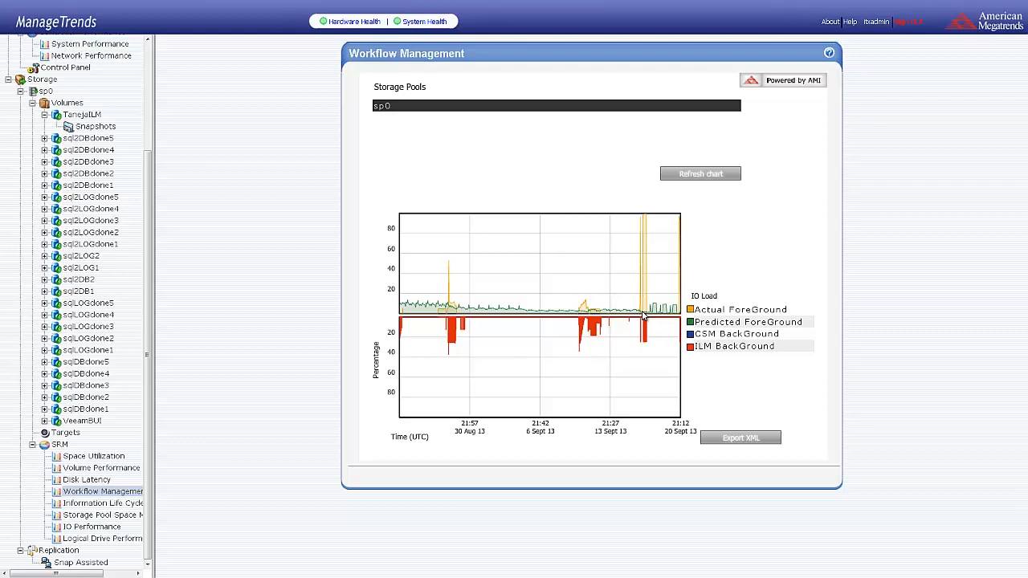
{"action": "mouse_move", "coordinate": [246, 395]}
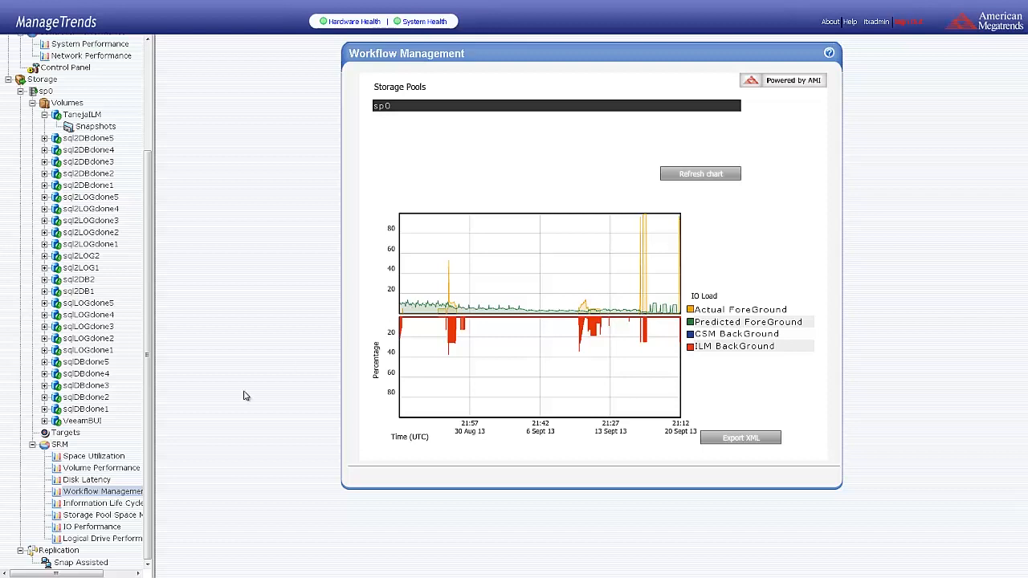
Open the Information Life Cycle report showing sp0 territory counts per tier.
{"action": "left_click", "coordinate": [101, 503]}
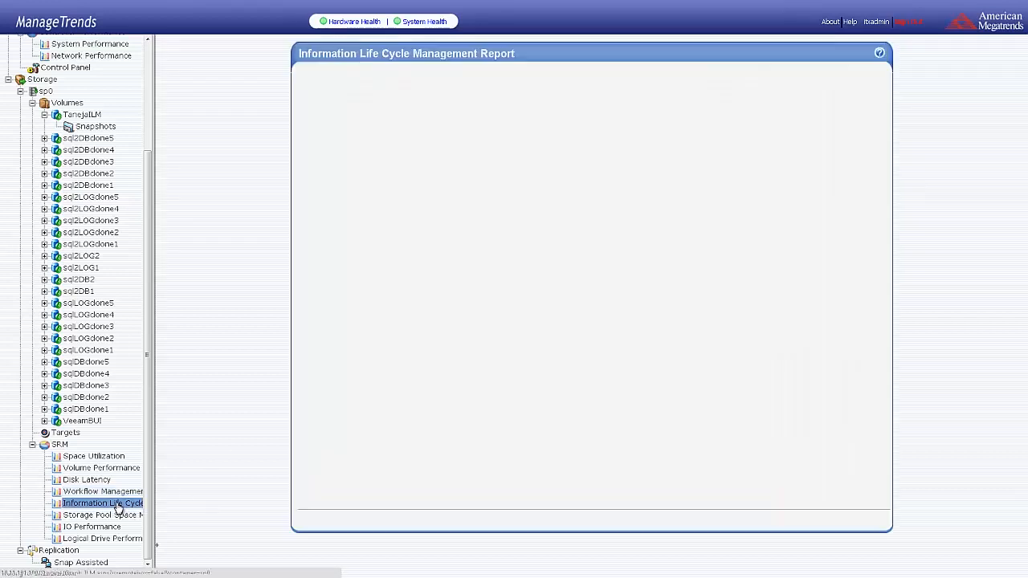
{"action": "left_click", "coordinate": [102, 502]}
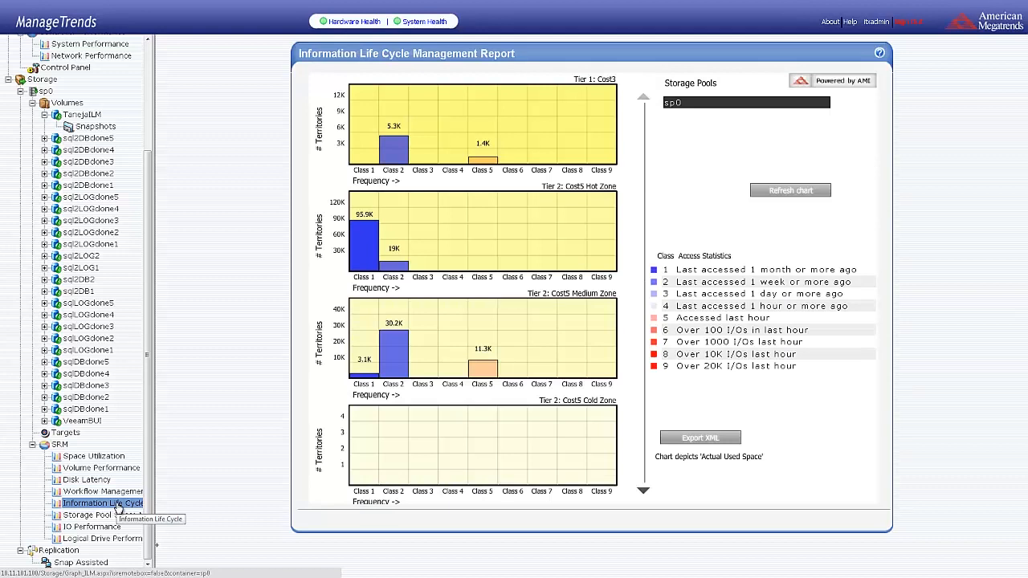
{"action": "mouse_move", "coordinate": [257, 64]}
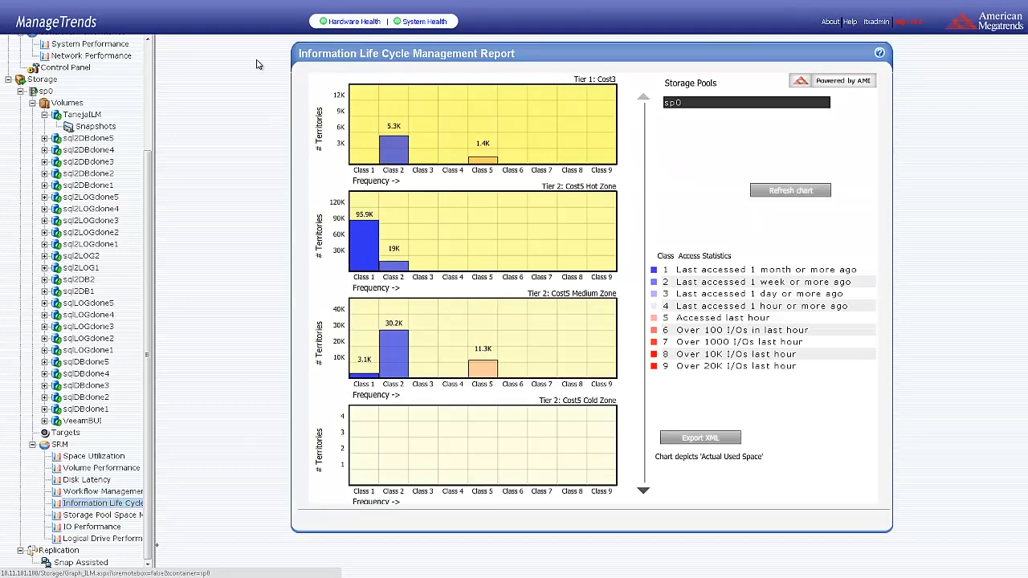
{"action": "mouse_move", "coordinate": [293, 95]}
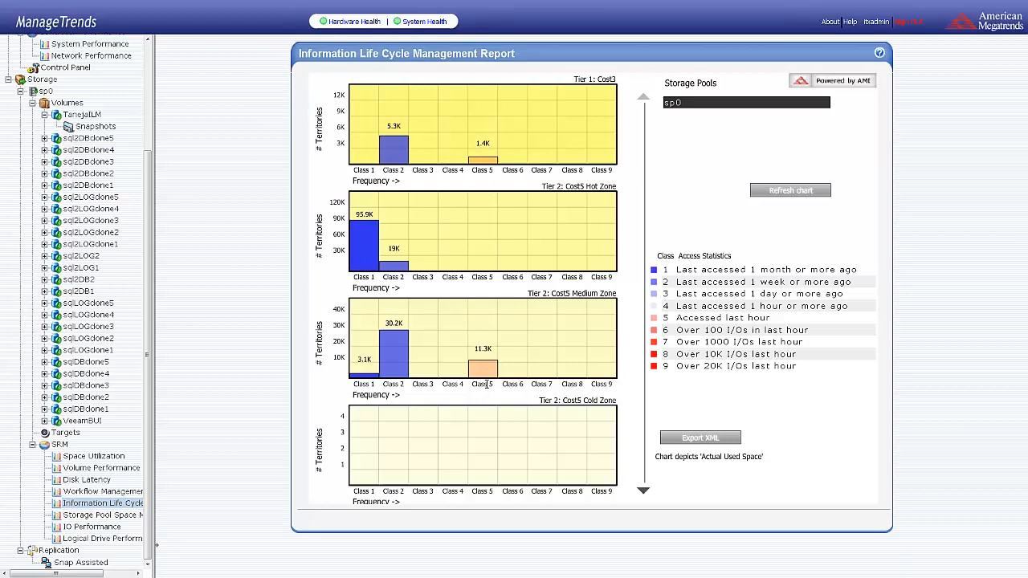
{"action": "mouse_move", "coordinate": [483, 348]}
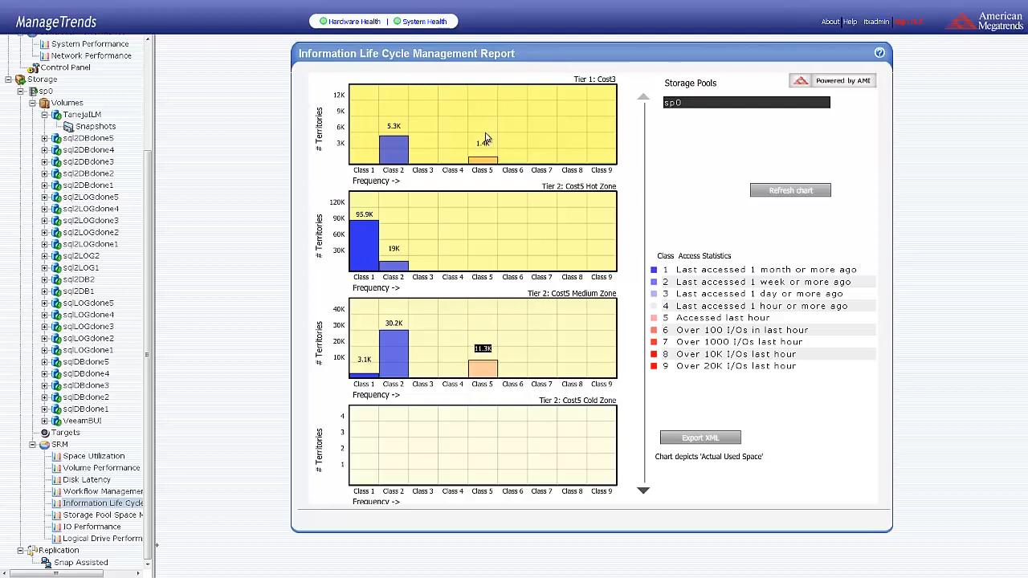
{"action": "mouse_move", "coordinate": [454, 115]}
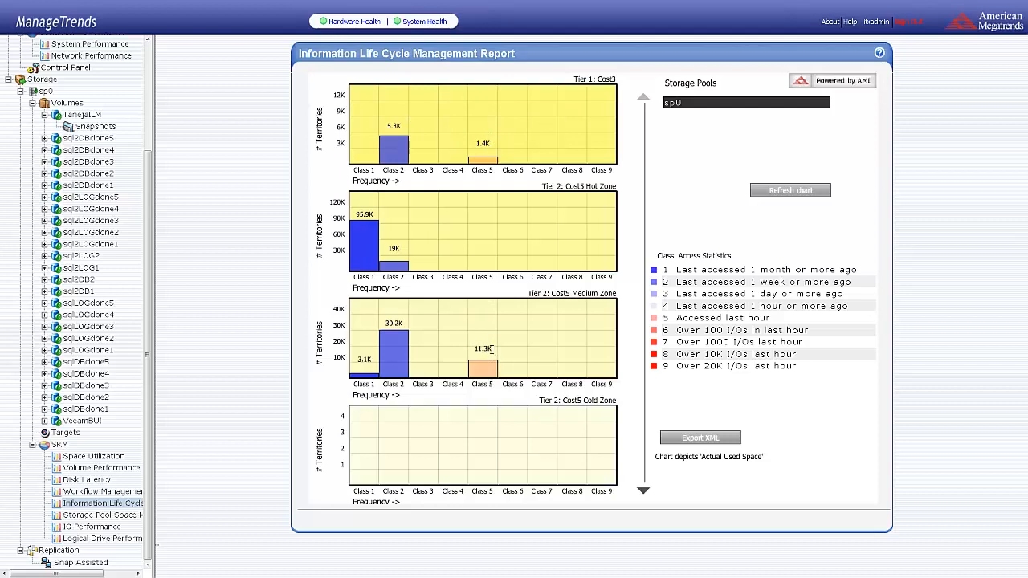
{"action": "mouse_move", "coordinate": [498, 354]}
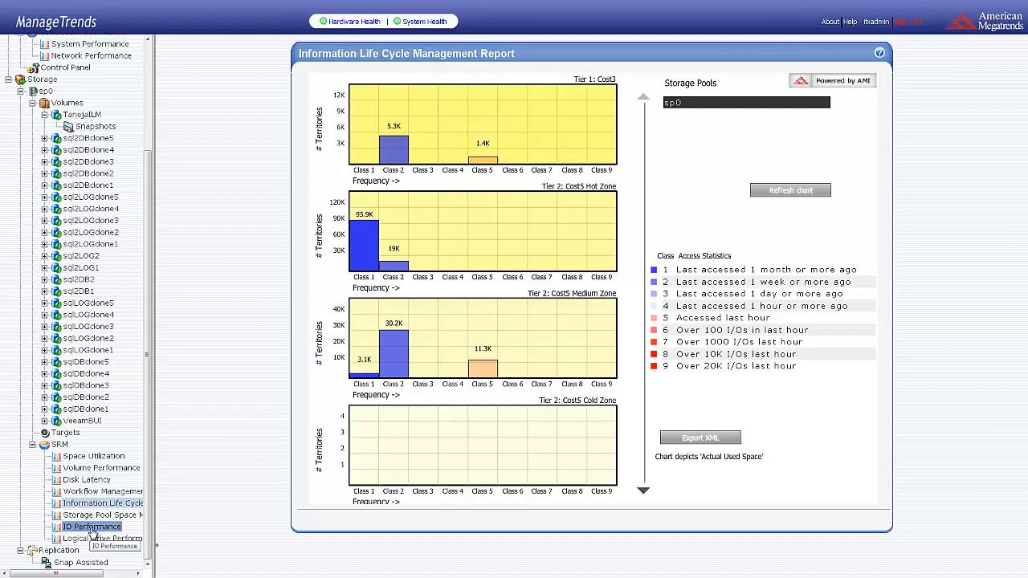
View the Storage Pool Space report, then the IO Performance report shown as IOPS.
{"action": "left_click", "coordinate": [100, 515]}
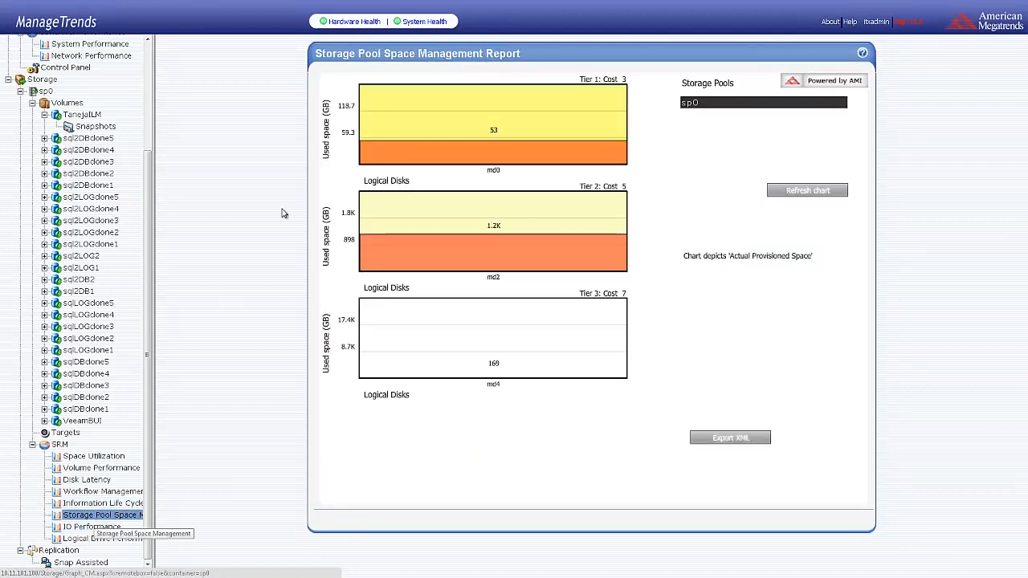
{"action": "mouse_move", "coordinate": [433, 163]}
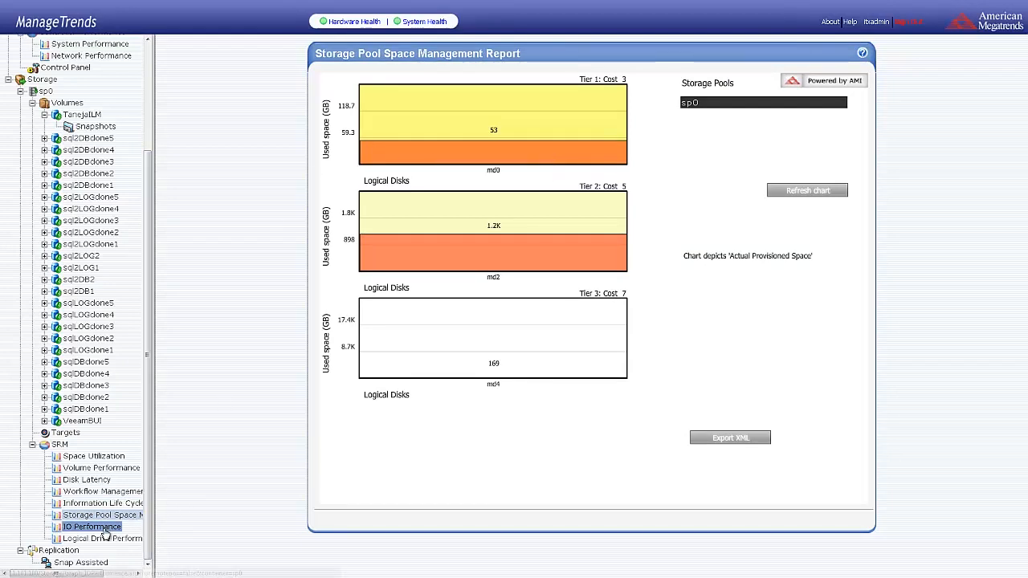
{"action": "left_click", "coordinate": [91, 526]}
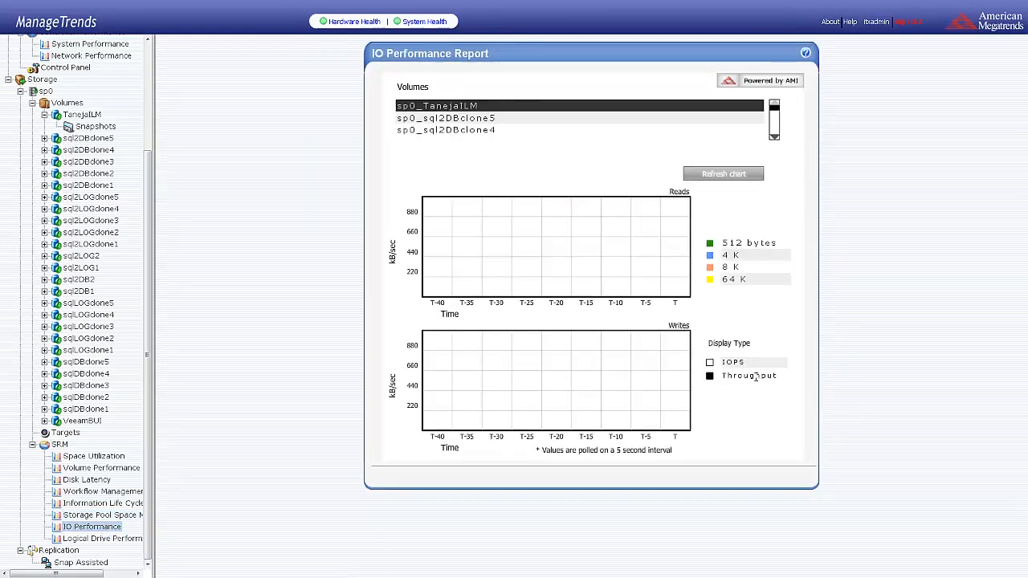
{"action": "left_click", "coordinate": [710, 362]}
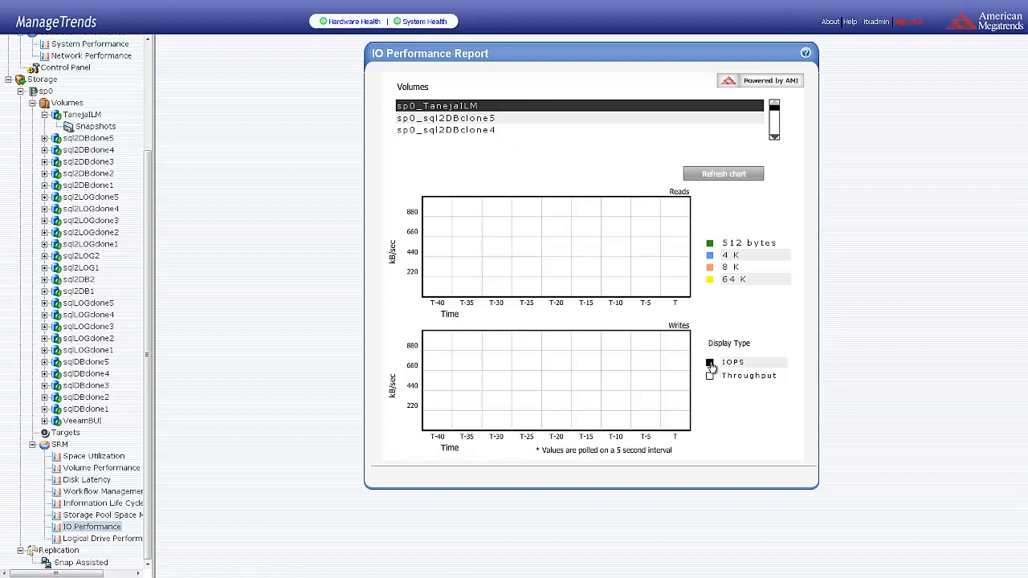
{"action": "mouse_move", "coordinate": [741, 275]}
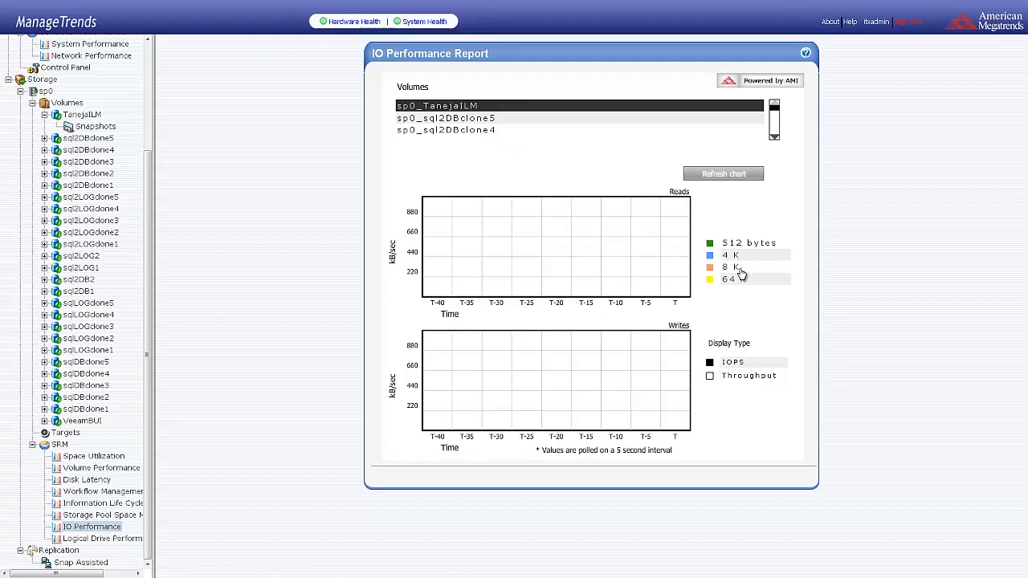
Open Logical Drive Performance and add /dev/md0 to the latency comparison with md2 and md4.
{"action": "left_click", "coordinate": [98, 538]}
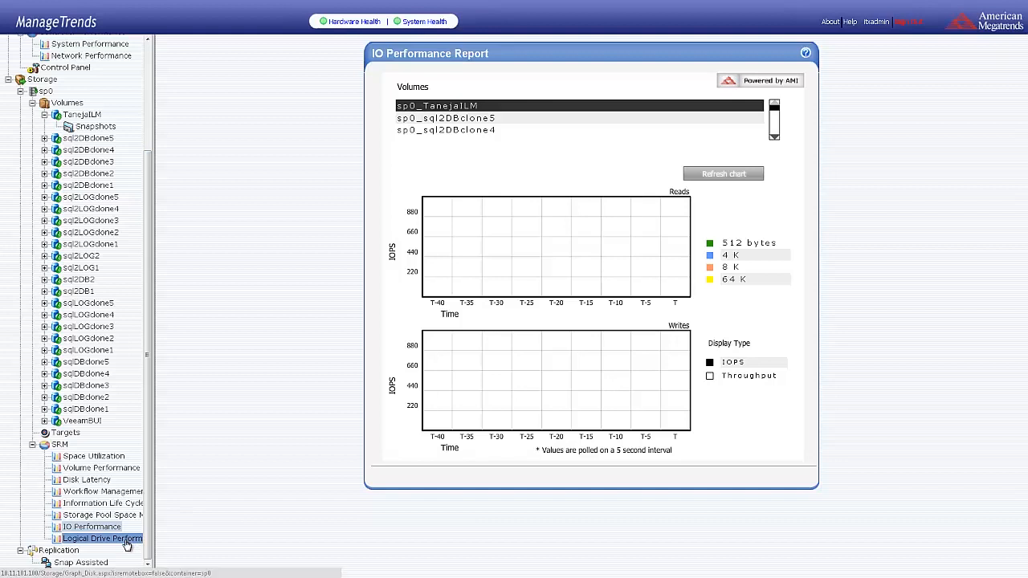
{"action": "left_click", "coordinate": [100, 538]}
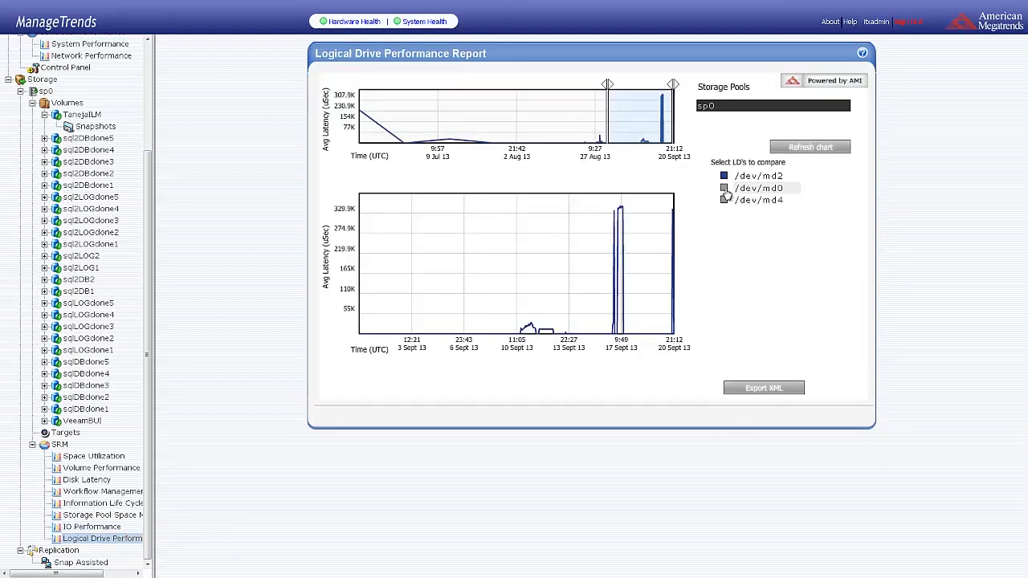
{"action": "left_click", "coordinate": [725, 188]}
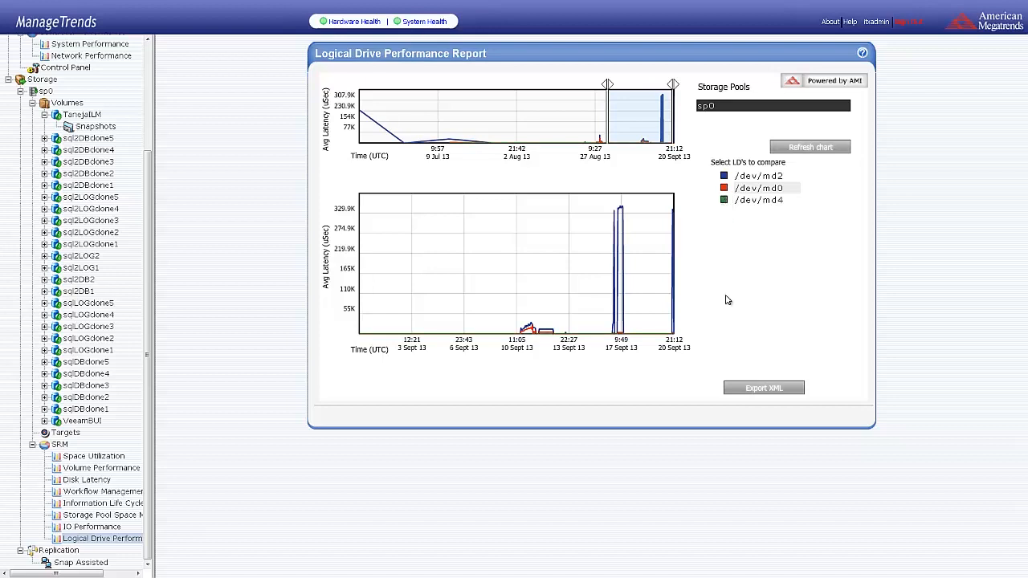
{"action": "mouse_move", "coordinate": [159, 430]}
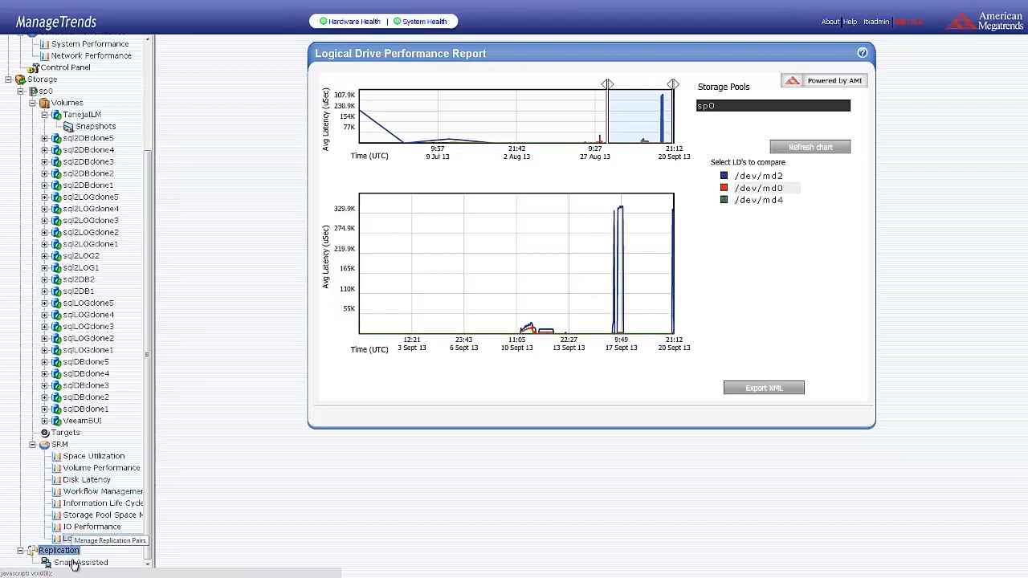
Open the Snap Assisted Replication Wizard at its remote server Login step.
{"action": "left_click", "coordinate": [79, 562]}
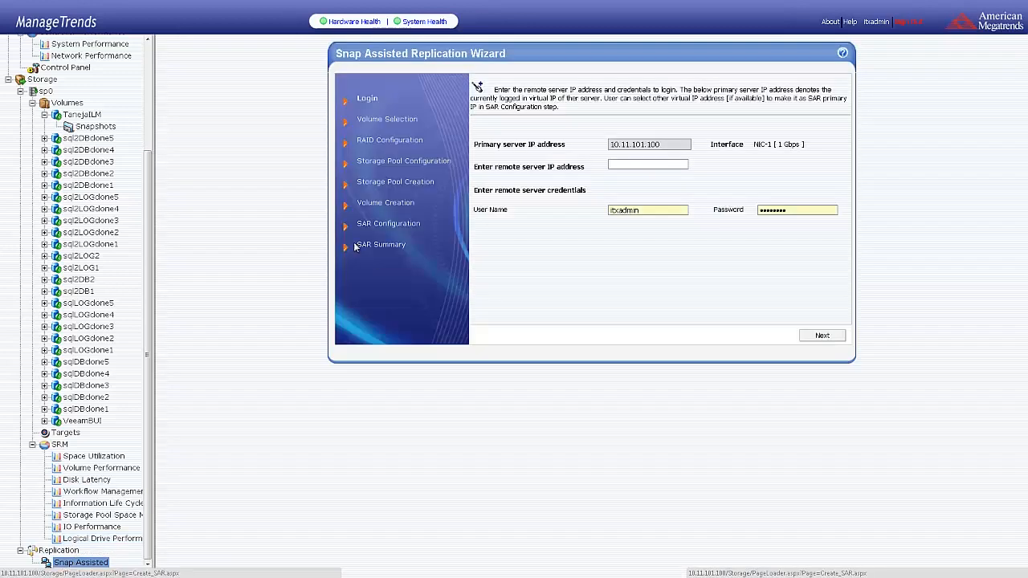
{"action": "mouse_move", "coordinate": [665, 149]}
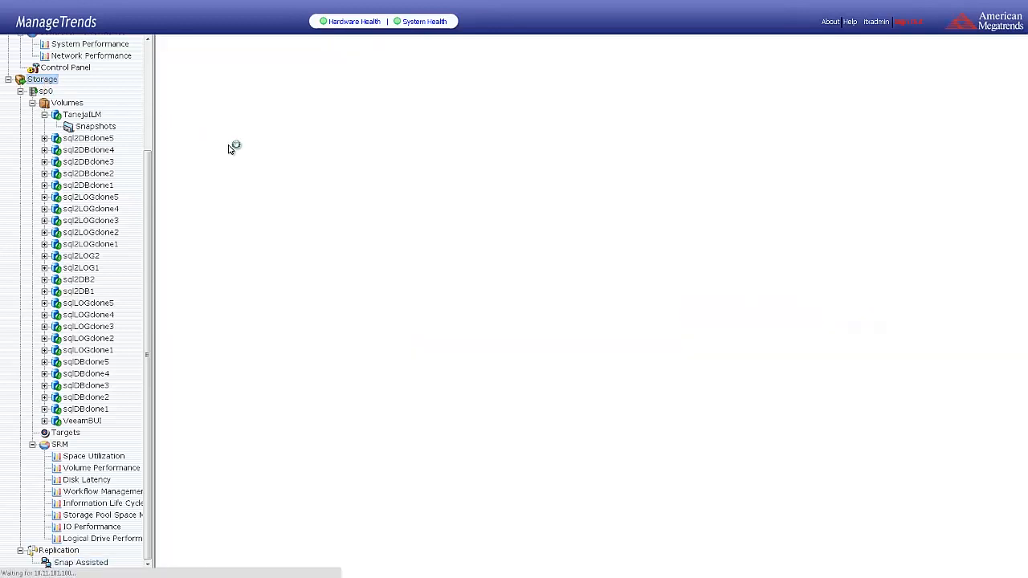
Select the Storage node to show 25 volumes, 4620 GB used of 262144 GB licensed.
{"action": "left_click", "coordinate": [42, 79]}
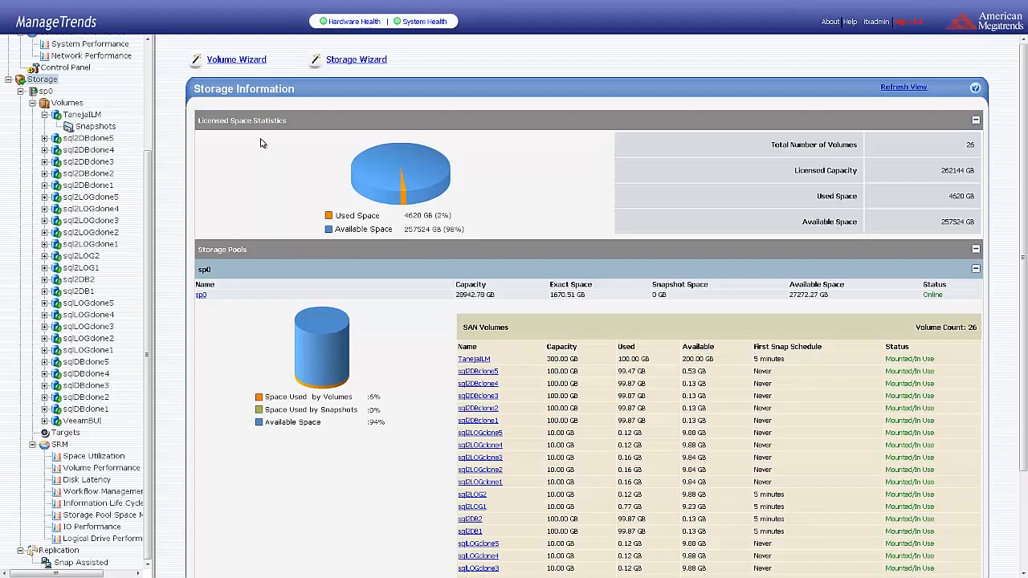
{"action": "mouse_move", "coordinate": [312, 313]}
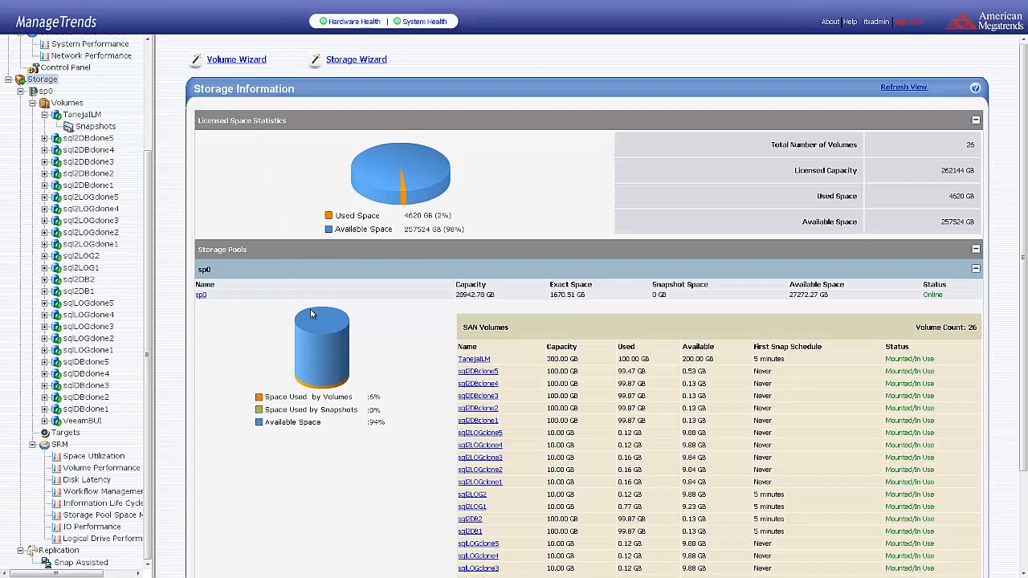